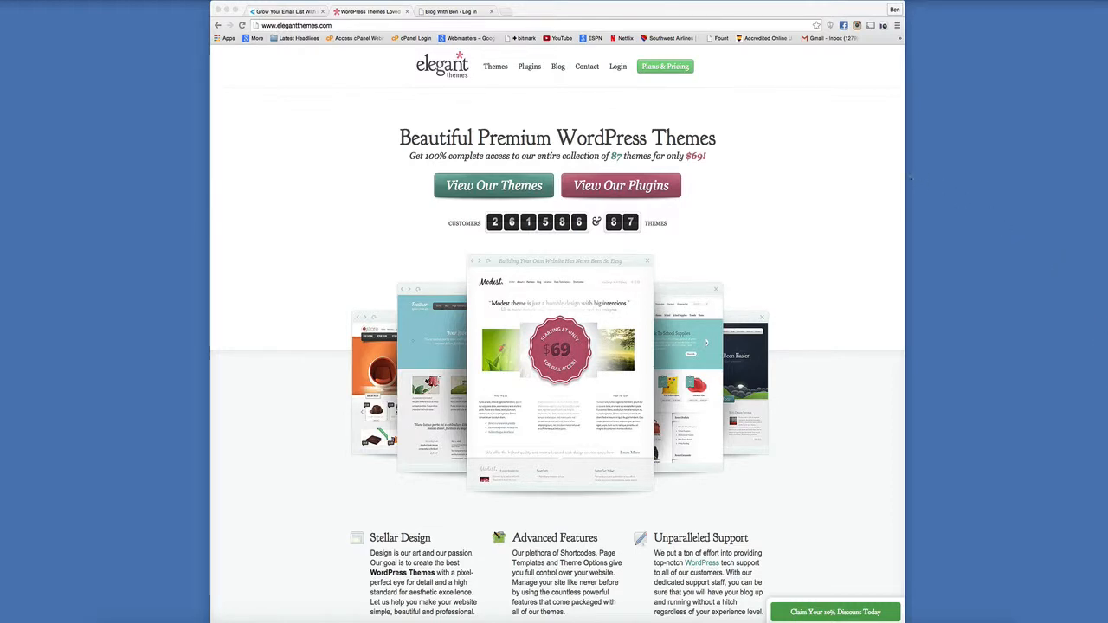
mouse_move(665, 65)
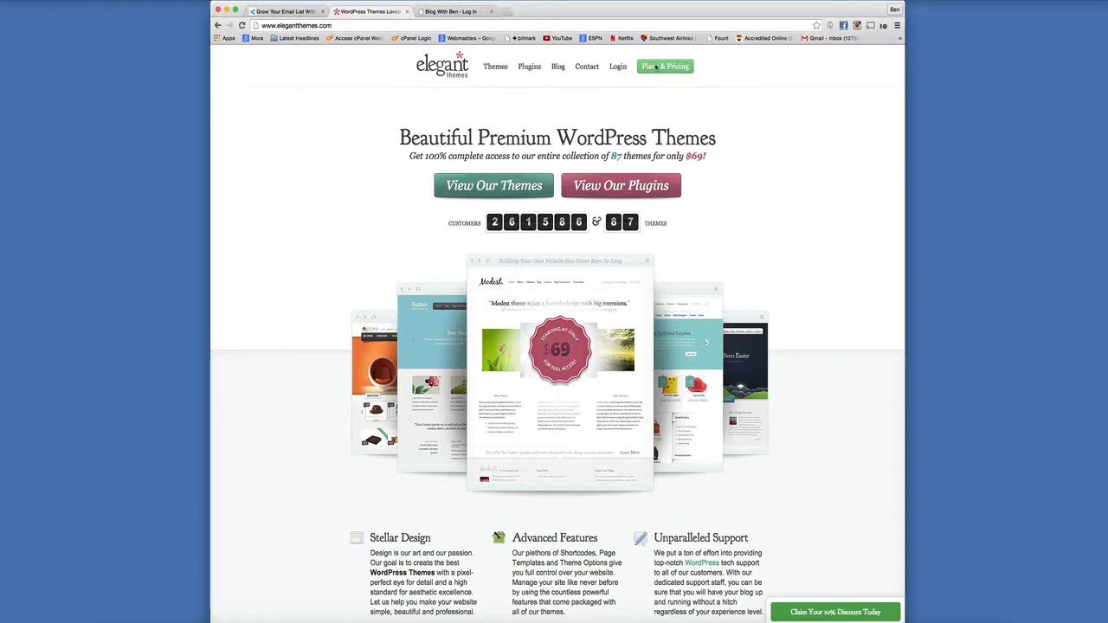
Step: Go to Plans & Pricing and scroll to the Personal, Developer and Lifetime Access comparison table
left_click(665, 66)
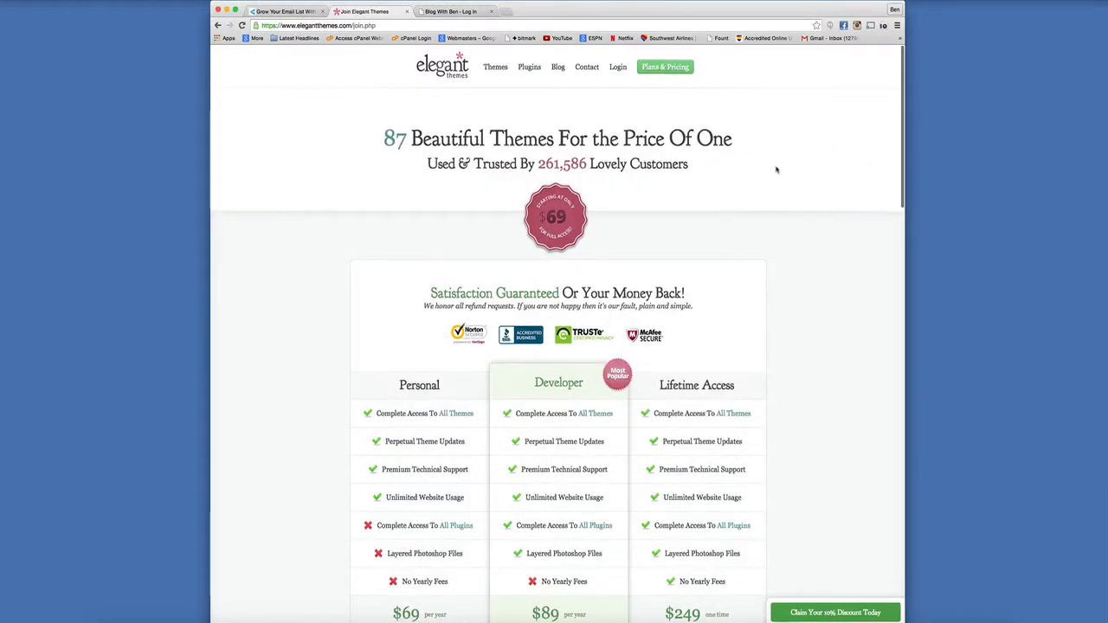
scroll("down", 3)
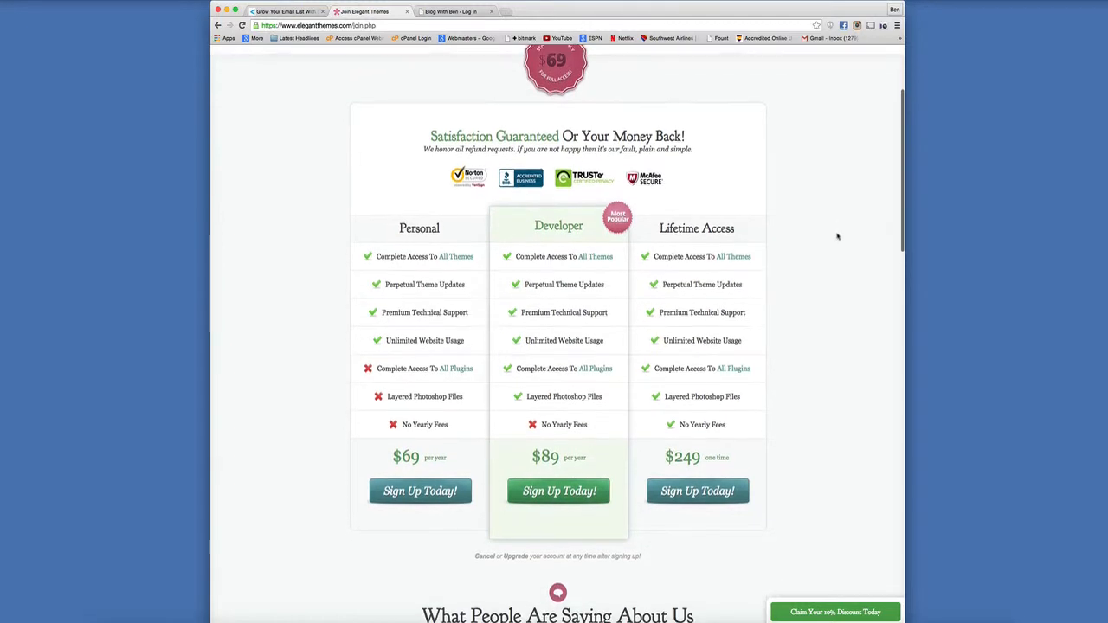
scroll("down", 3)
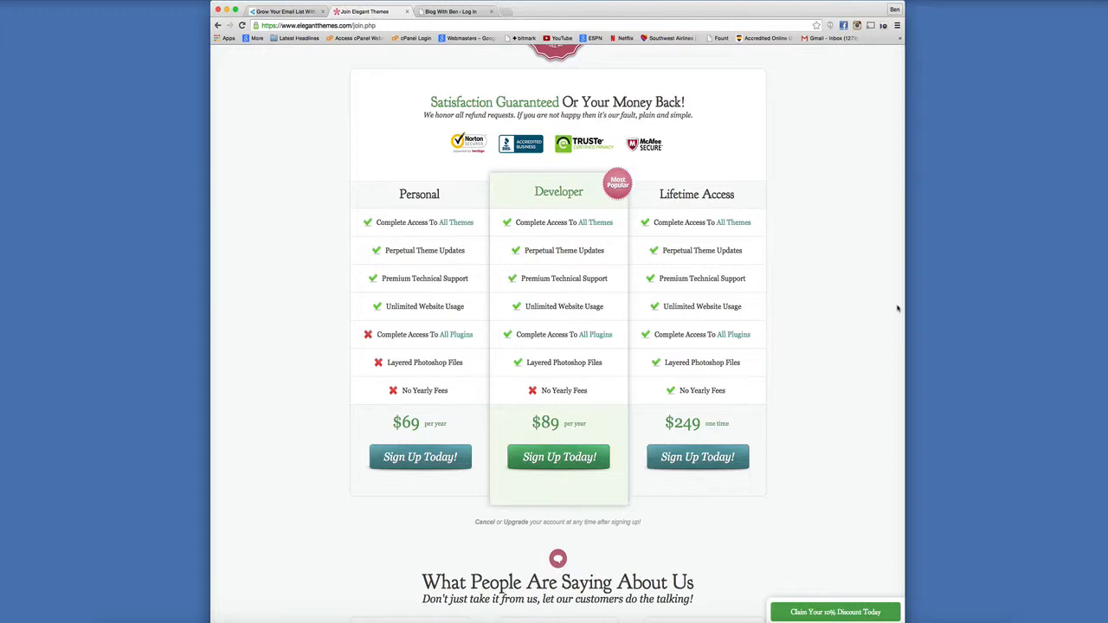
scroll("up", 3)
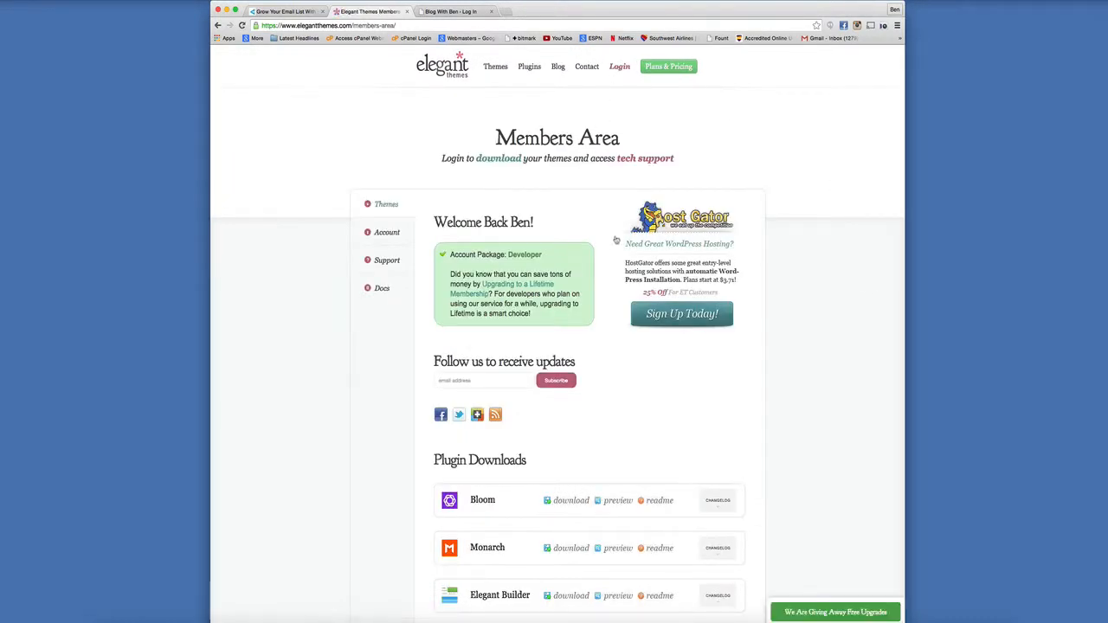
Step: Scroll the Members Area through the Plugin Downloads list down to Theme Downloads starting with Divi
scroll("down", 3)
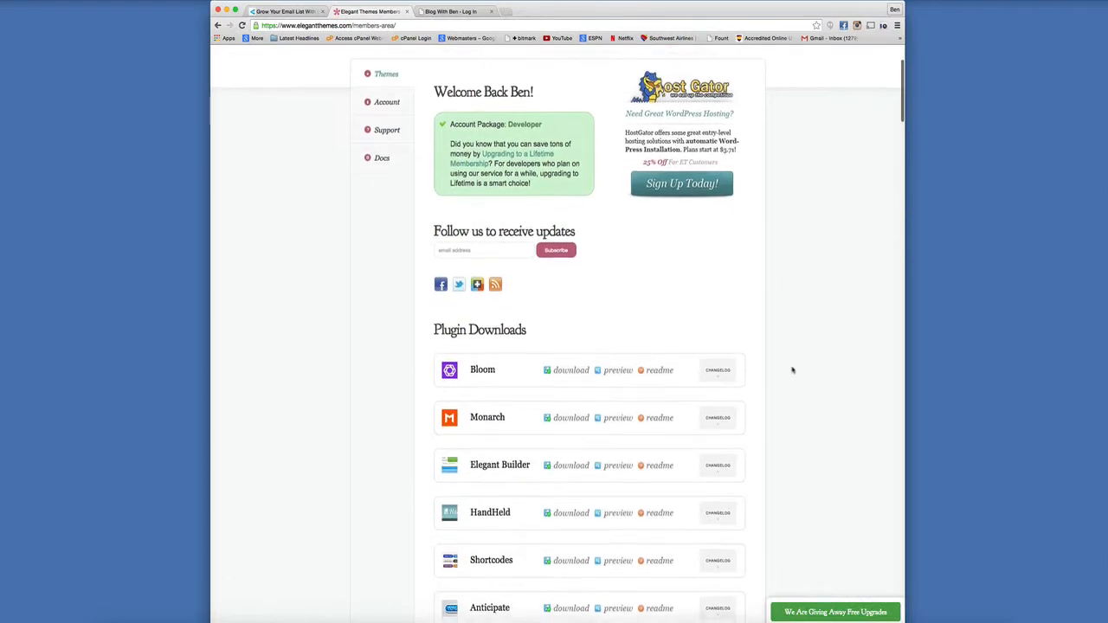
scroll("down", 3)
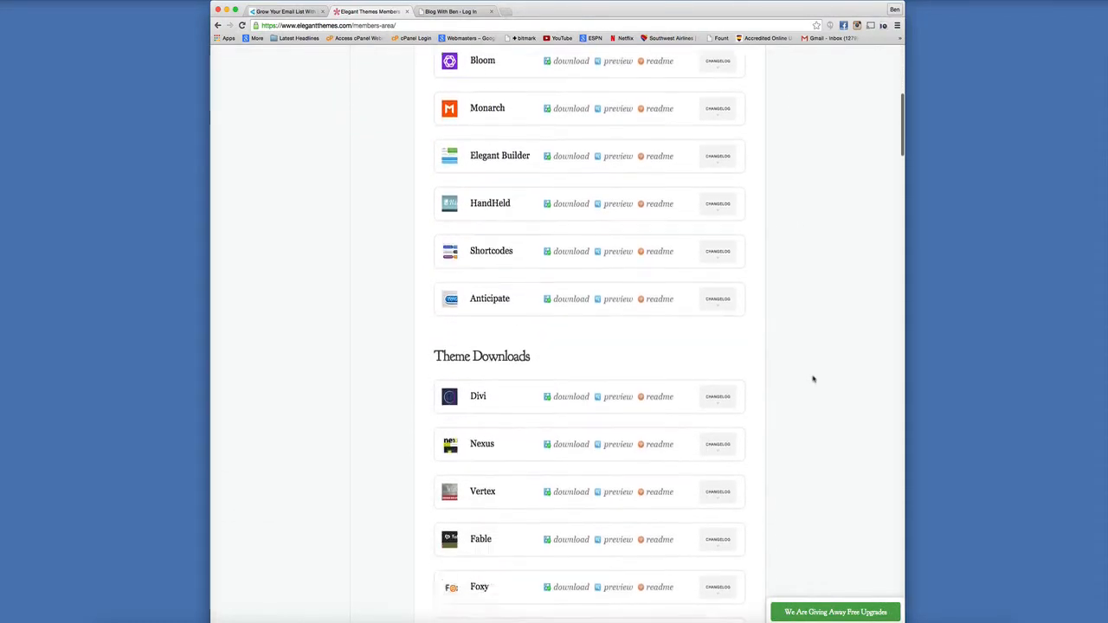
scroll("down", 3)
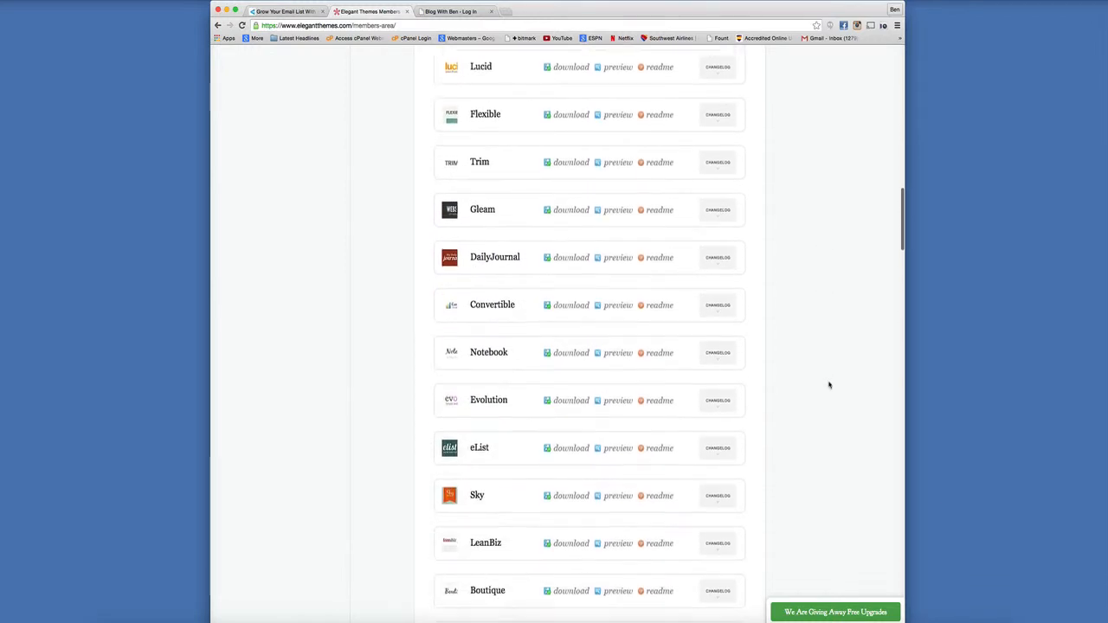
scroll("down", 3)
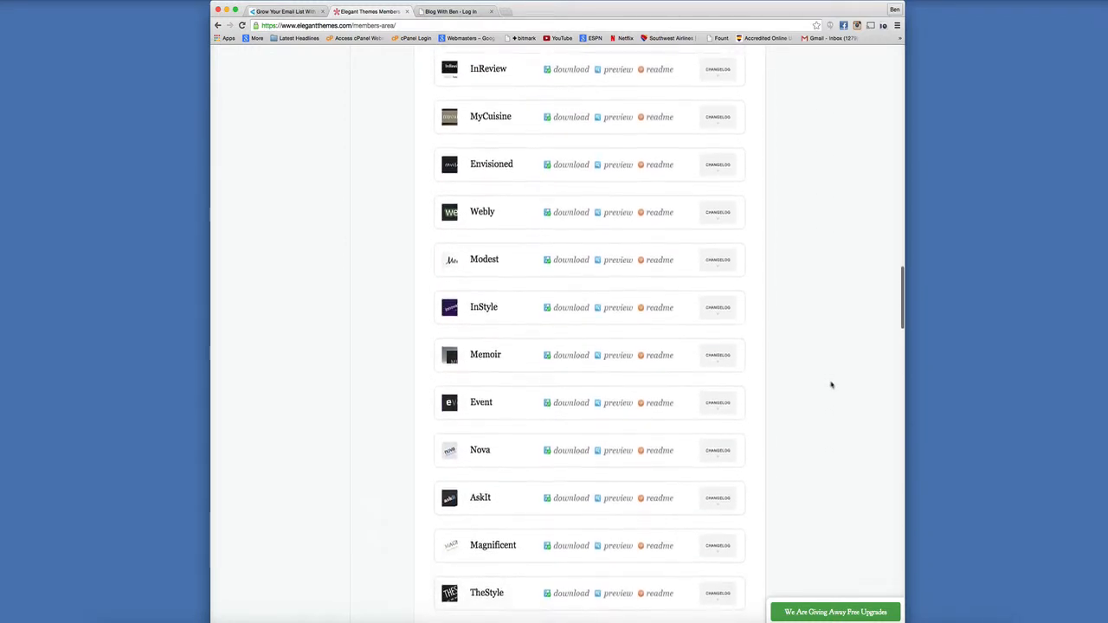
scroll("down", 3)
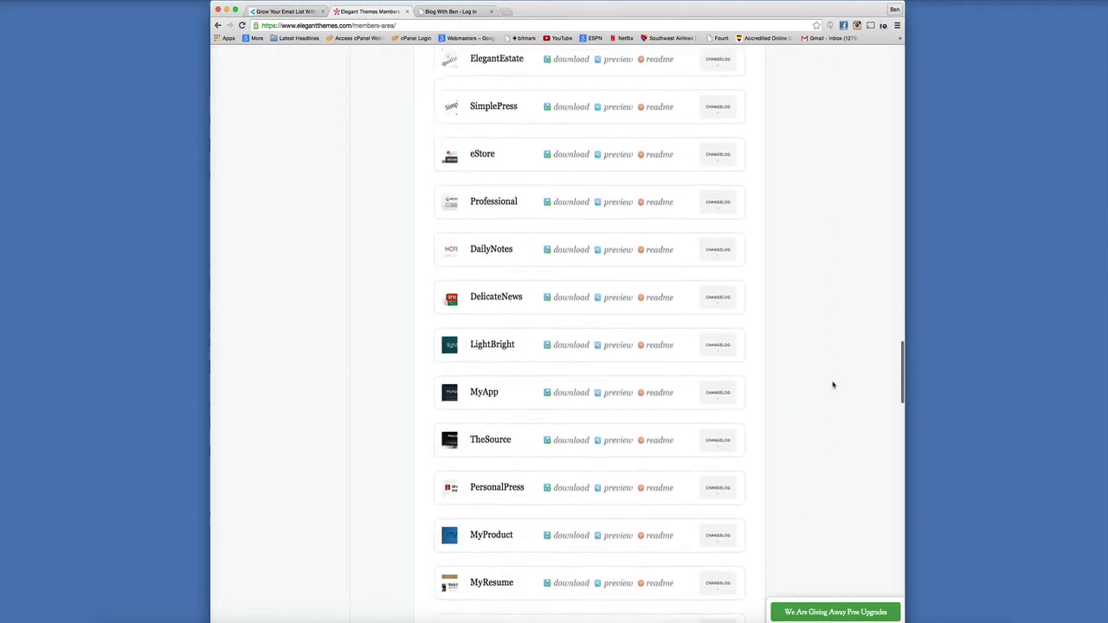
scroll("down", 3)
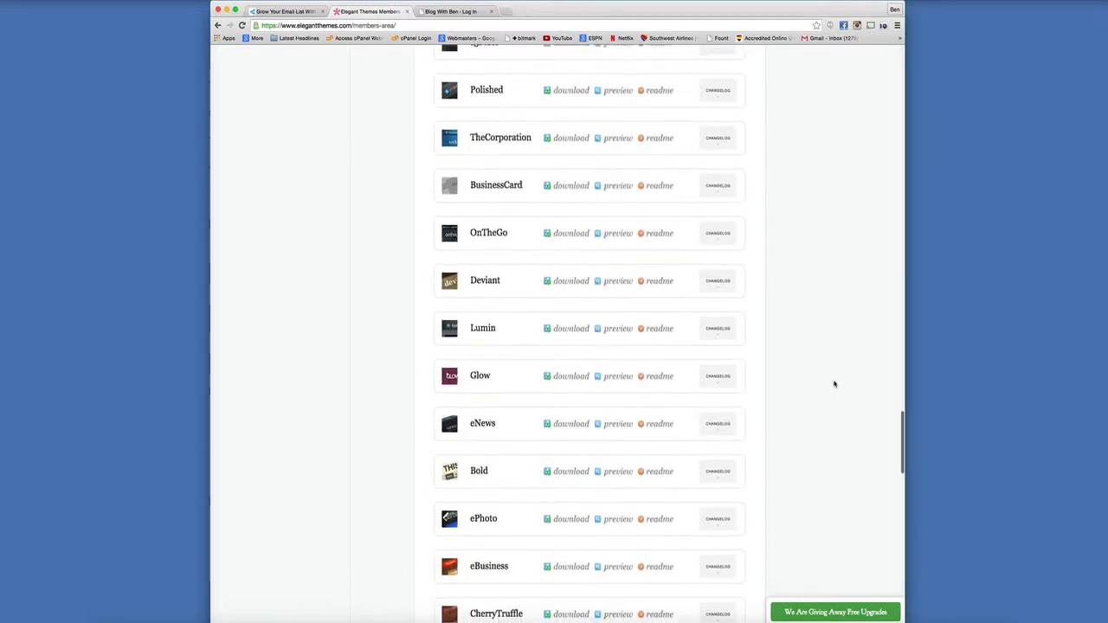
scroll("down", 3)
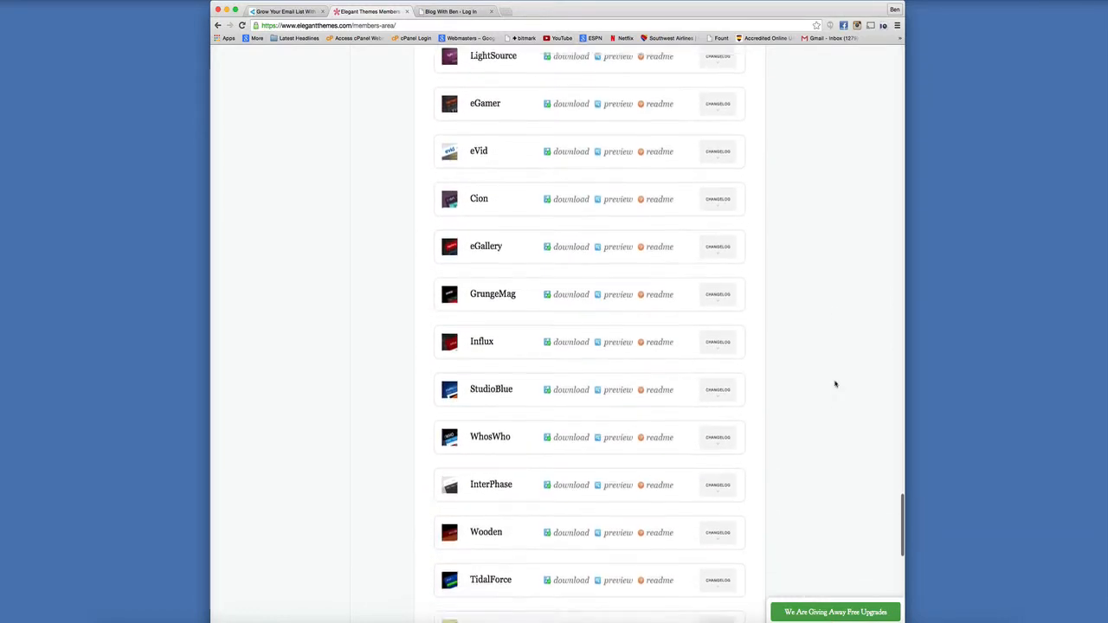
scroll("down", 3)
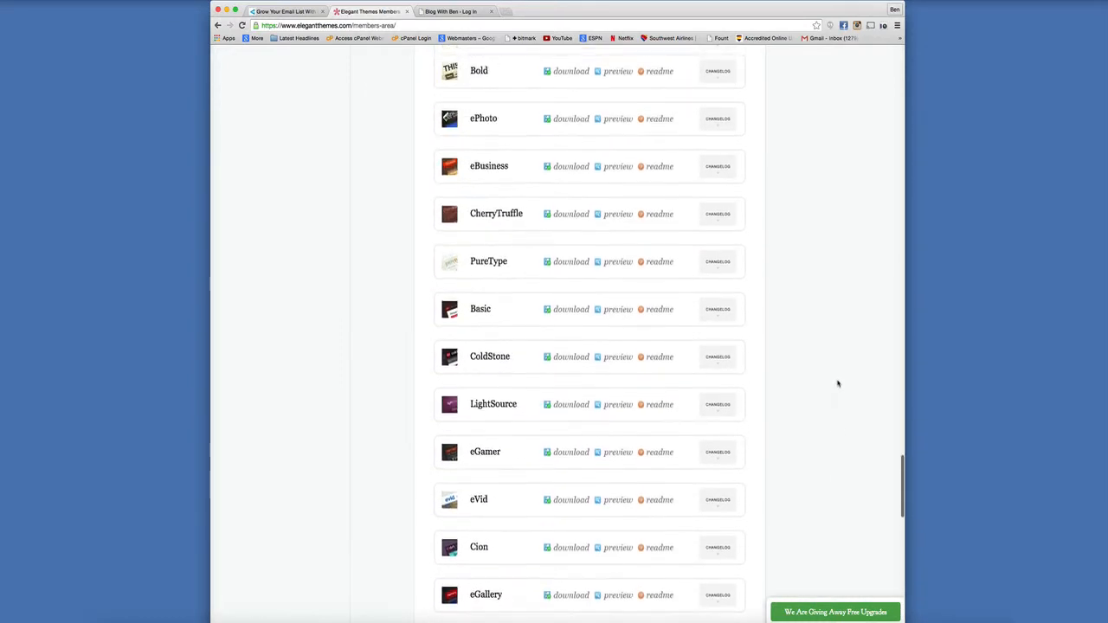
scroll("down", 3)
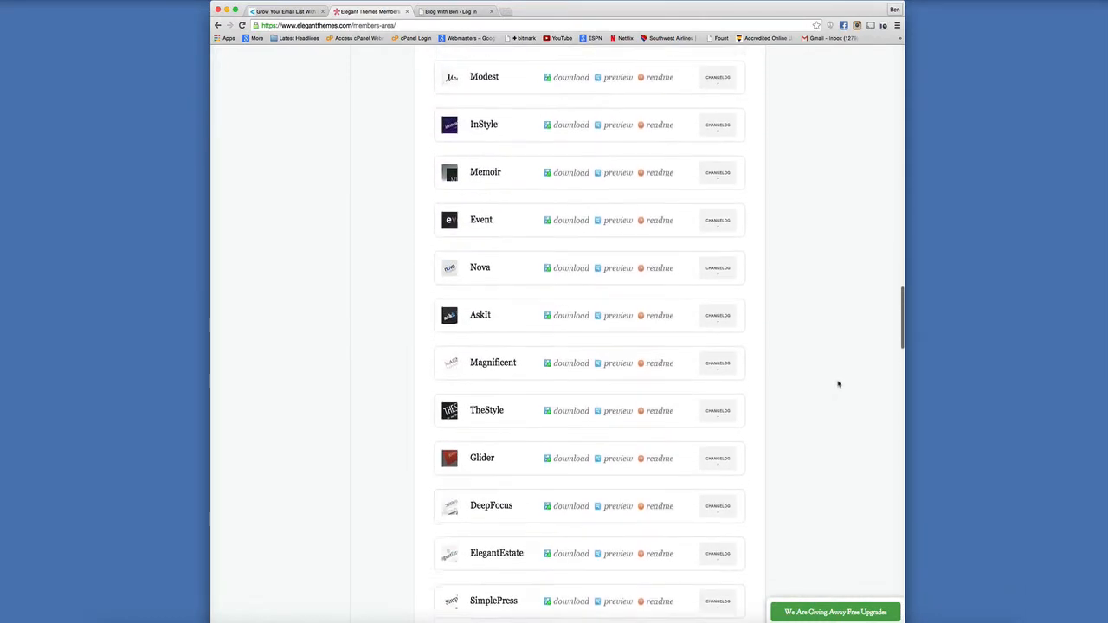
scroll("up", 3)
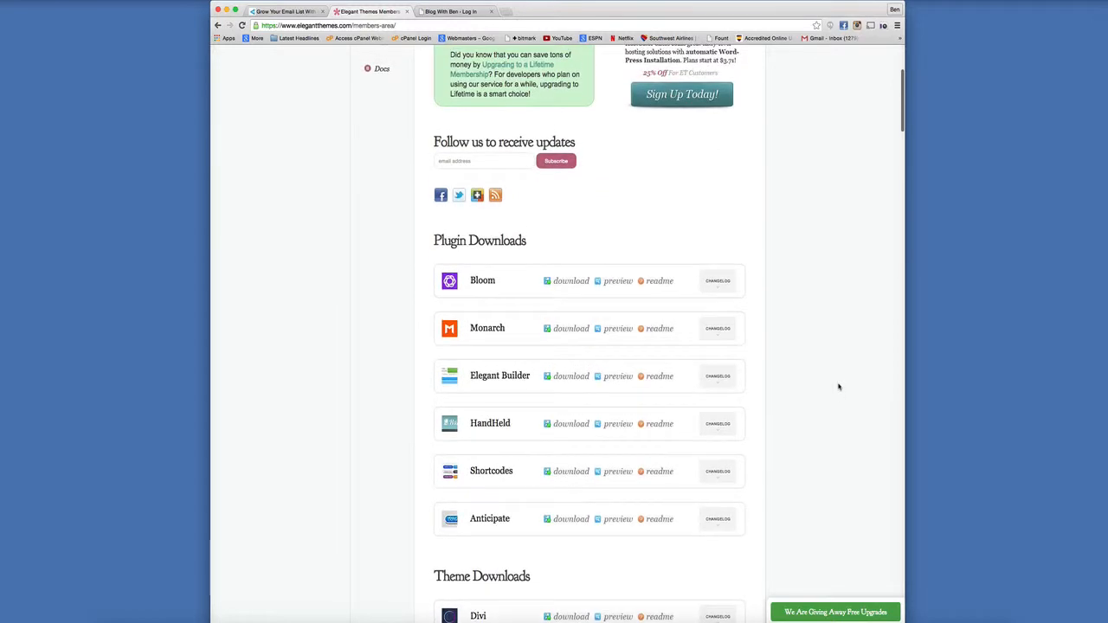
scroll("down", 3)
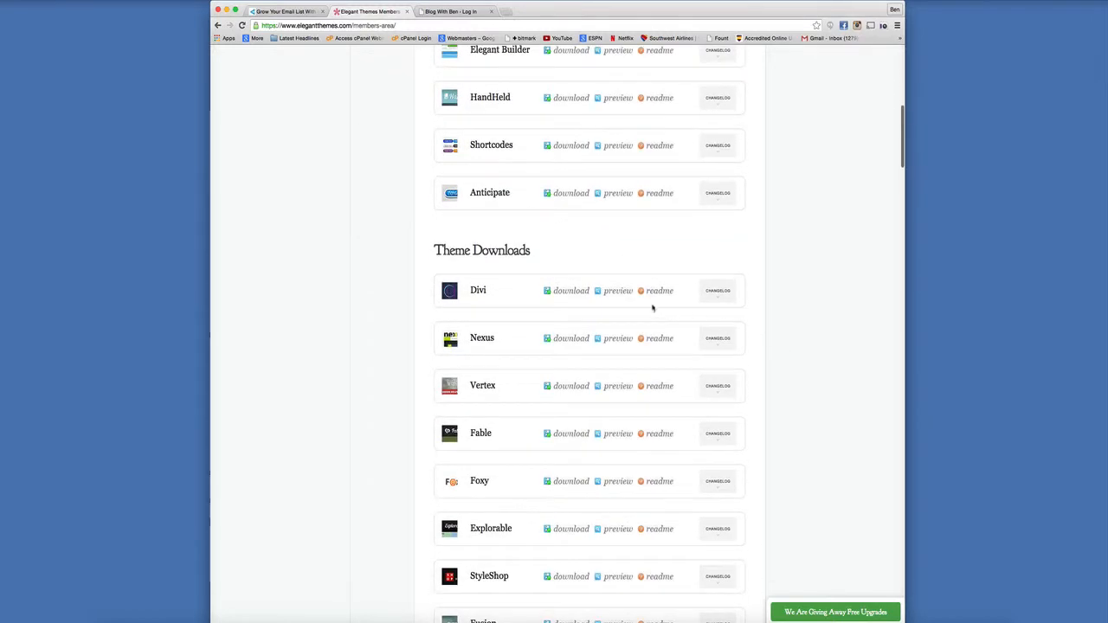
Step: Open the Divi theme's live preview from Theme Downloads and scroll through the demo page
left_click(617, 291)
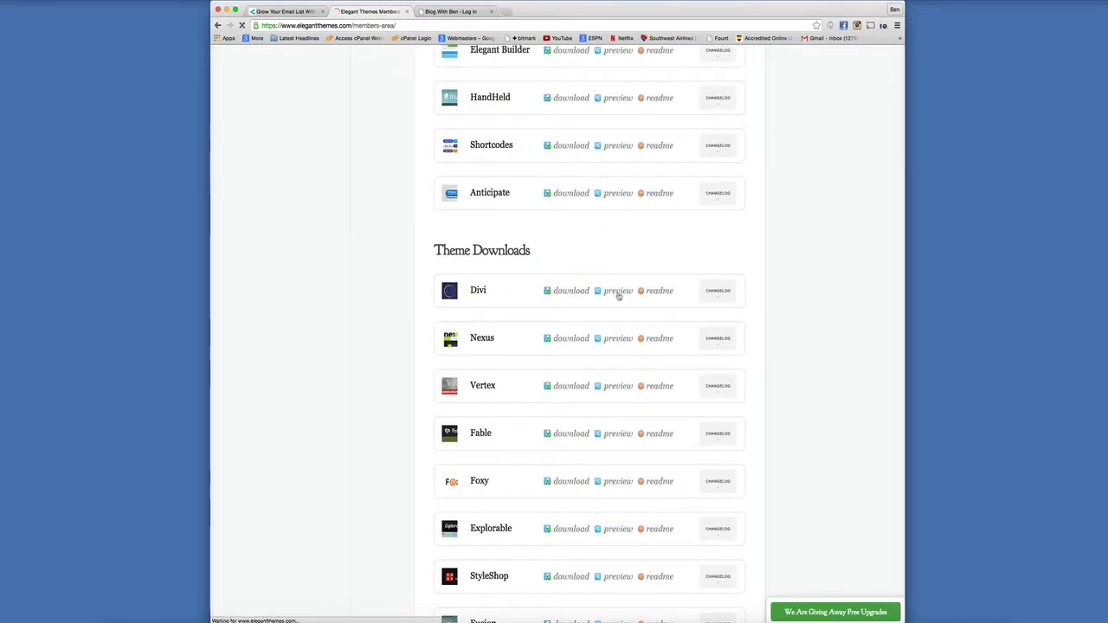
left_click(617, 291)
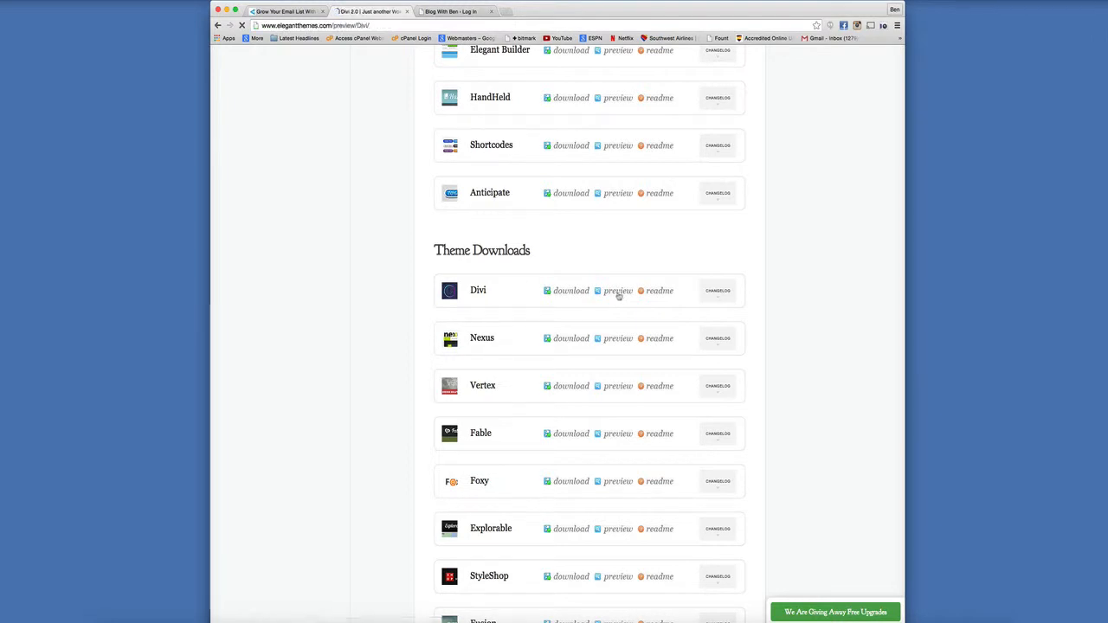
left_click(615, 291)
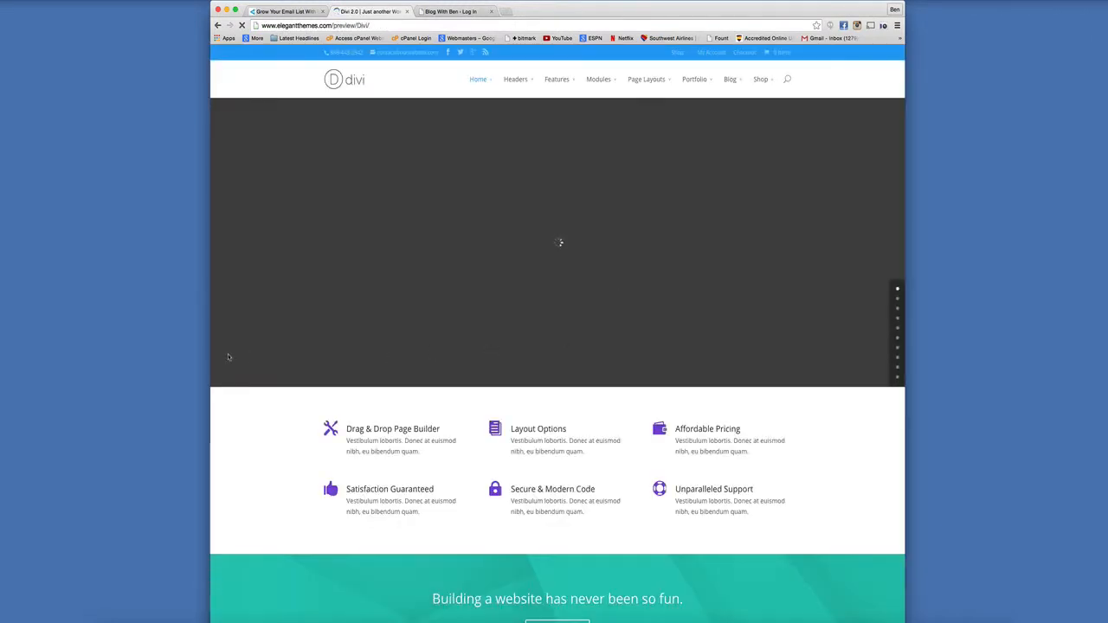
scroll("down", 3)
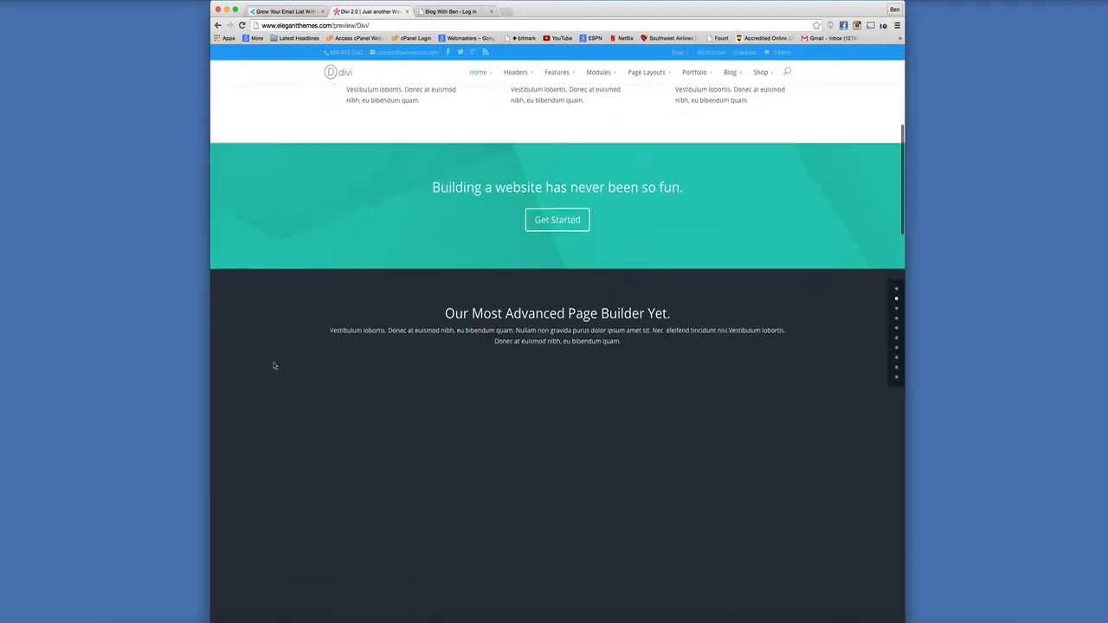
scroll("down", 3)
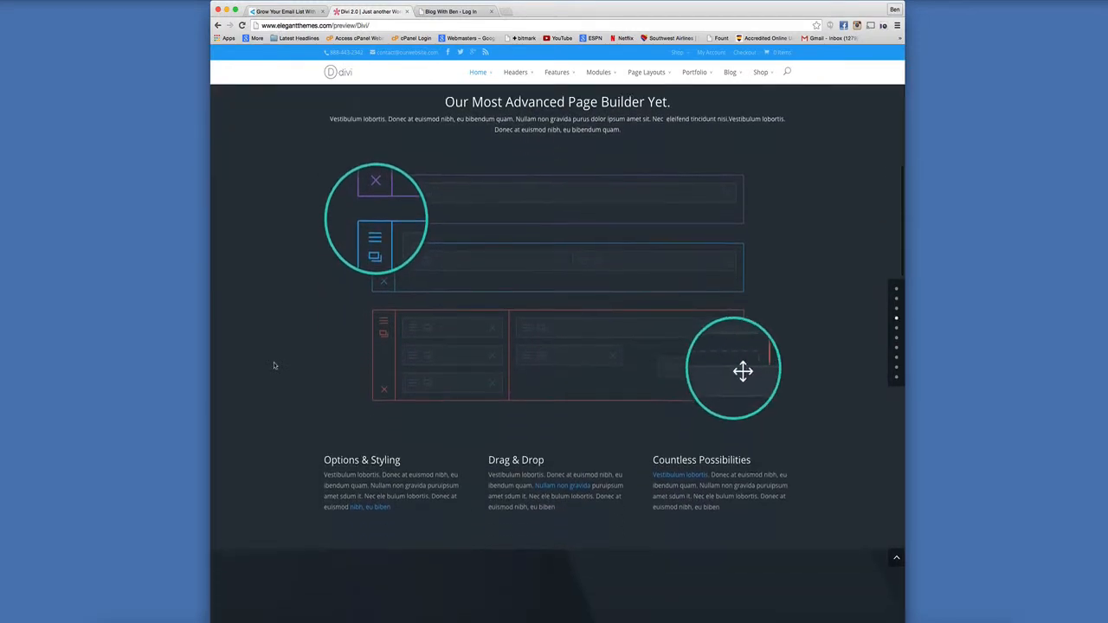
scroll("down", 3)
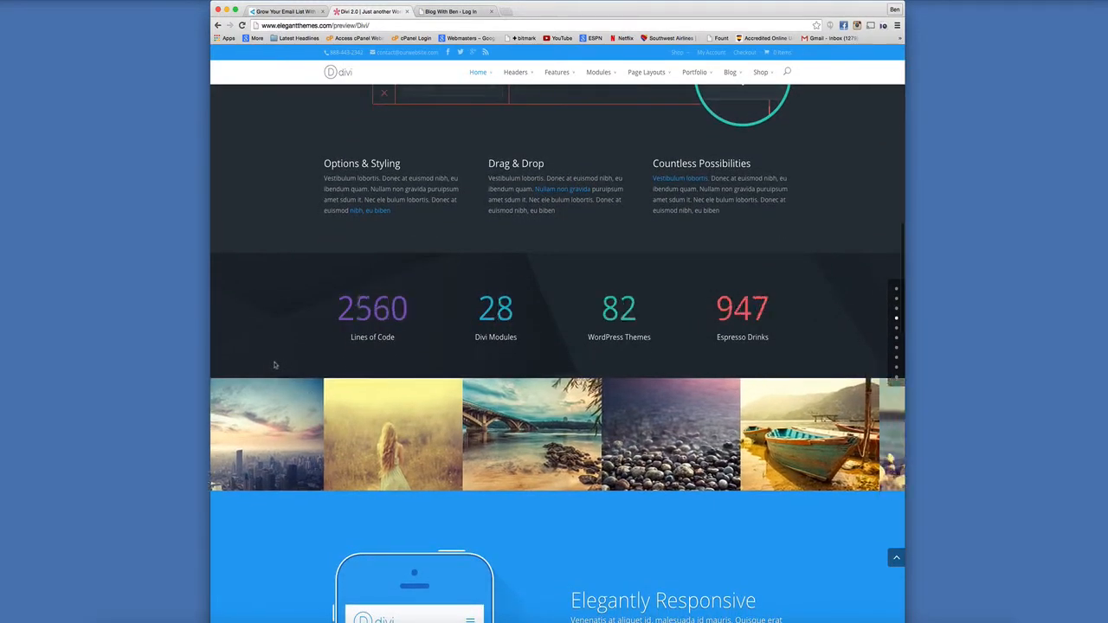
scroll("down", 3)
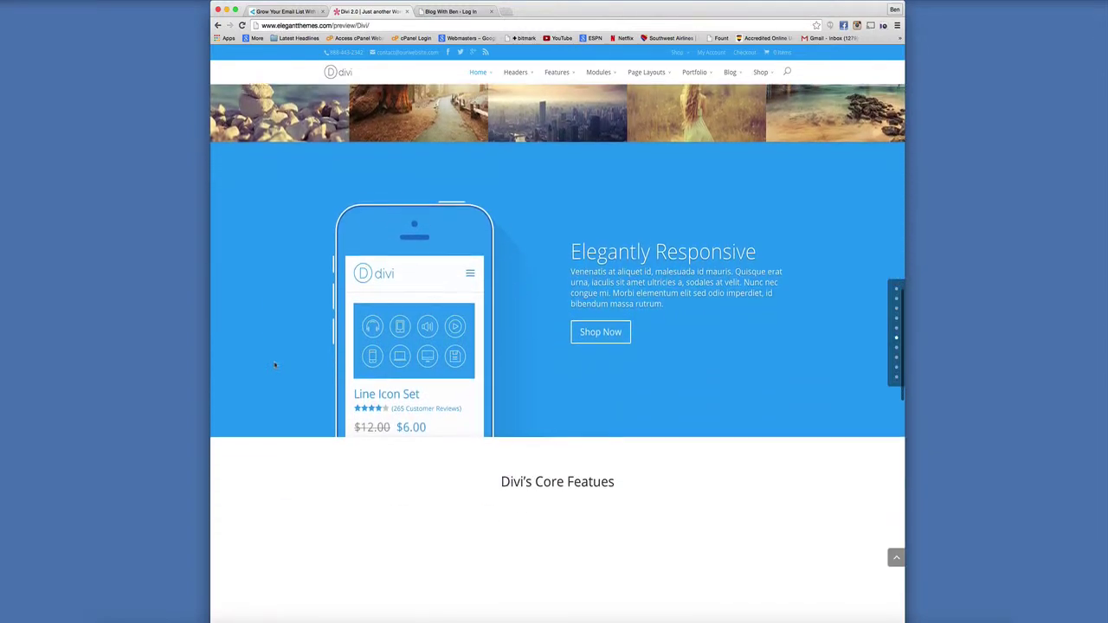
scroll("down", 3)
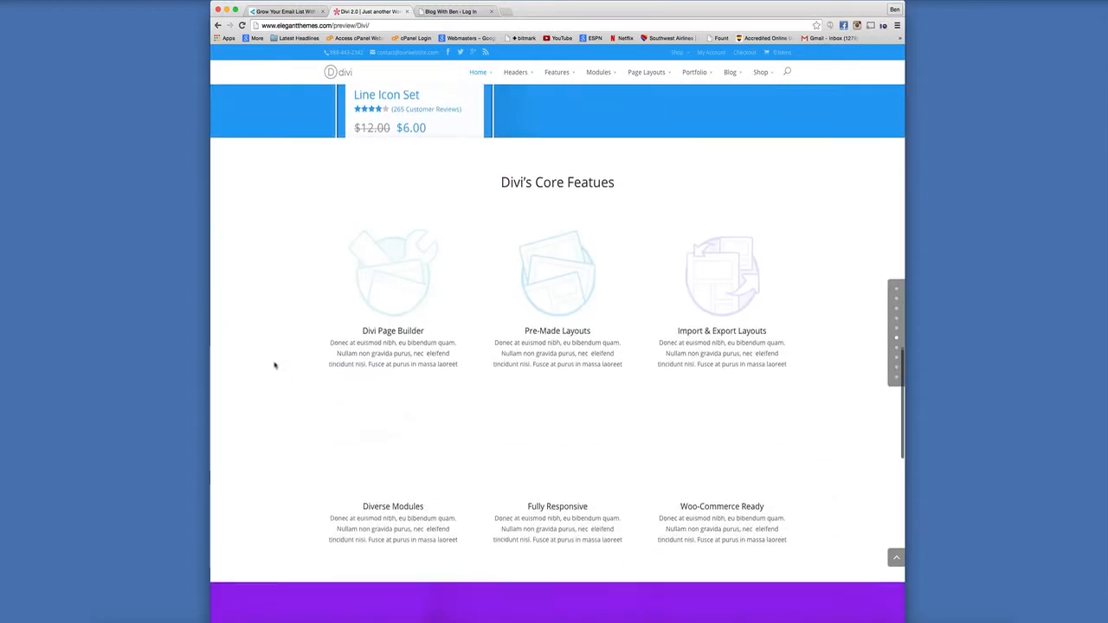
scroll("down", 3)
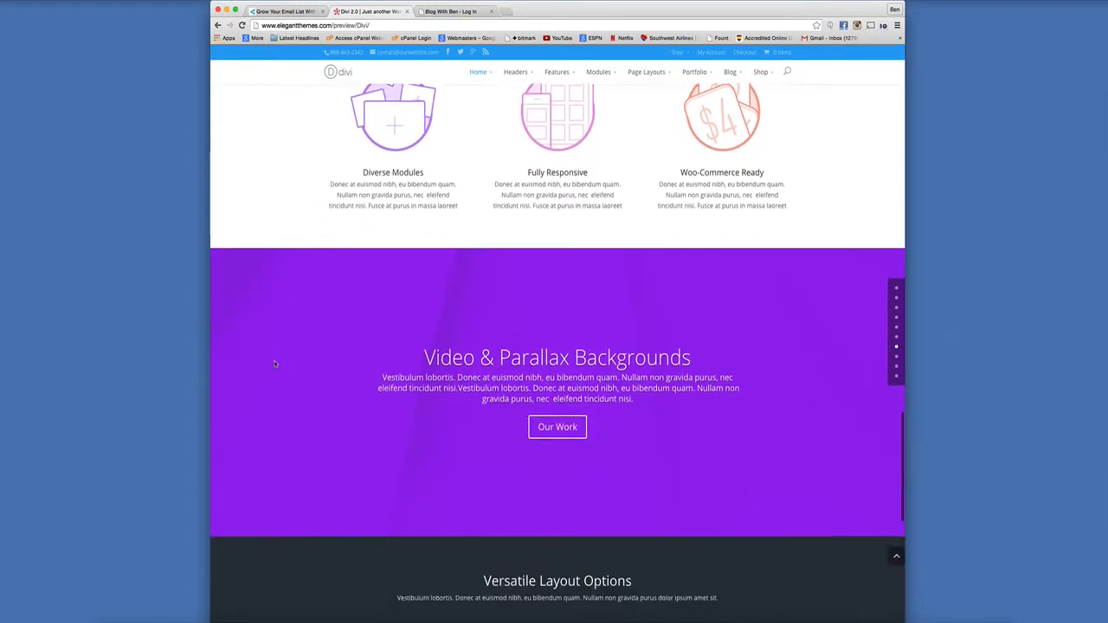
scroll("down", 3)
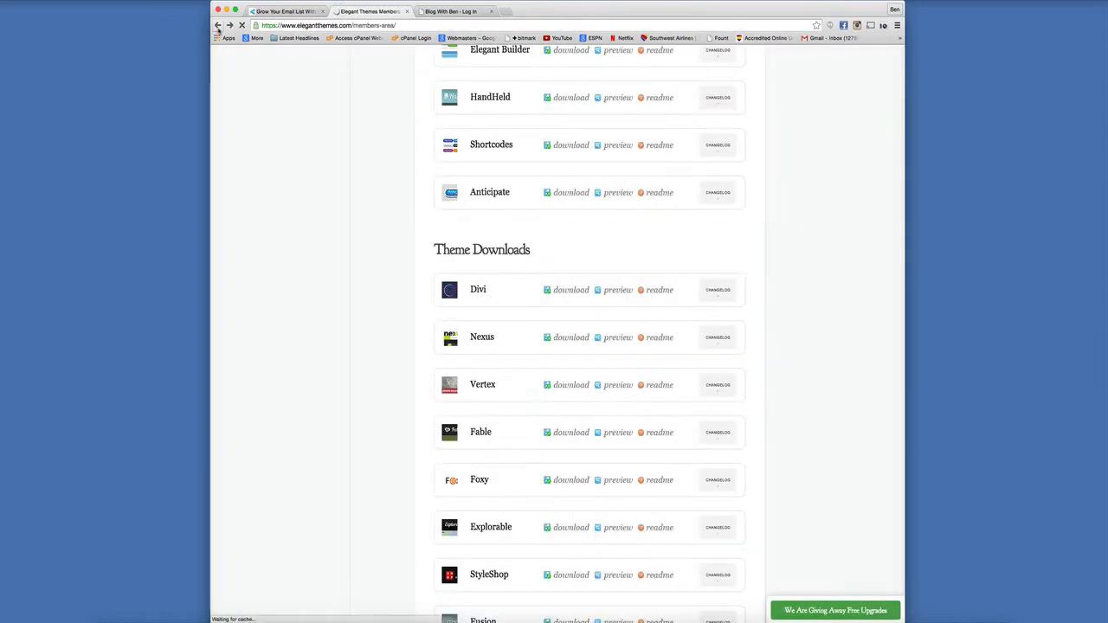
Step: Scroll further down the Divi demo page before returning to the Members Area
scroll("down", 3)
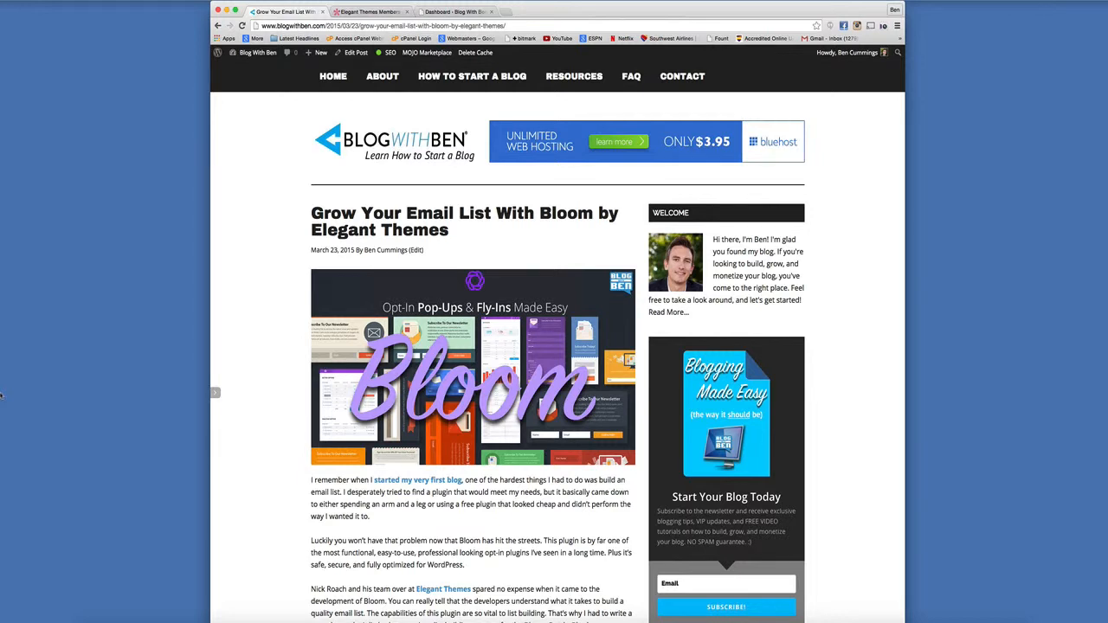
mouse_move(50, 142)
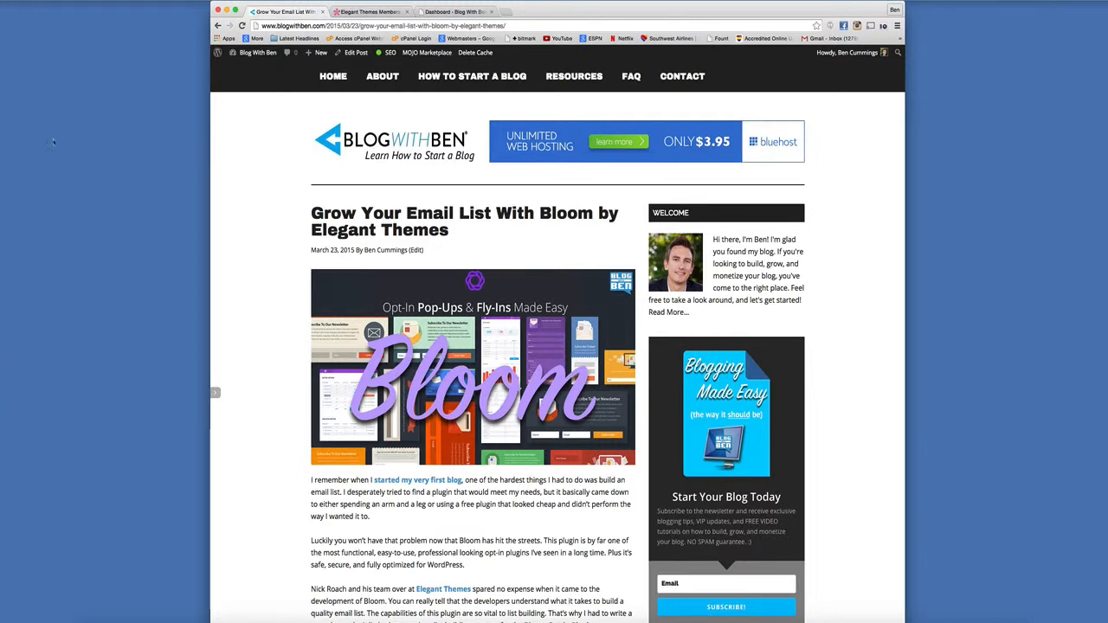
Step: Switch browser tabs to view the 'Grow Your Email List With Bloom by Elegant Themes' post
left_click(378, 19)
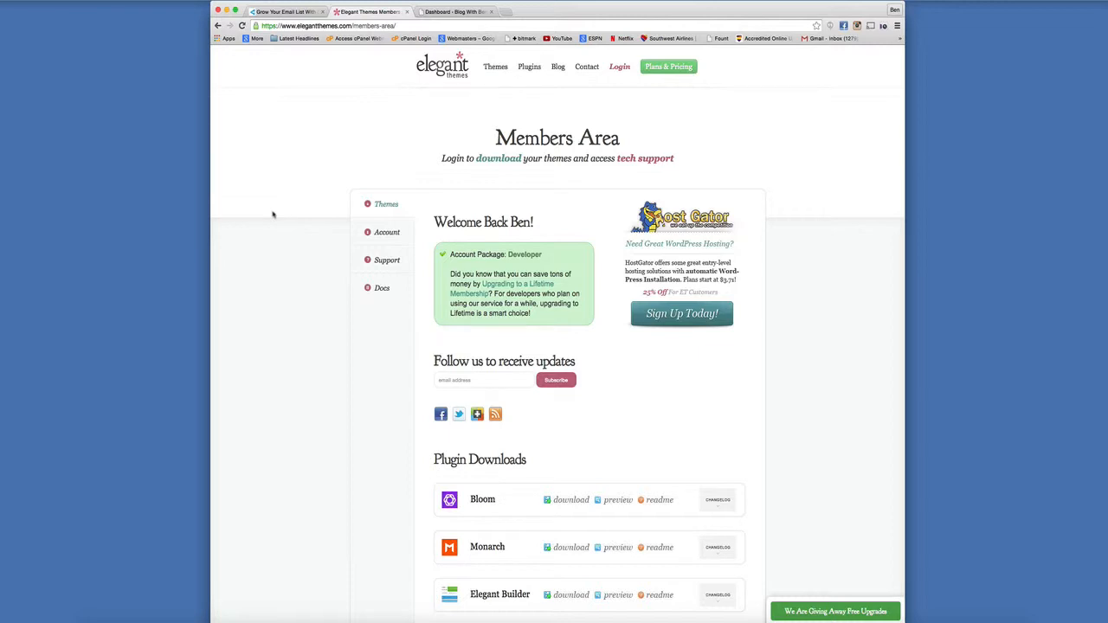
Step: Scroll to Plugin Downloads and download the Bloom plugin package
scroll("down", 3)
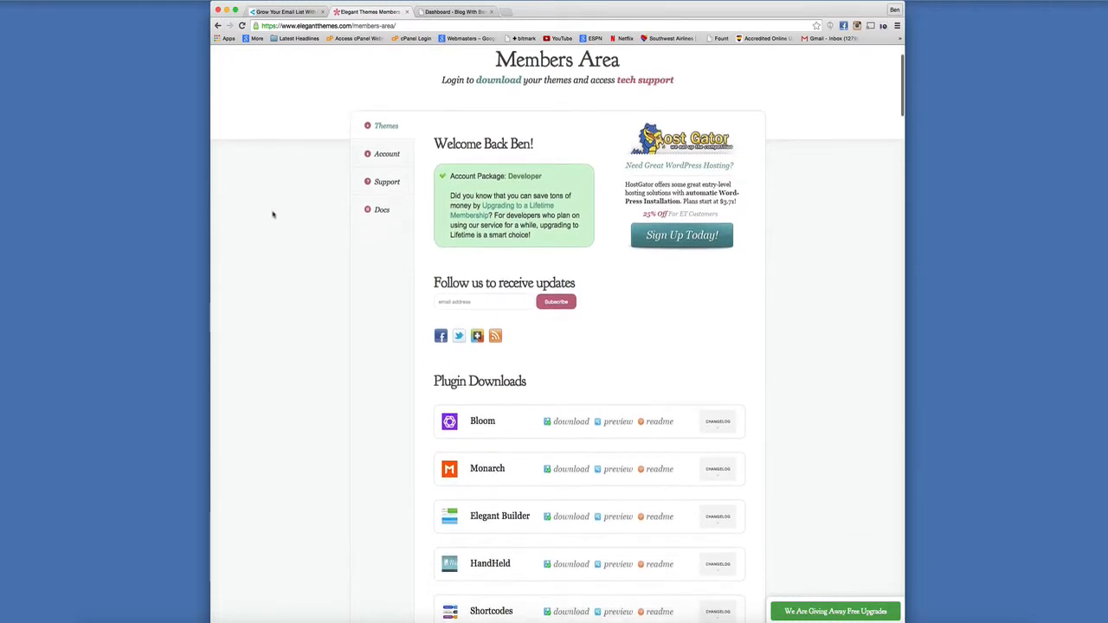
scroll("down", 3)
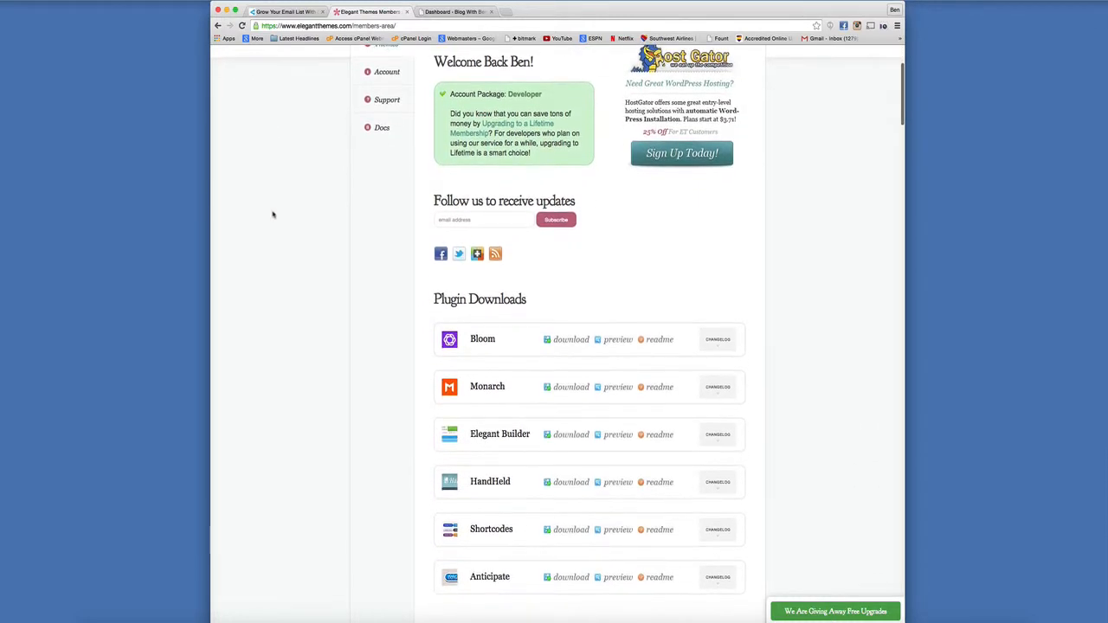
scroll("down", 3)
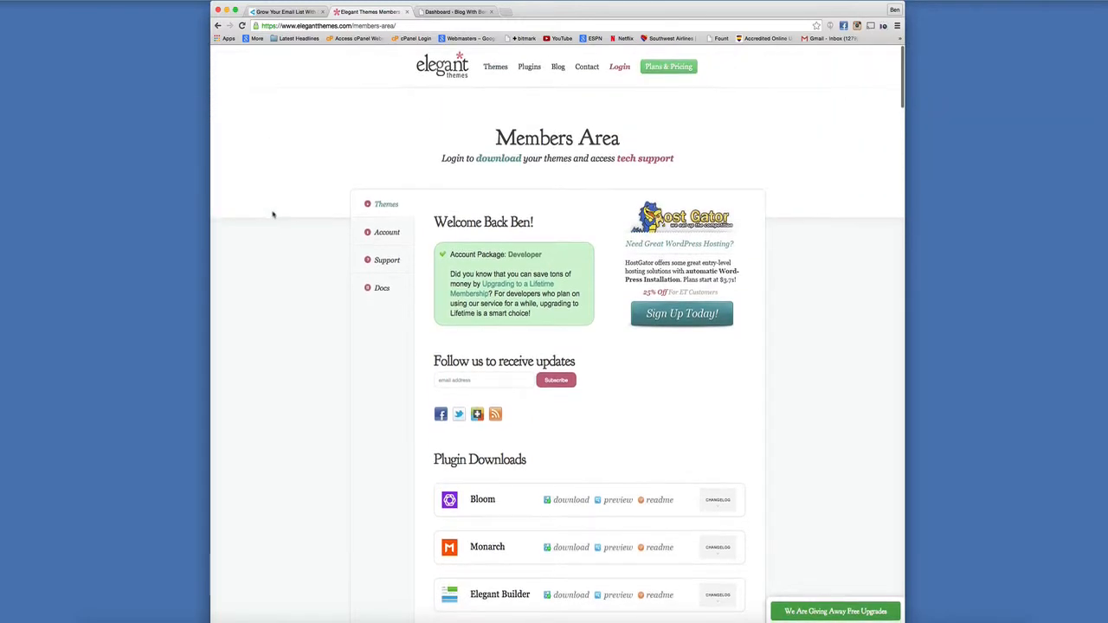
scroll("down", 3)
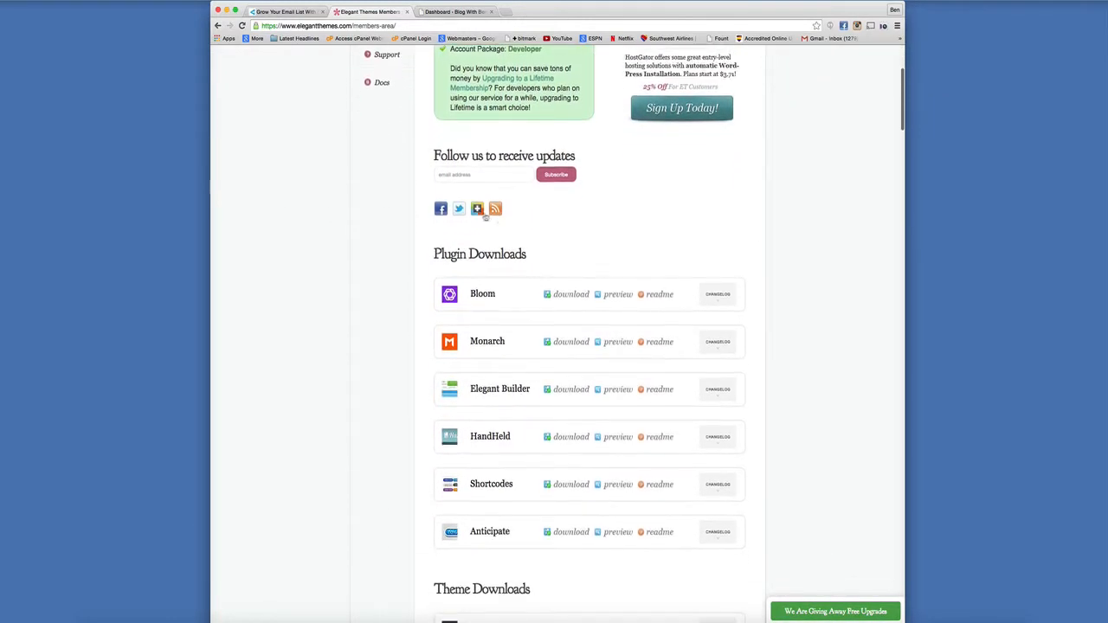
scroll("down", 3)
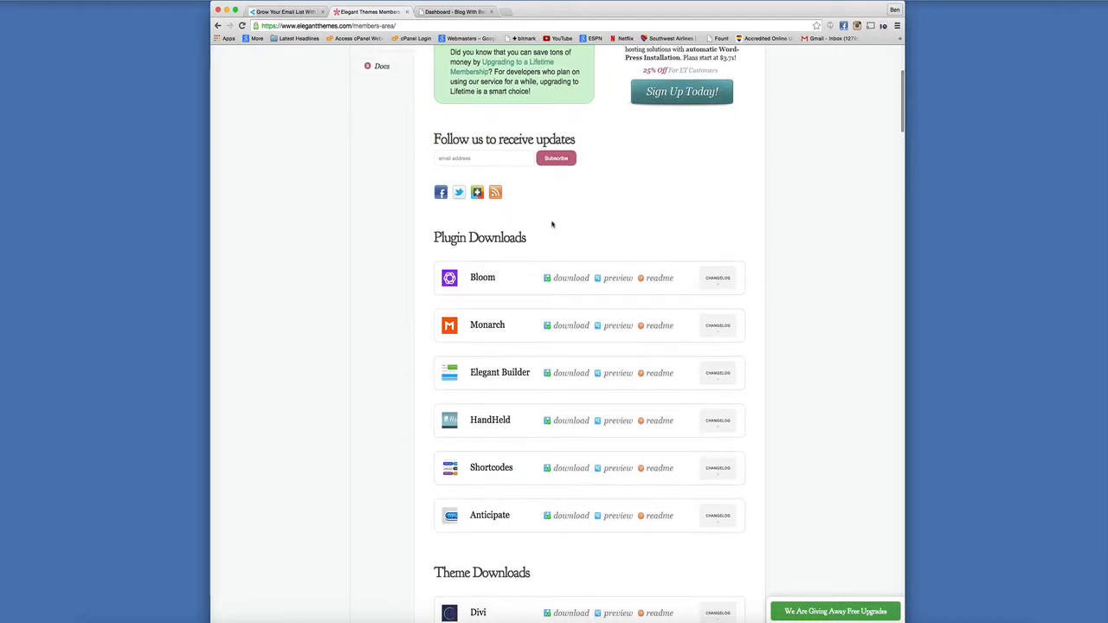
scroll("down", 3)
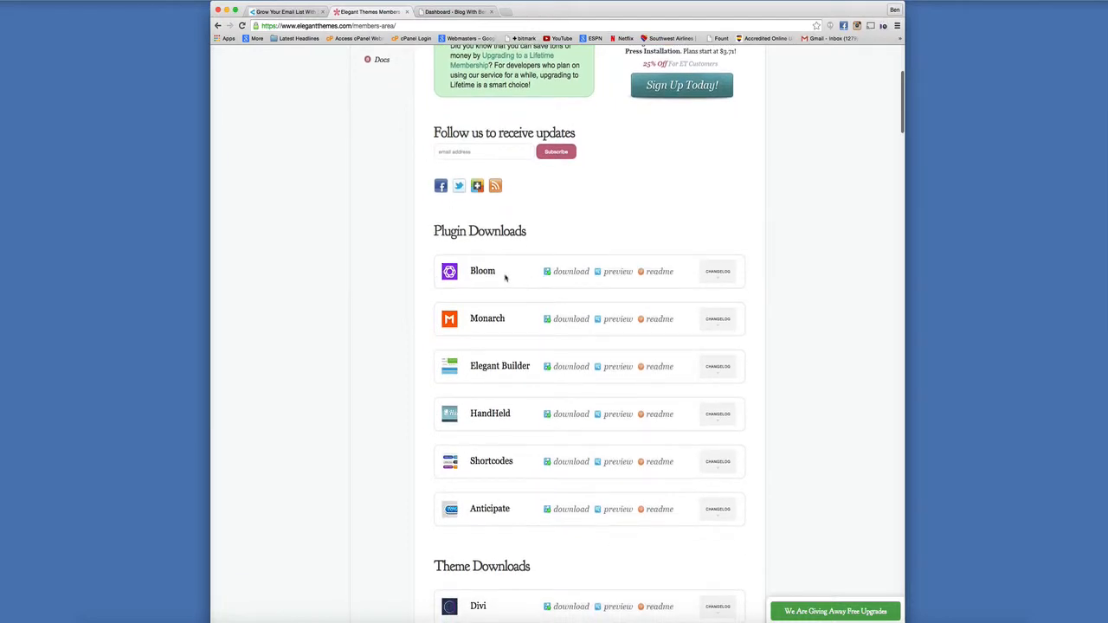
mouse_move(568, 234)
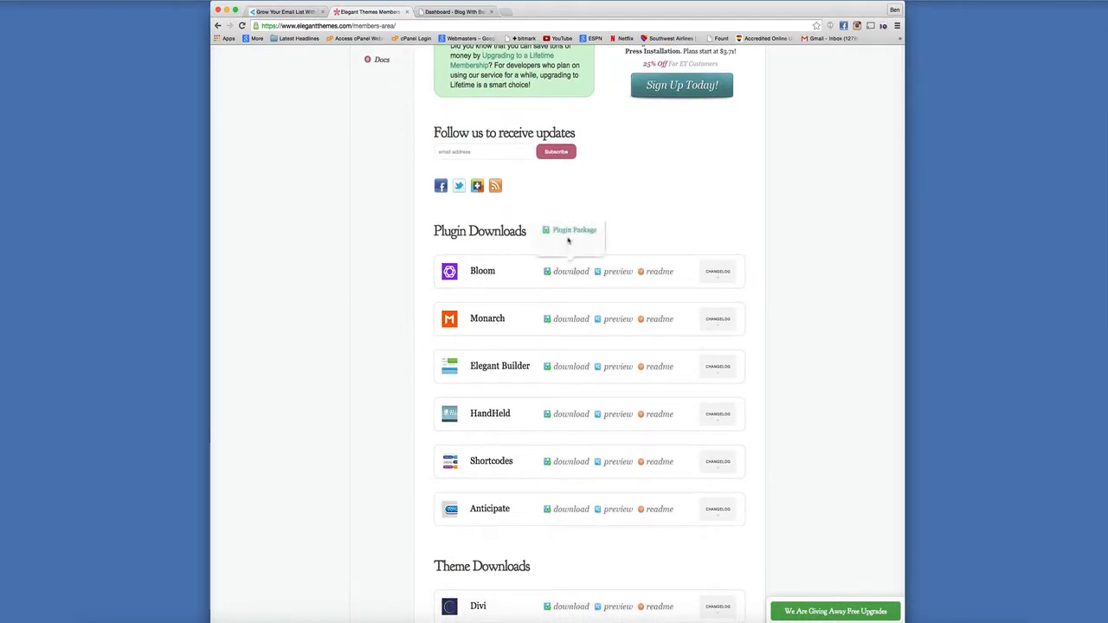
left_click(575, 231)
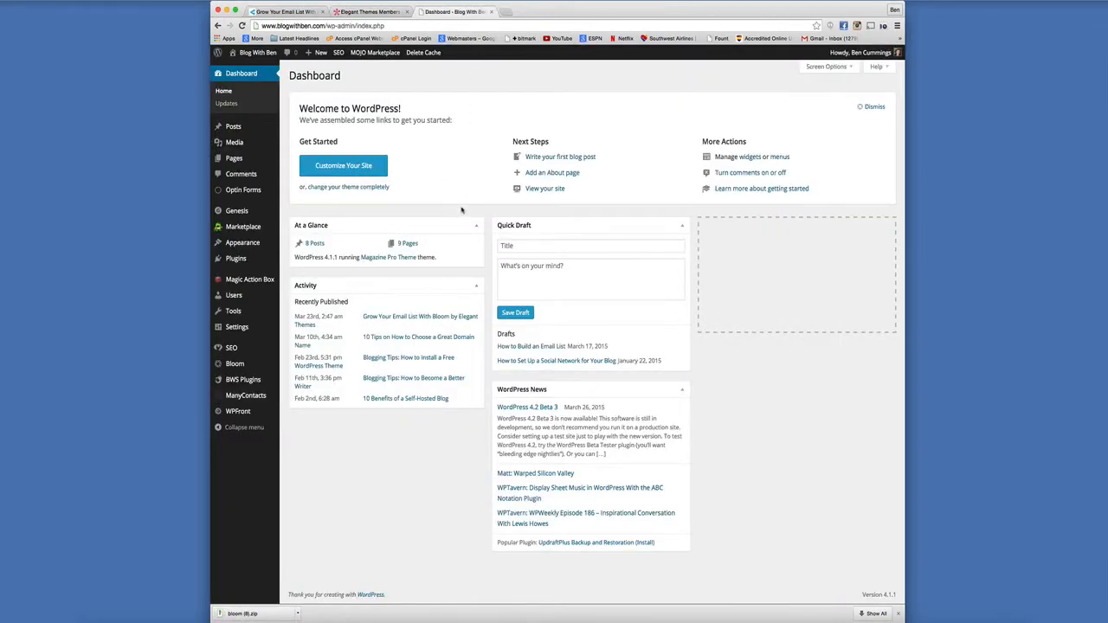
mouse_move(235, 258)
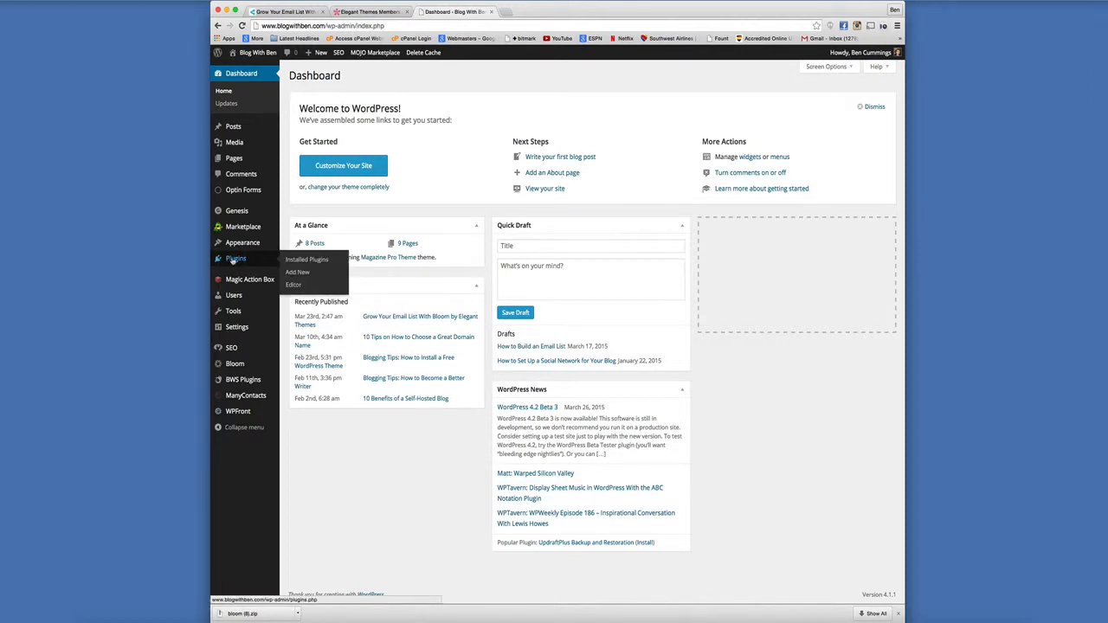
Step: Go to Plugins > Add New > Upload Plugin and choose a file from the computer
left_click(298, 272)
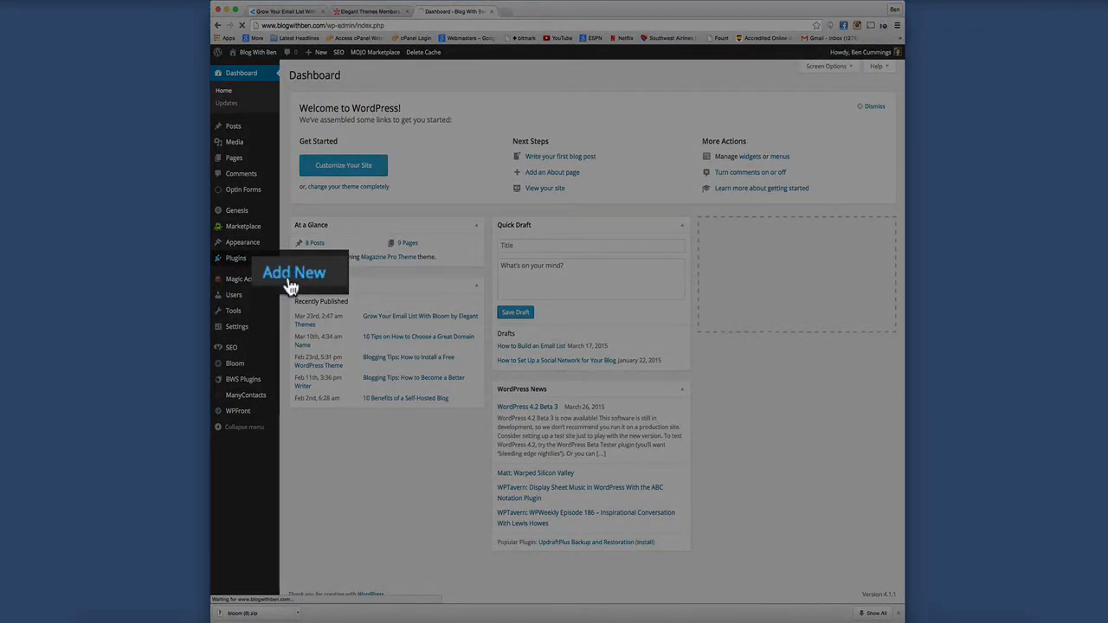
left_click(294, 273)
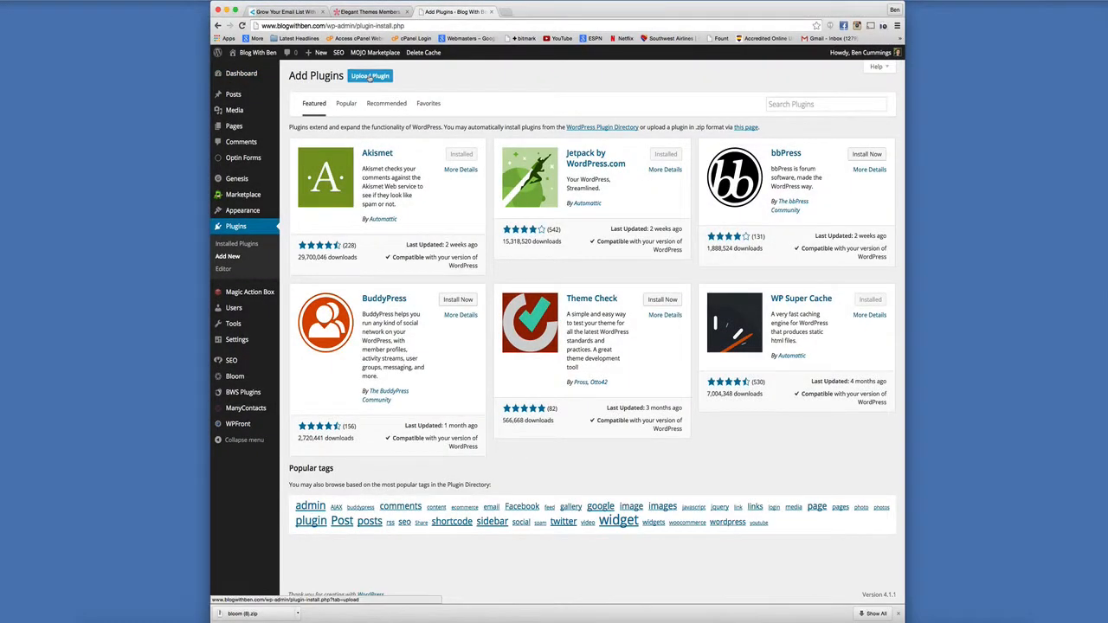
left_click(371, 76)
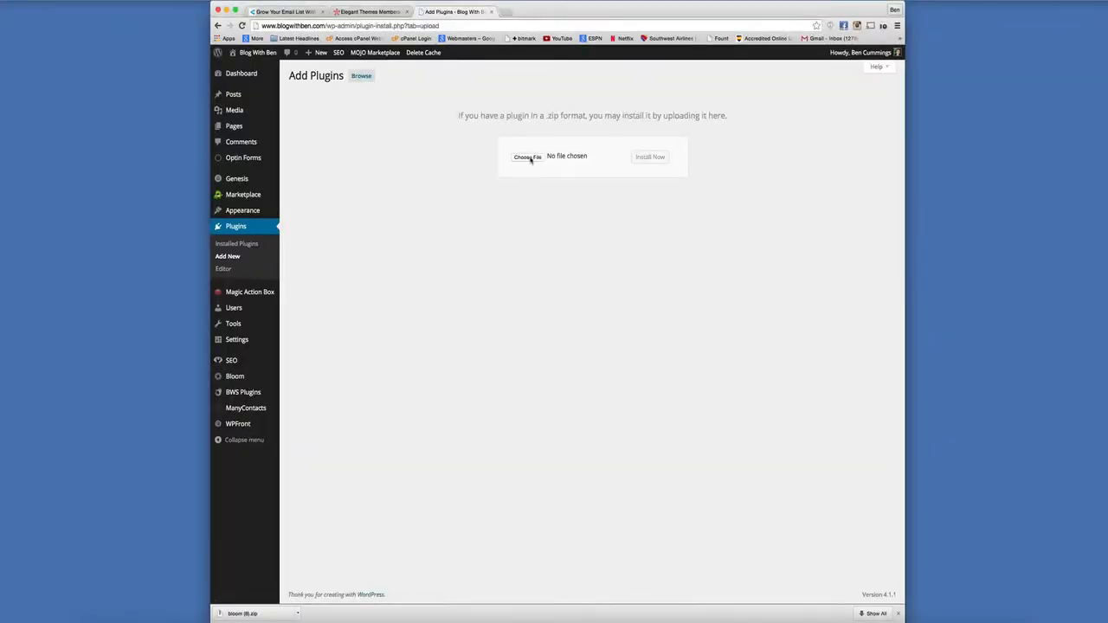
left_click(526, 156)
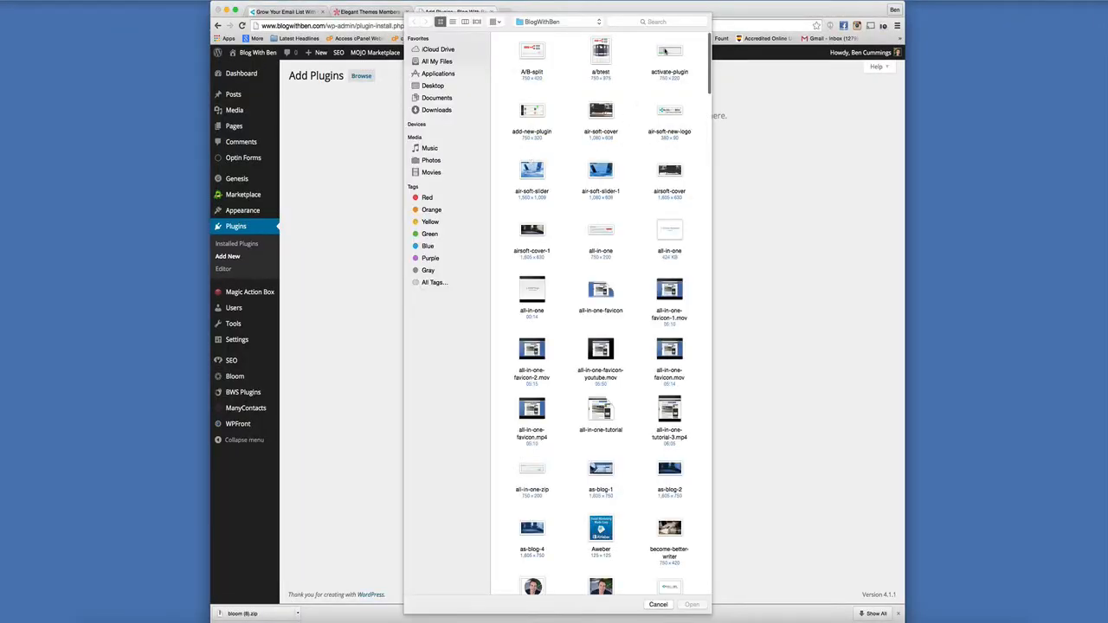
Step: Search the file dialog for 'bloom' and pick the downloaded bloom.zip
left_click(658, 20)
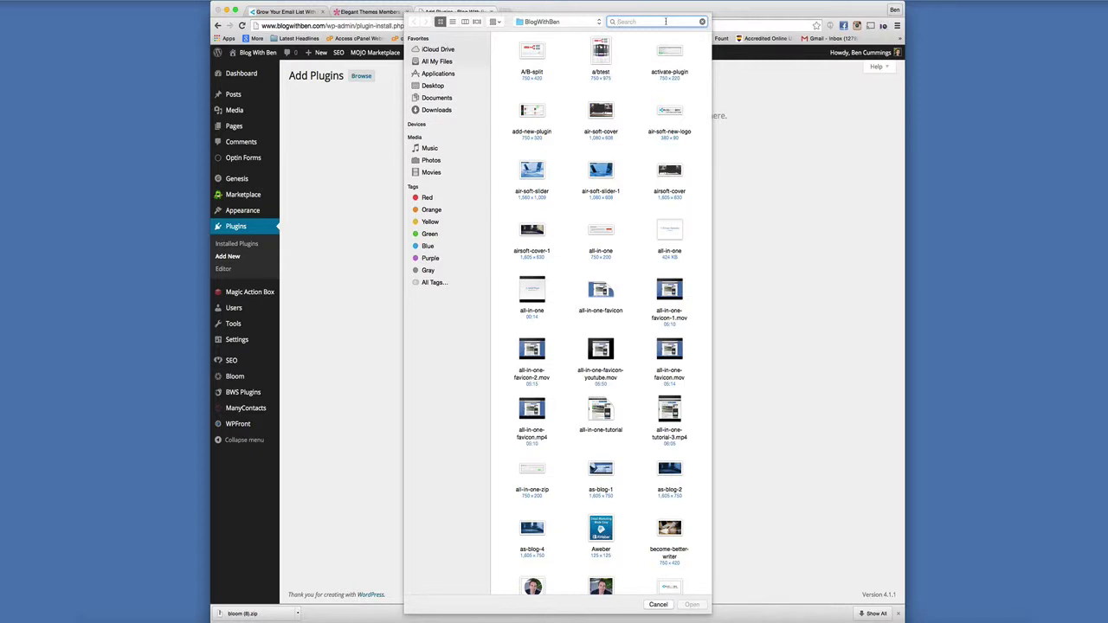
type("bloom.zip")
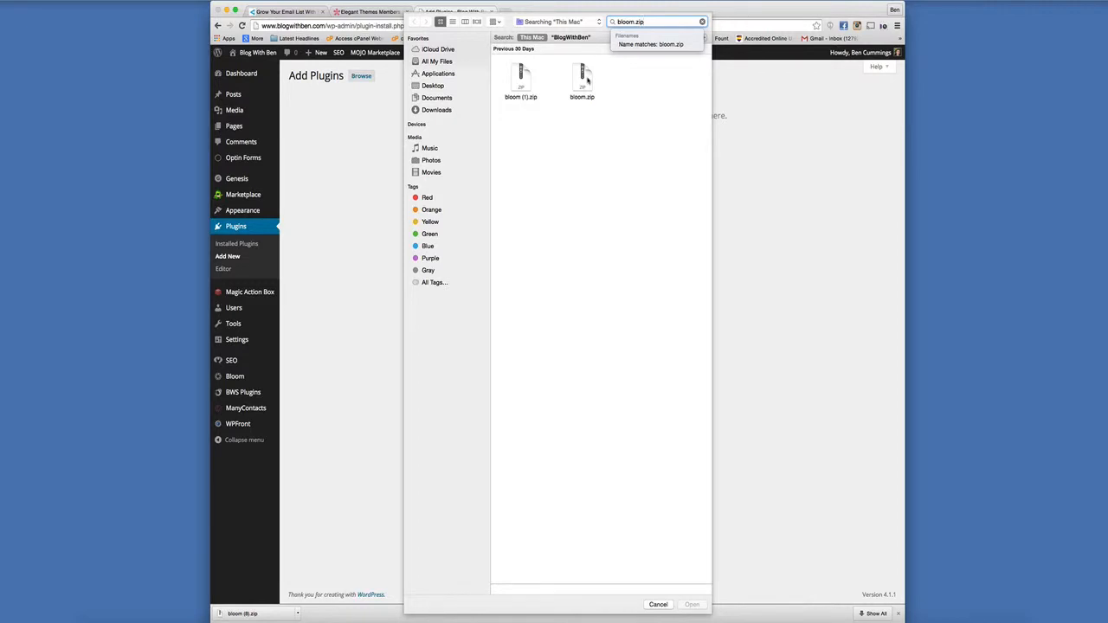
left_click(658, 604)
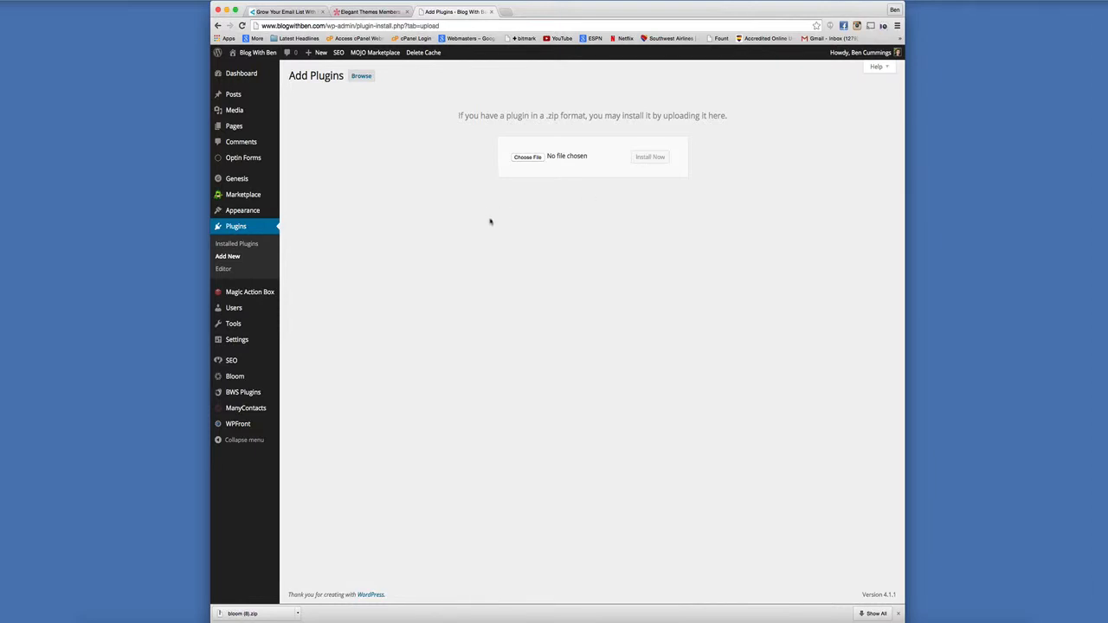
mouse_move(235, 378)
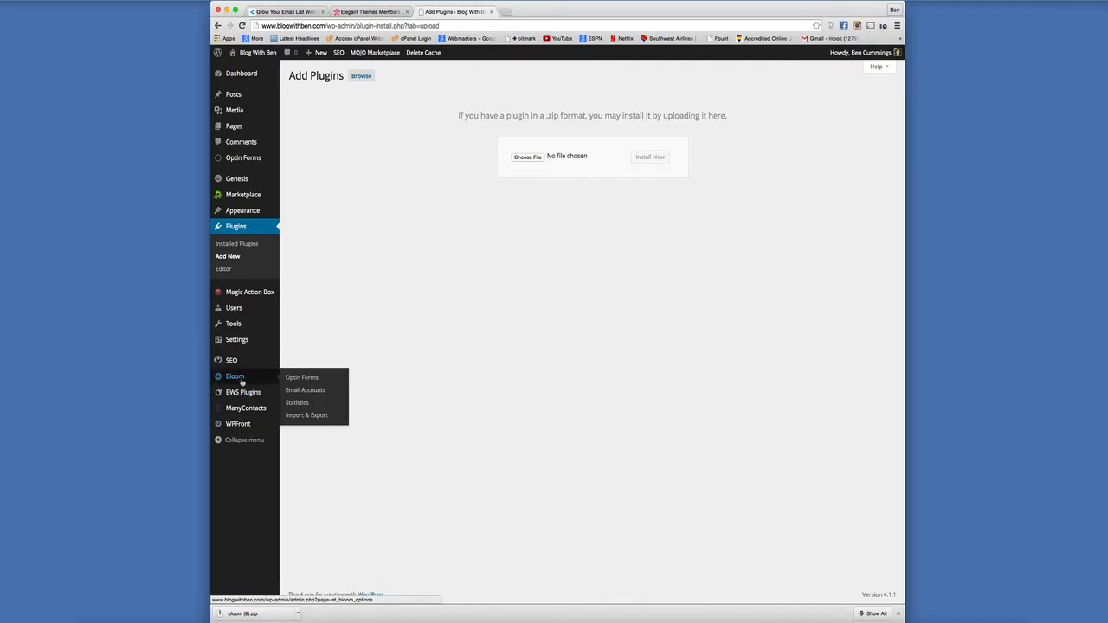
mouse_move(258, 382)
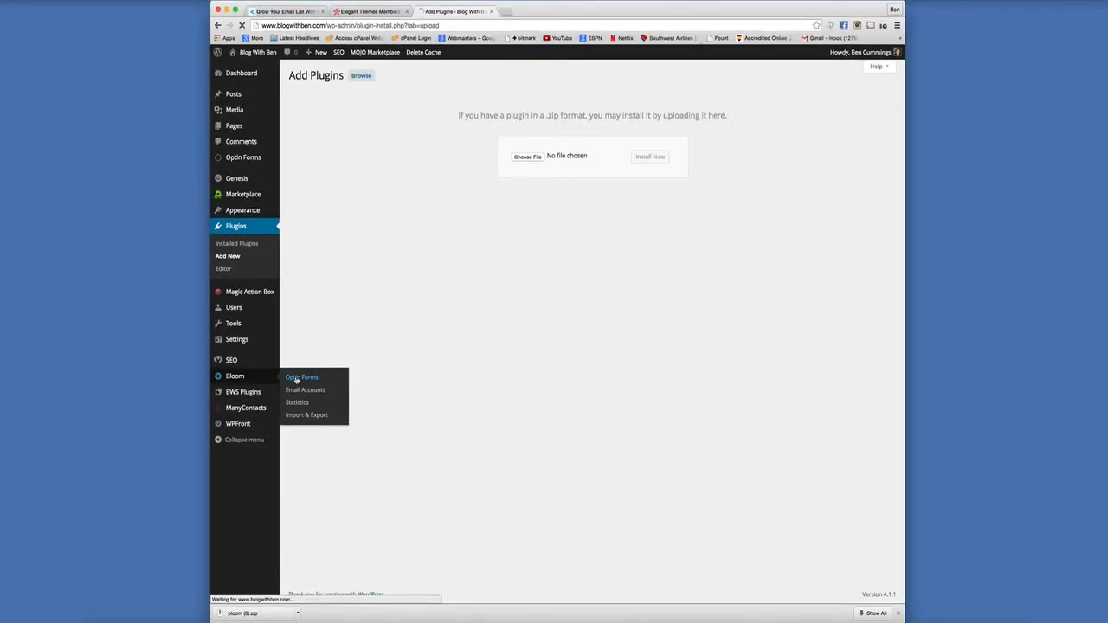
Step: Open Bloom's Optin Forms list from the admin sidebar
left_click(297, 378)
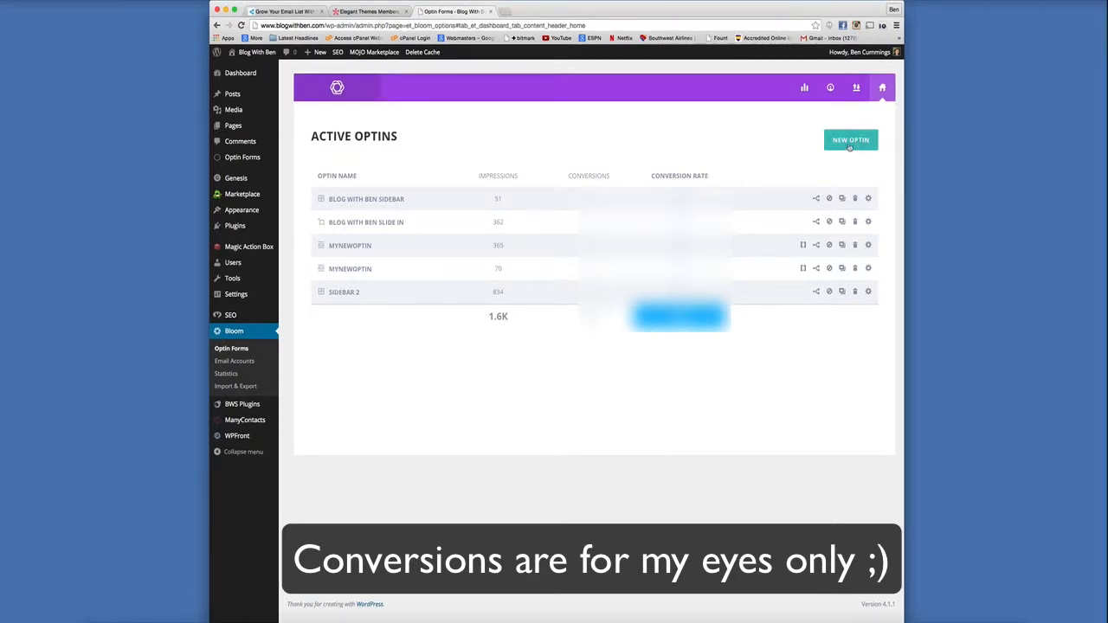
Step: Create a new optin named 'PopUp' with MailChimp as the email provider
left_click(850, 139)
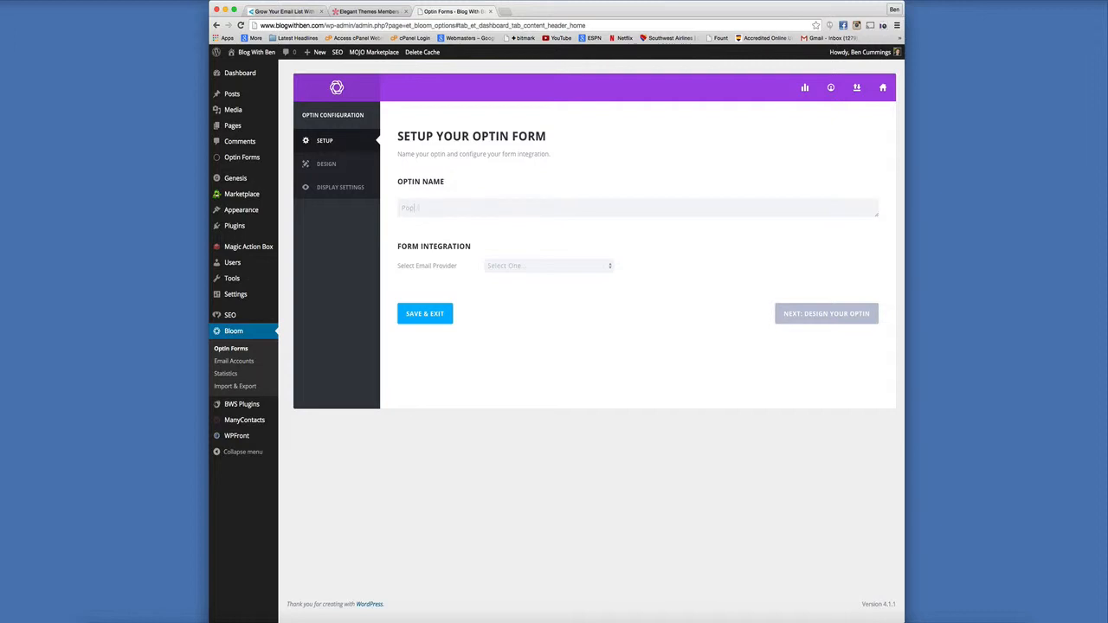
type("PopUp")
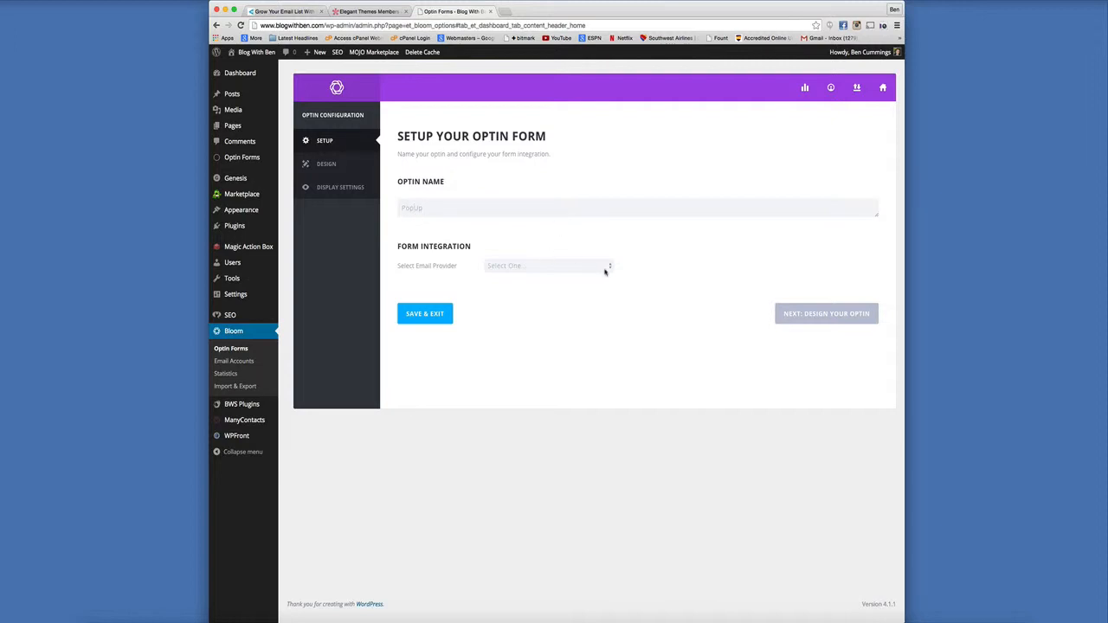
left_click(546, 267)
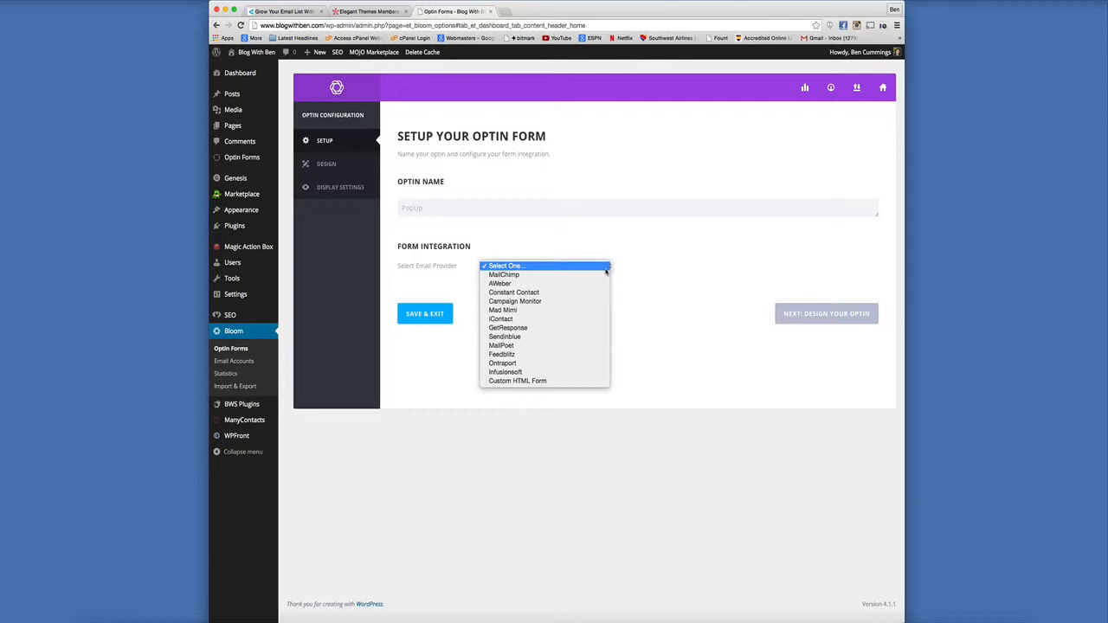
left_click(504, 273)
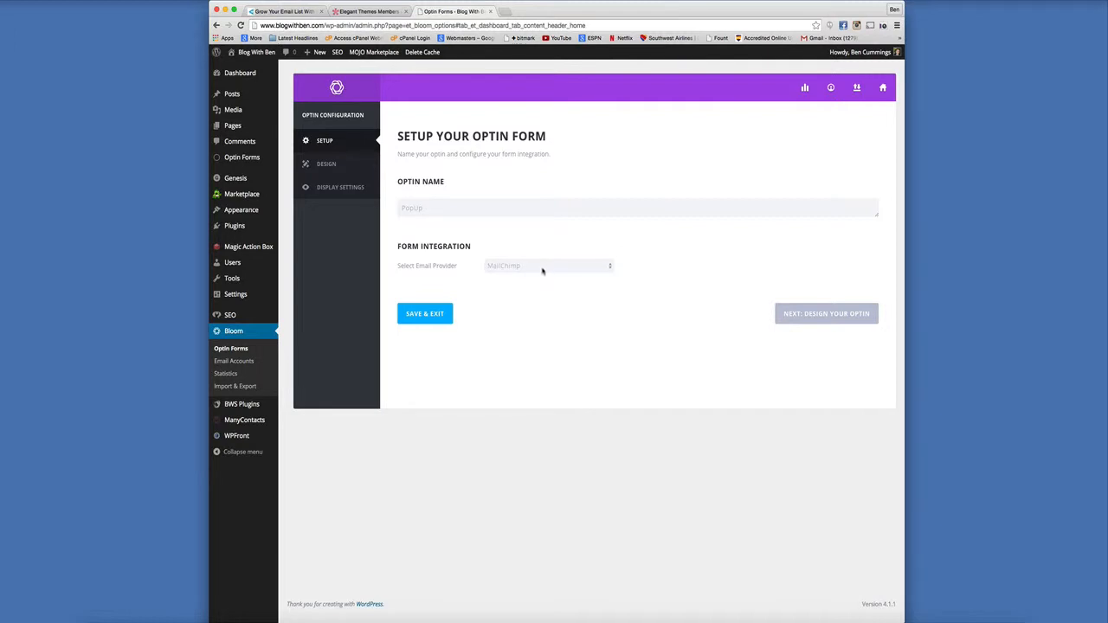
Step: Choose the blog's MailChimp account and its email newsletter list
left_click(546, 284)
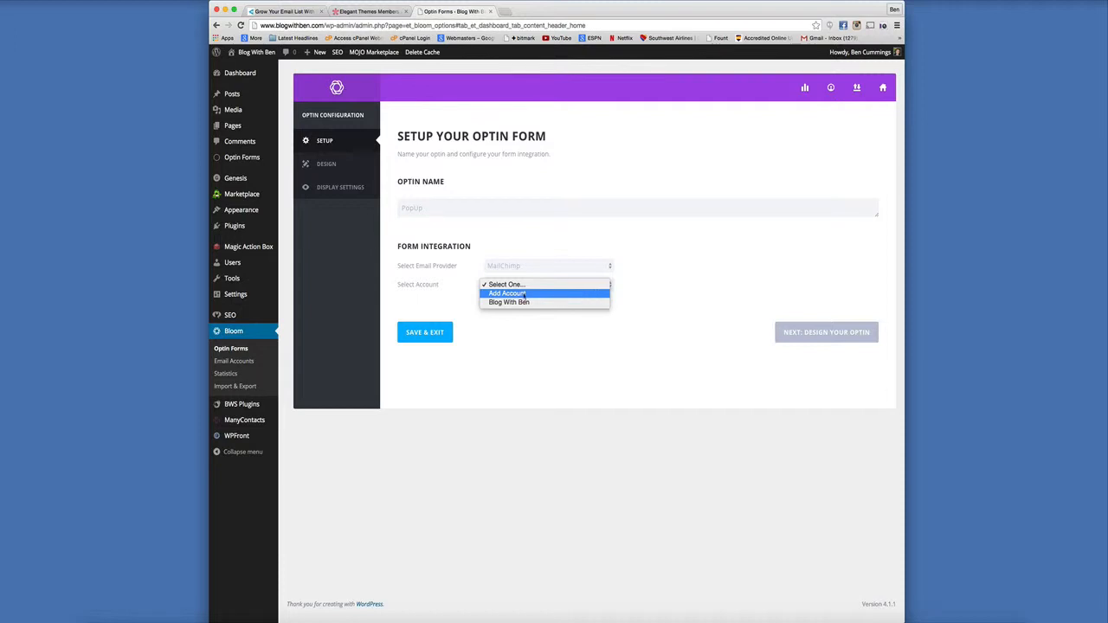
mouse_move(509, 302)
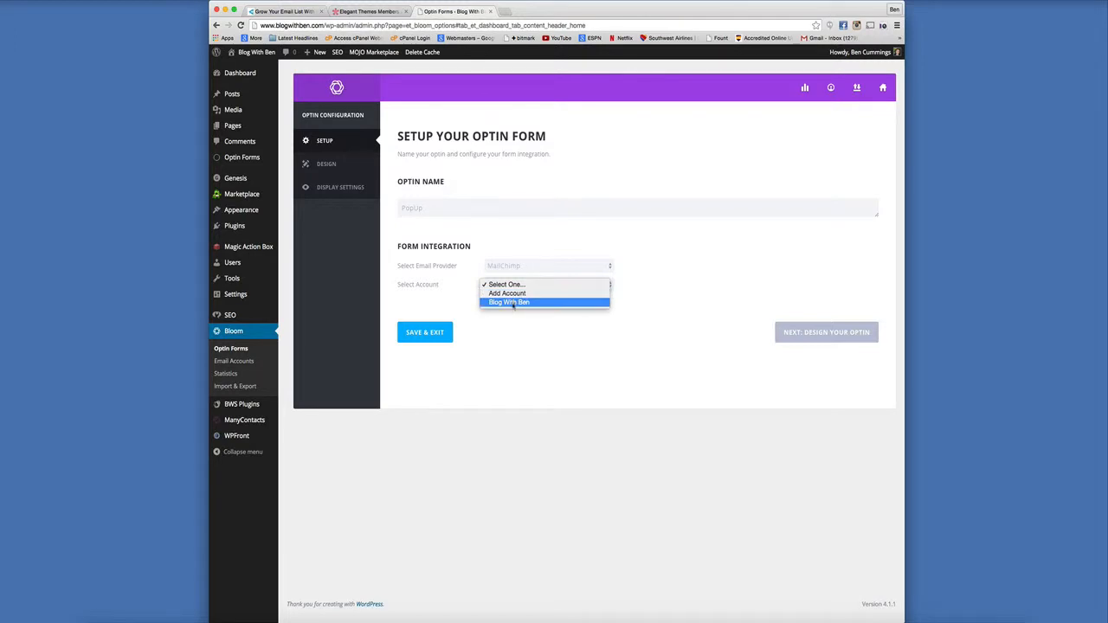
left_click(509, 302)
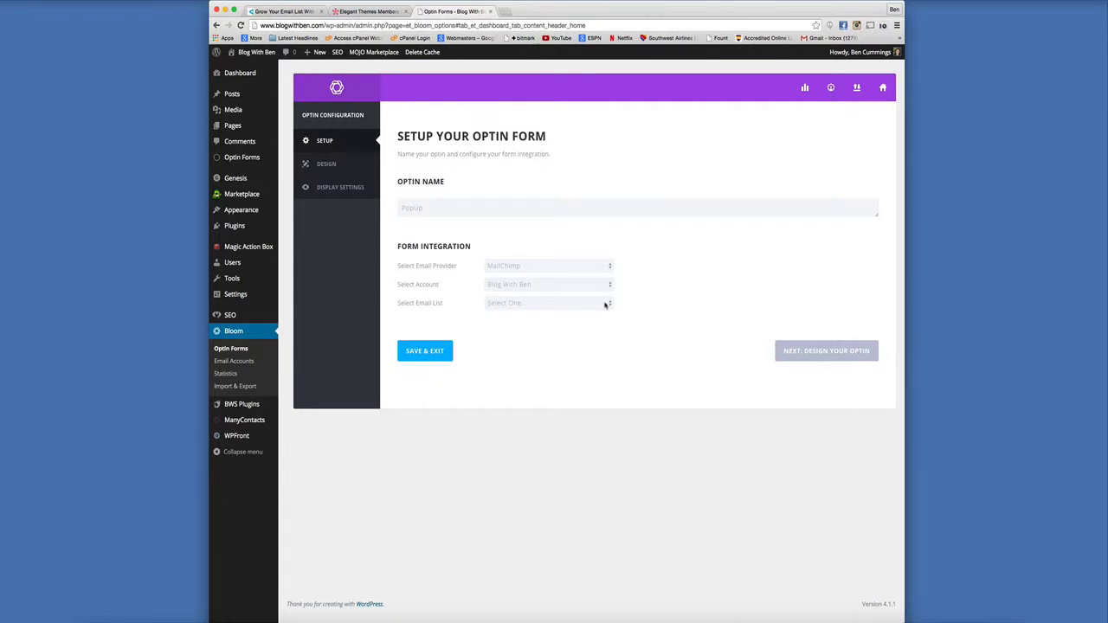
left_click(549, 303)
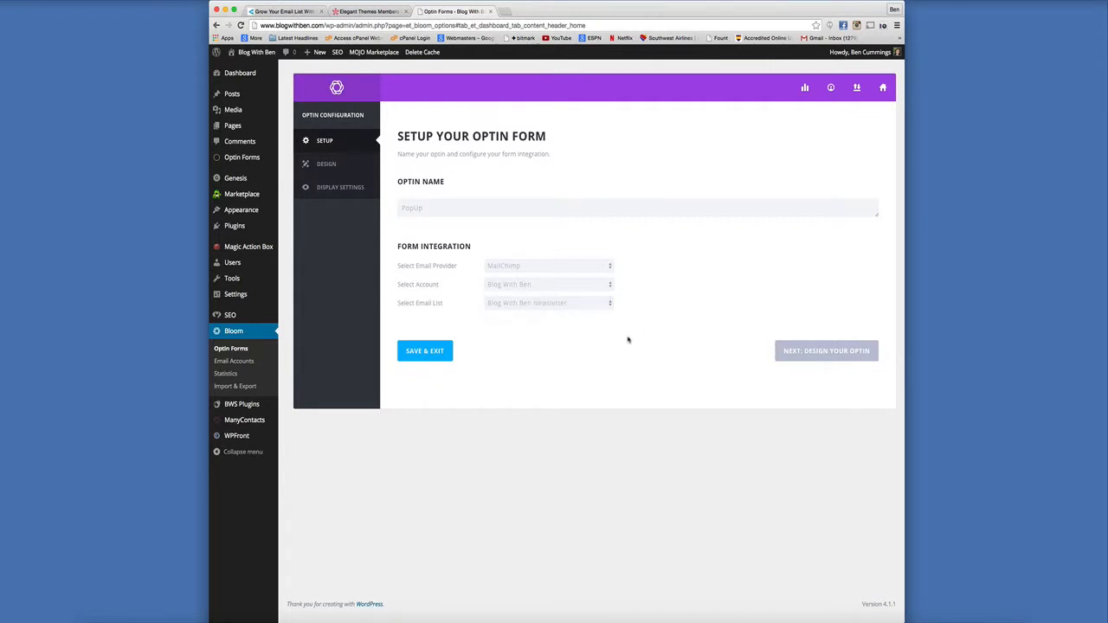
mouse_move(831, 353)
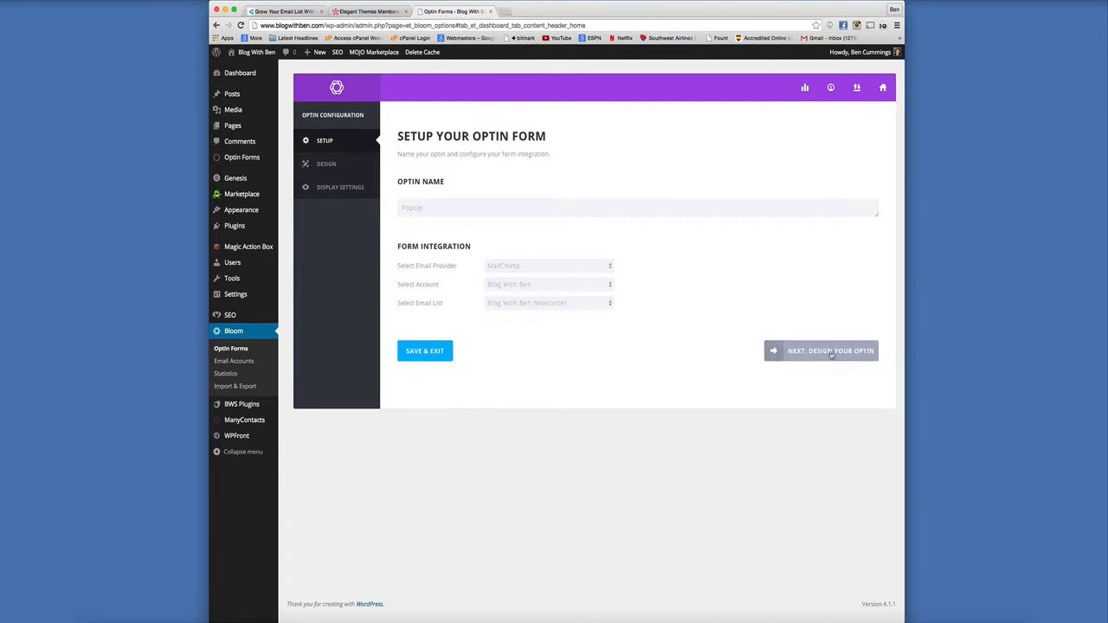
Step: Move on to the template chooser and scroll the grid toward the green template with the dark form panel
left_click(829, 350)
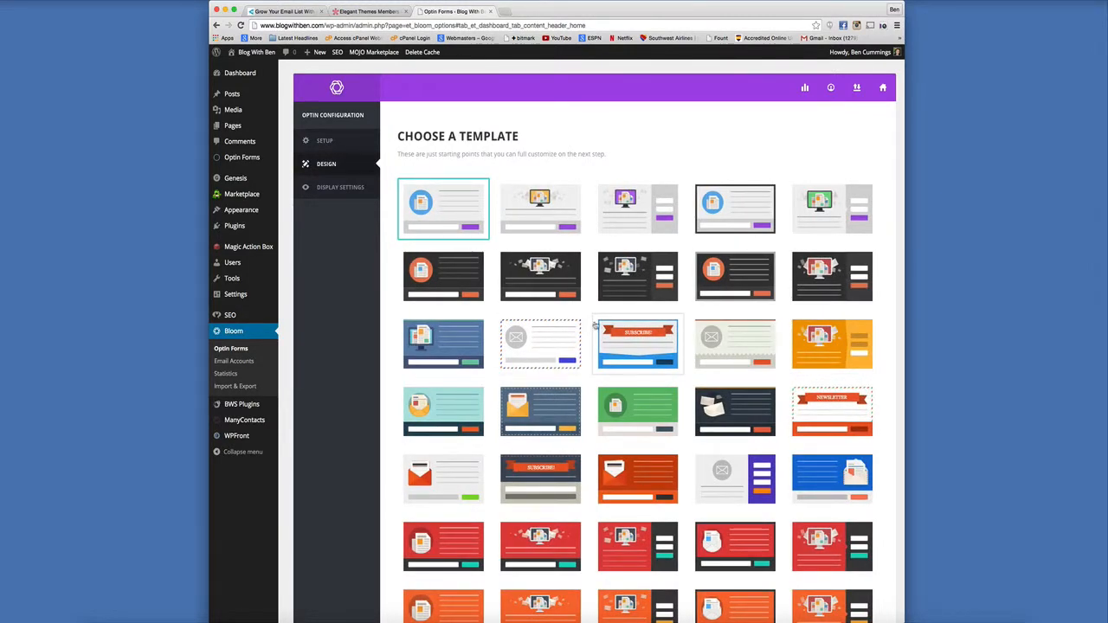
scroll("down", 3)
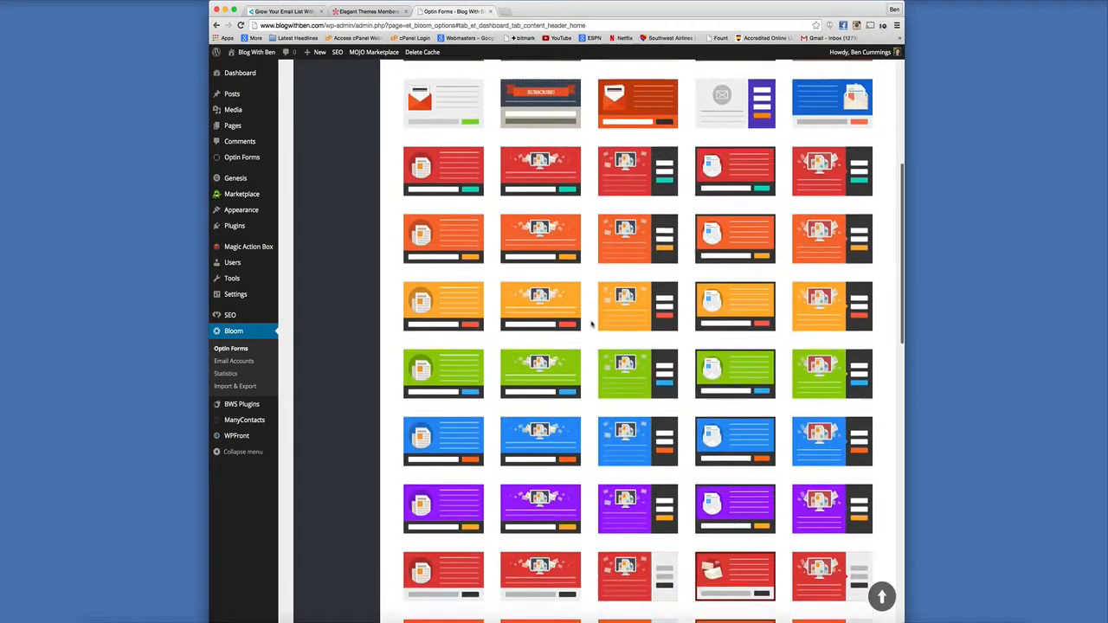
scroll("down", 3)
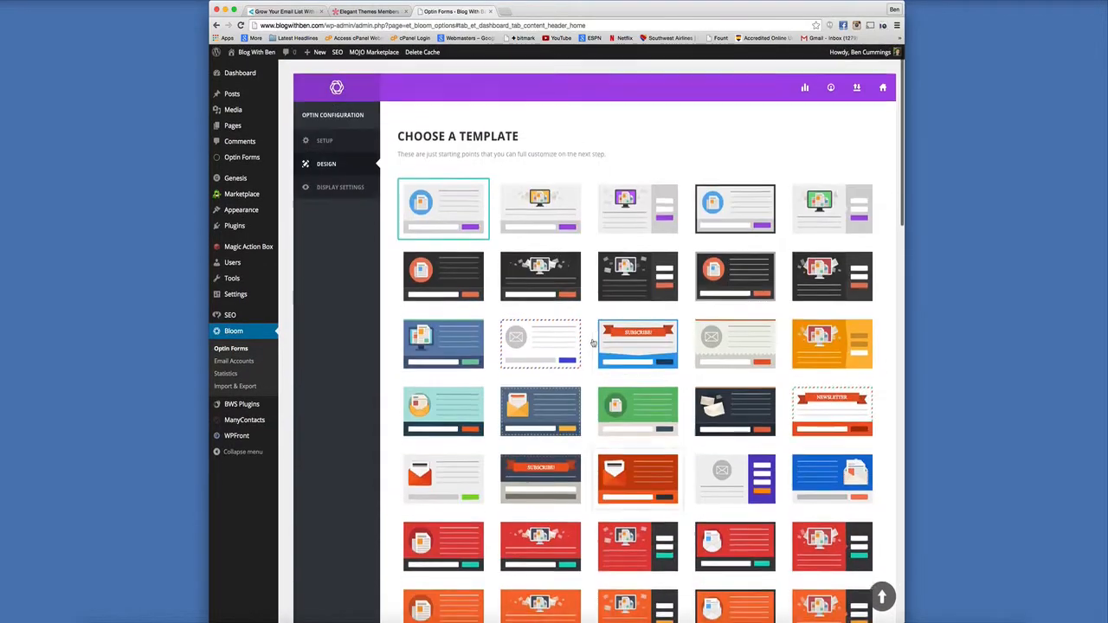
scroll("down", 3)
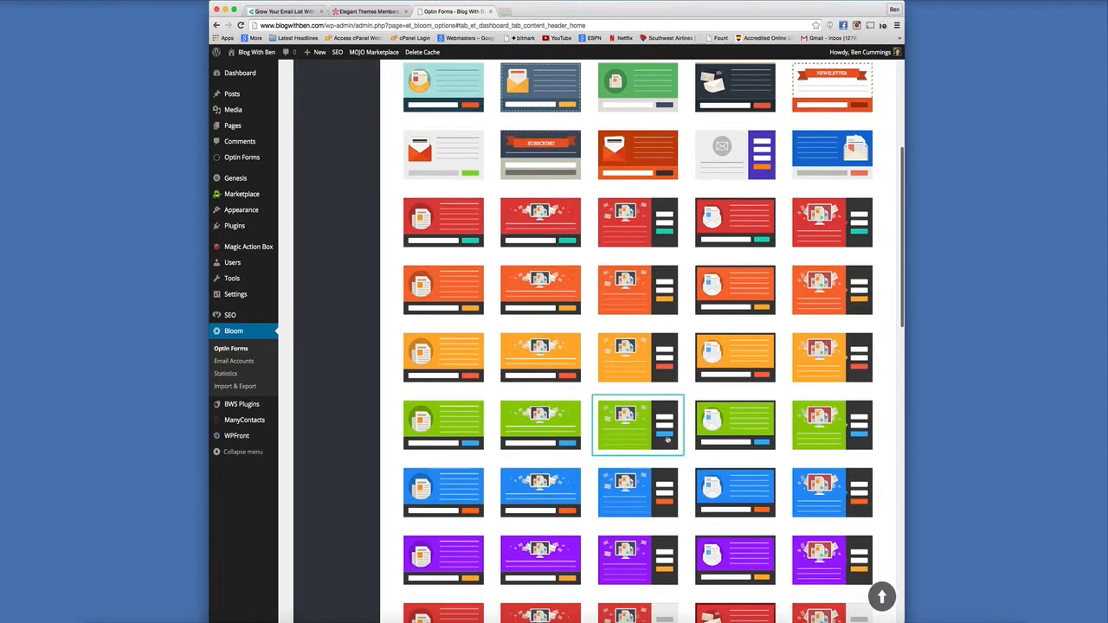
scroll("down", 3)
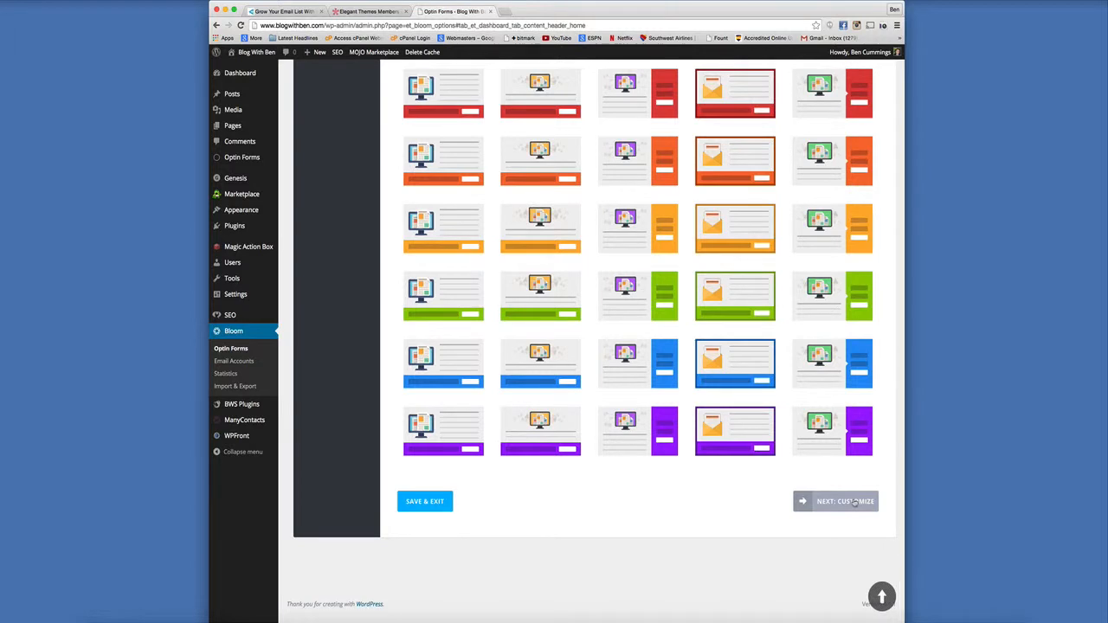
left_click(835, 502)
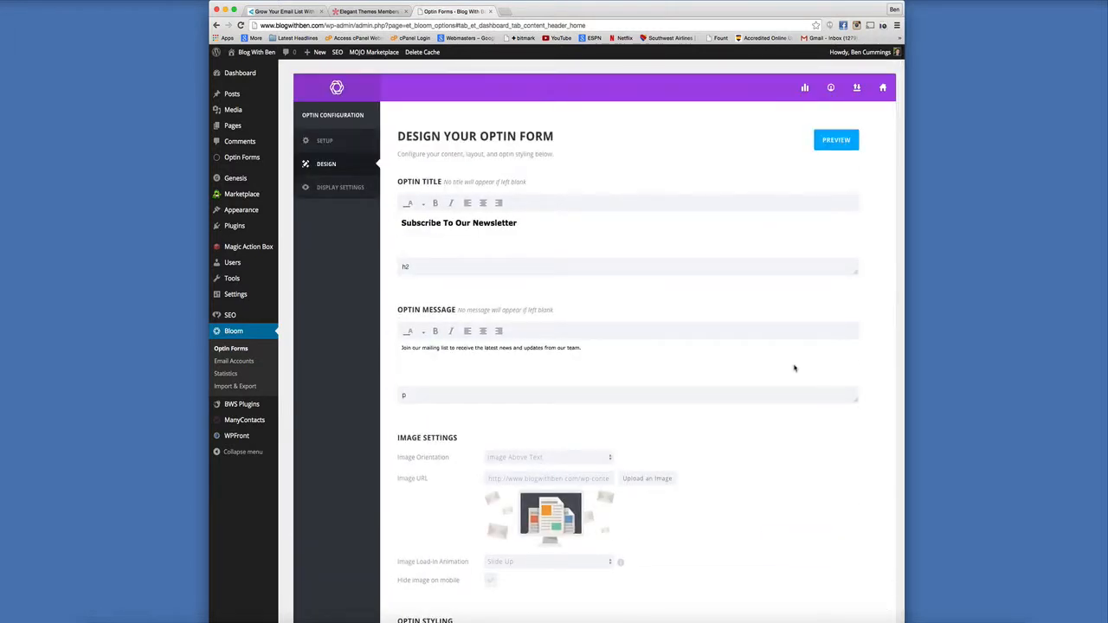
scroll("down", 3)
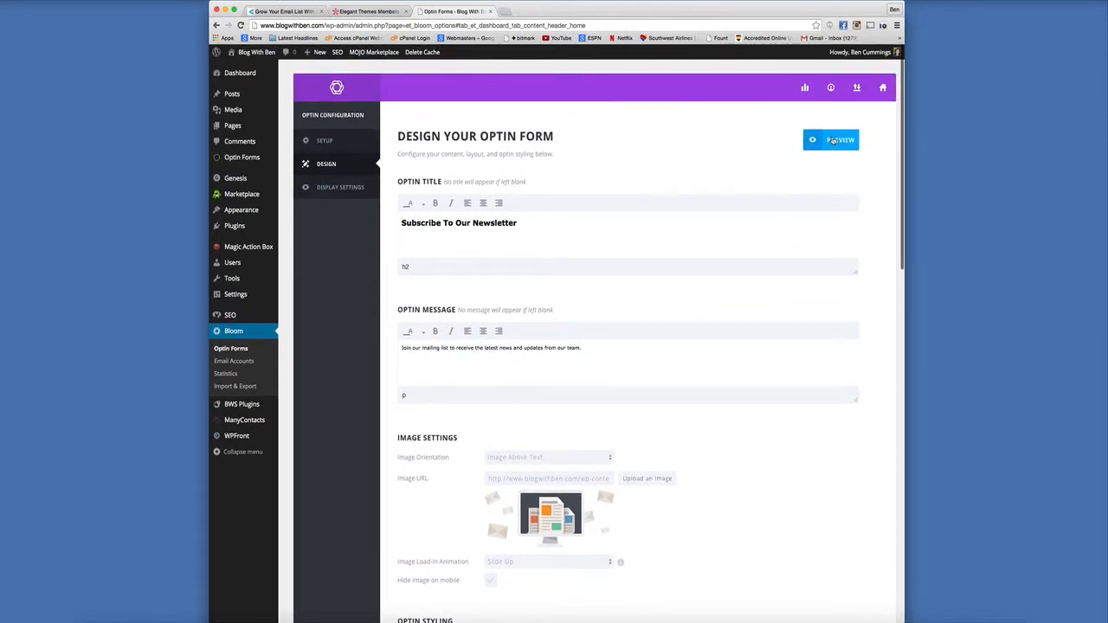
left_click(842, 139)
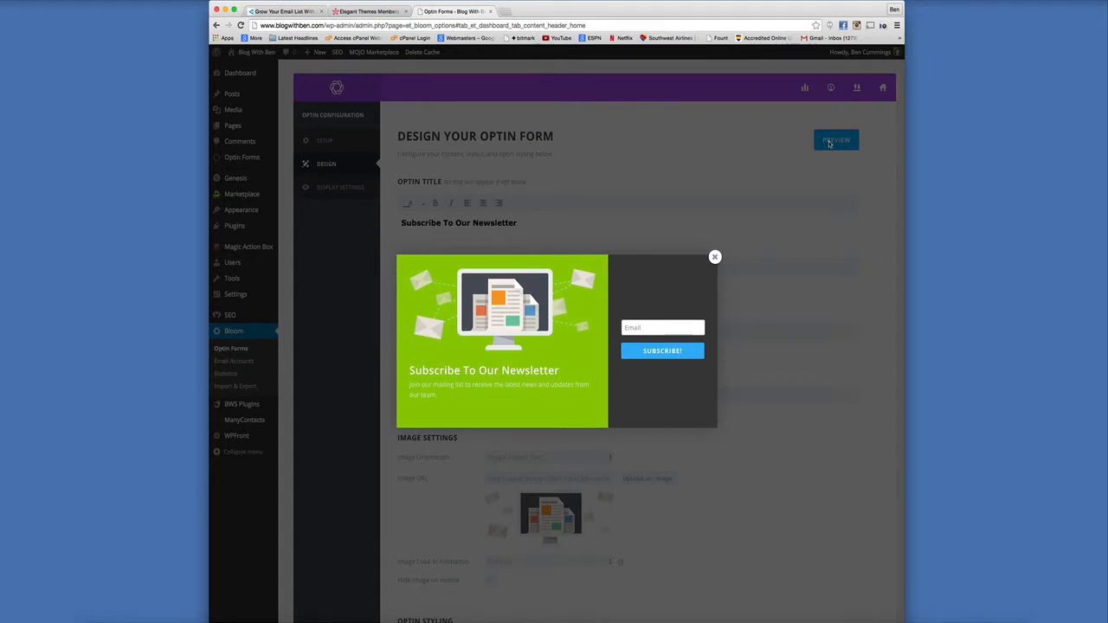
left_click(714, 256)
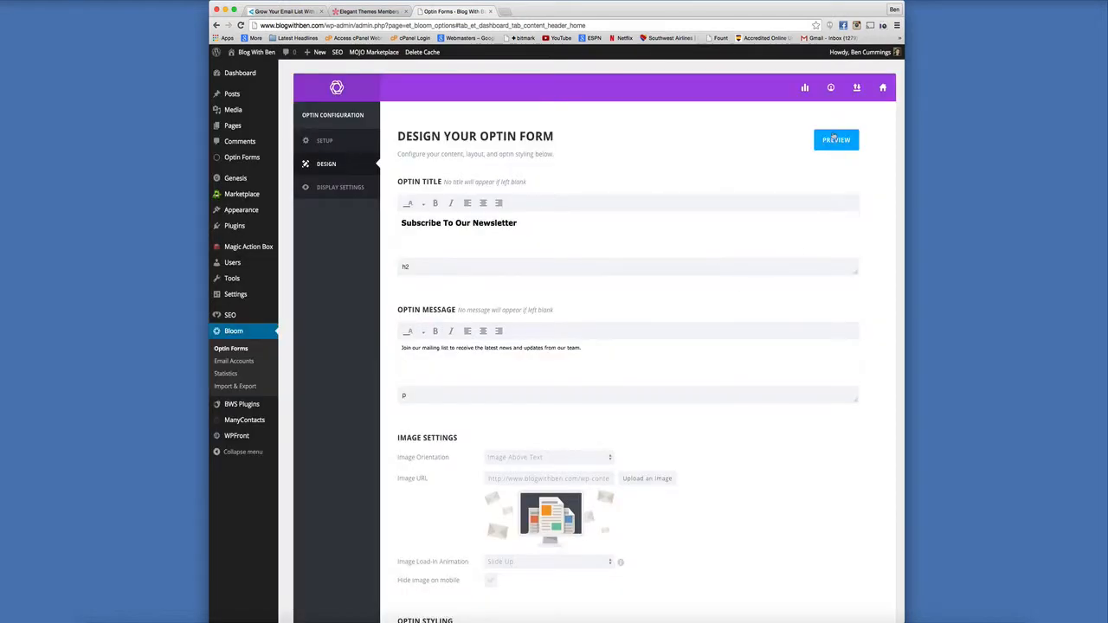
left_click(835, 138)
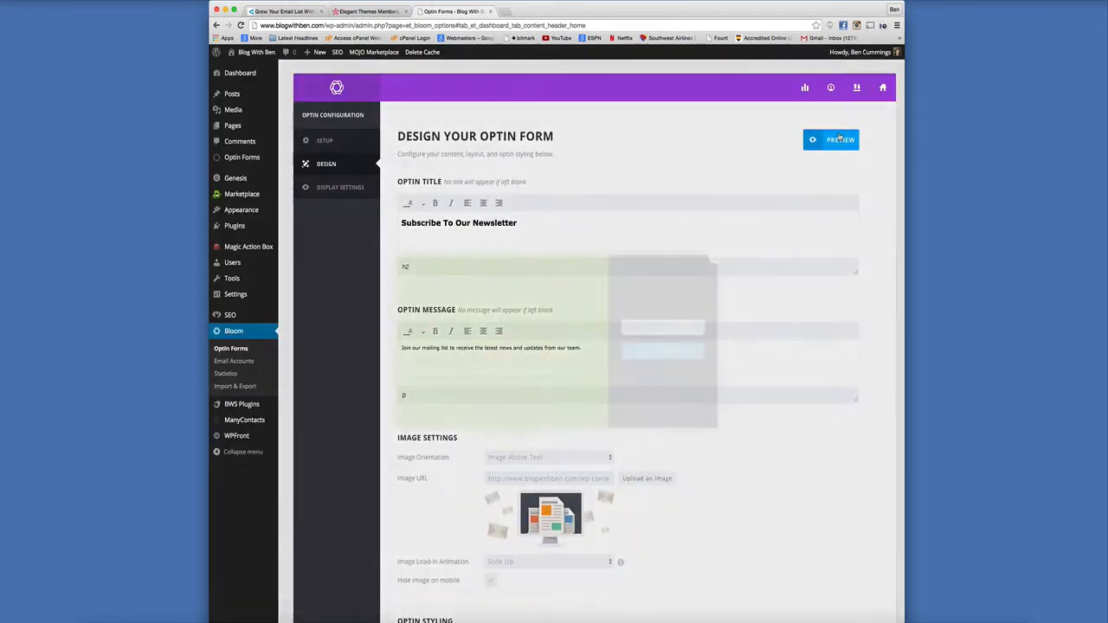
left_click(841, 139)
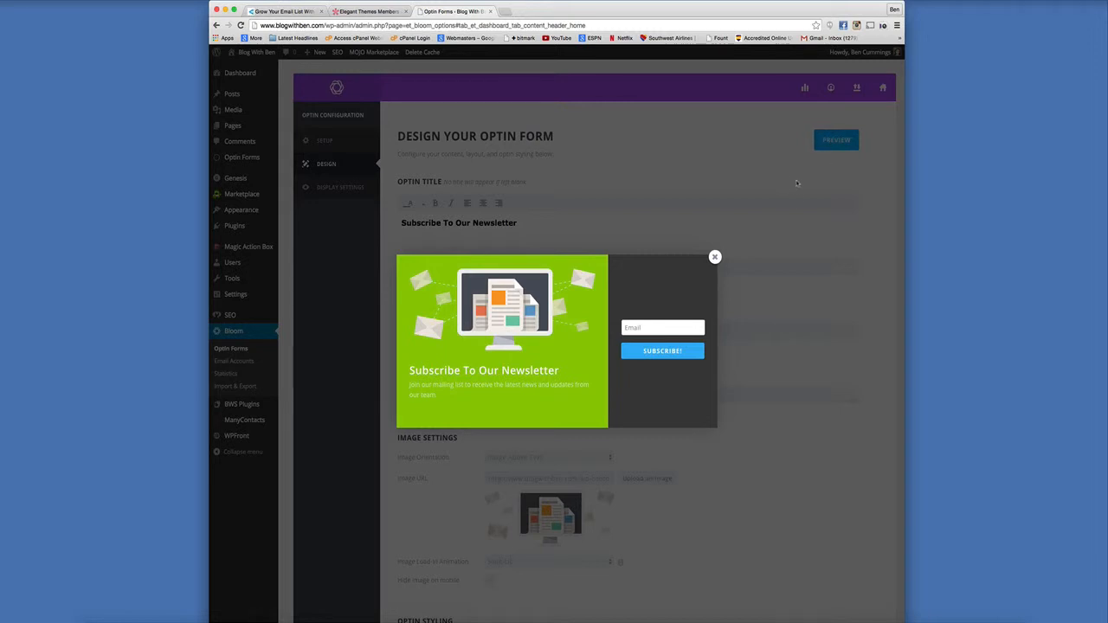
mouse_move(714, 256)
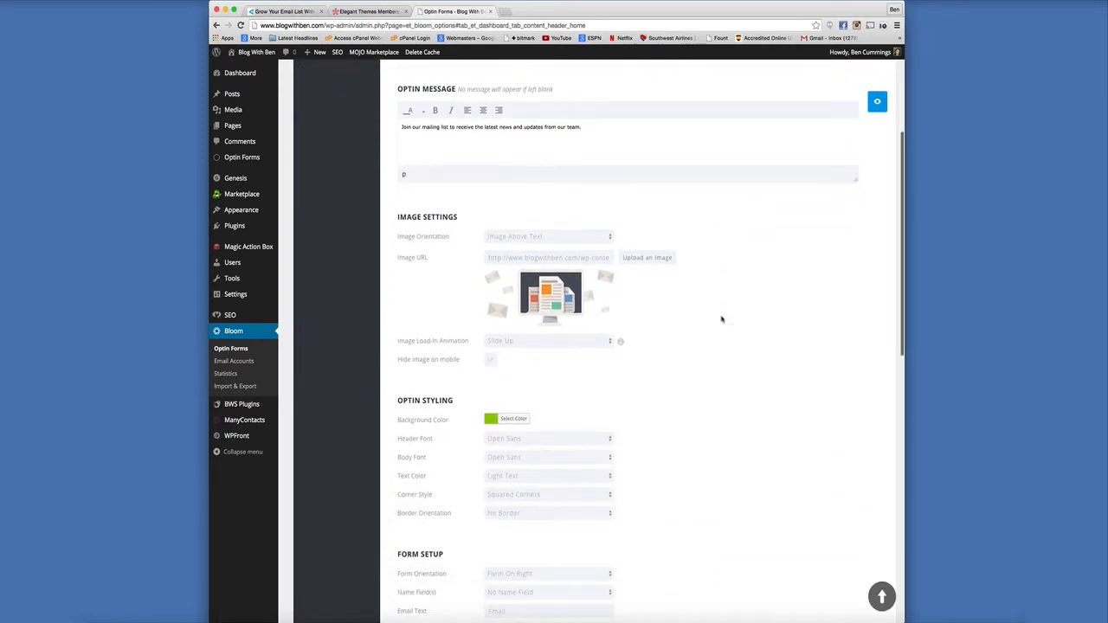
Step: Choose a different image load-in animation and preview the pop-up with it
left_click(547, 341)
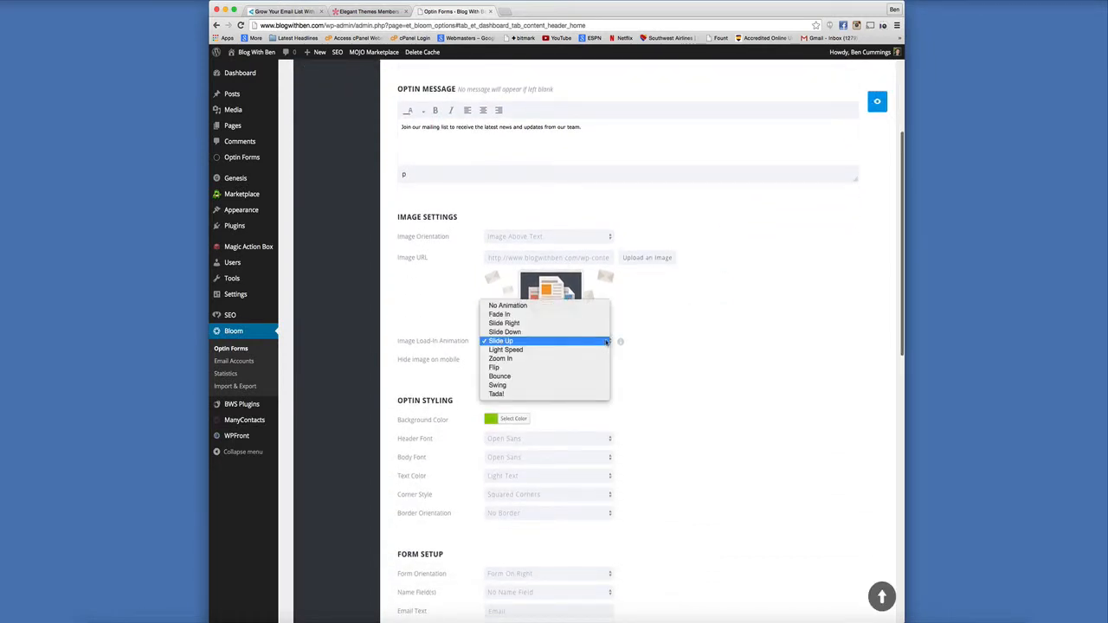
mouse_move(492, 368)
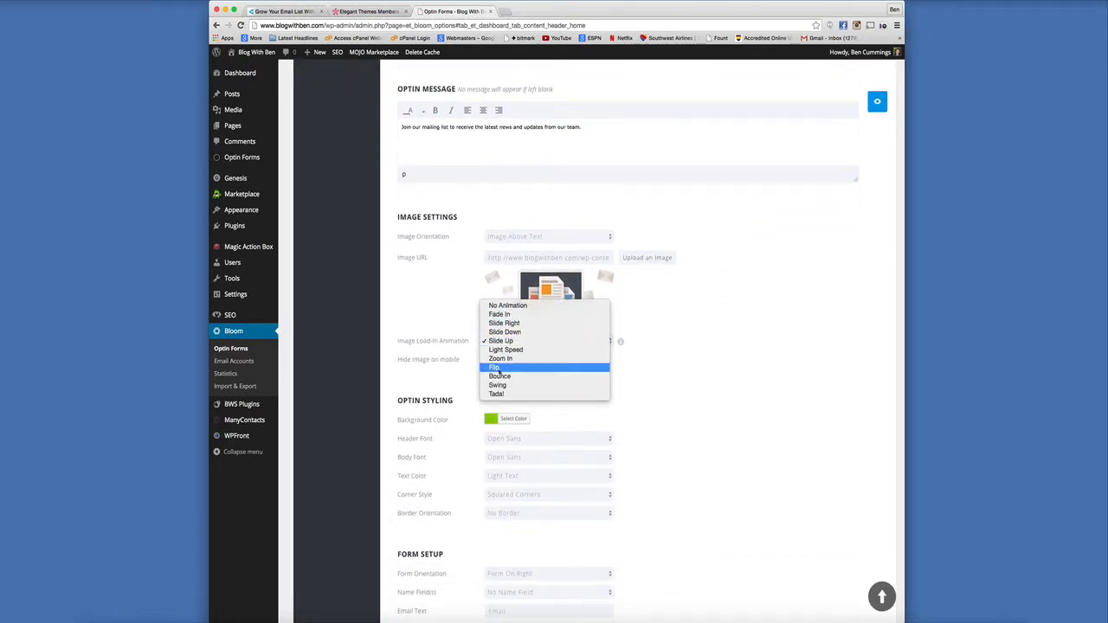
left_click(499, 395)
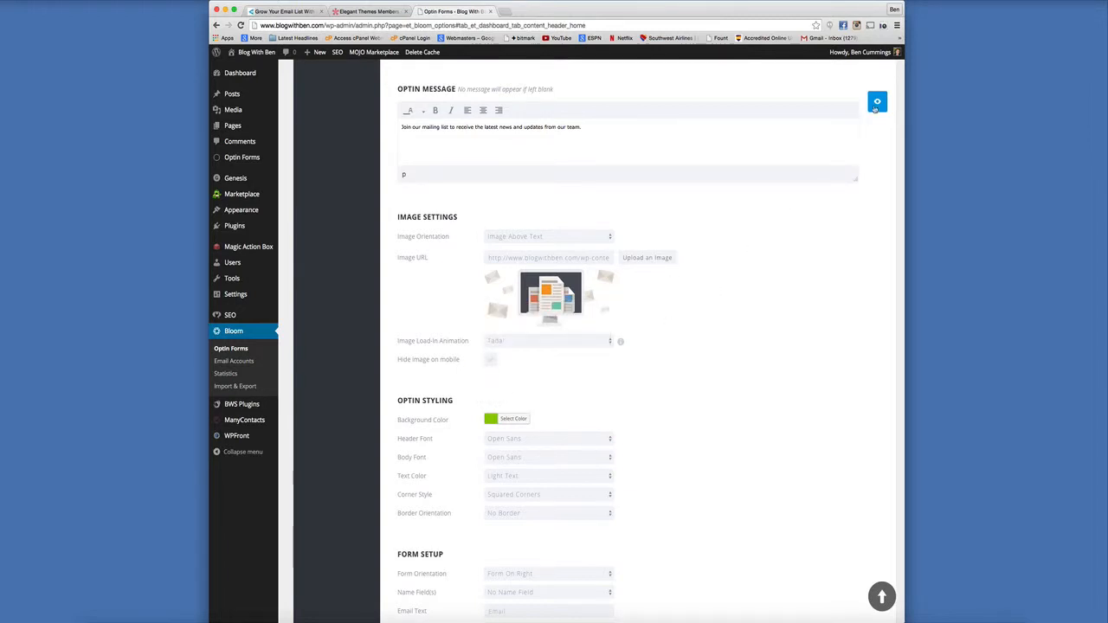
left_click(876, 101)
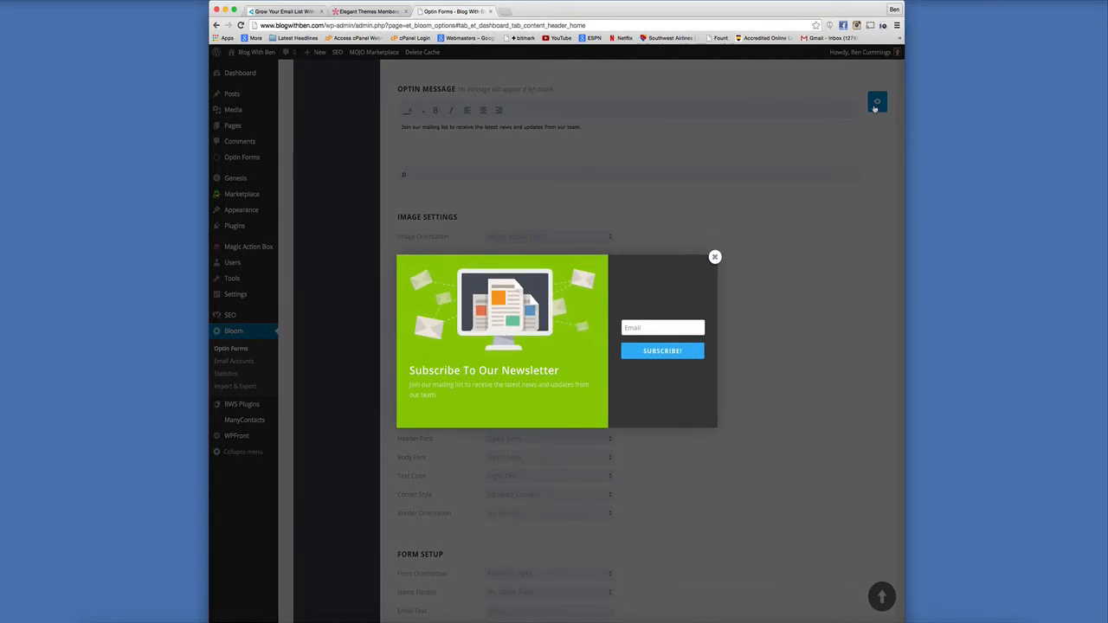
left_click(714, 256)
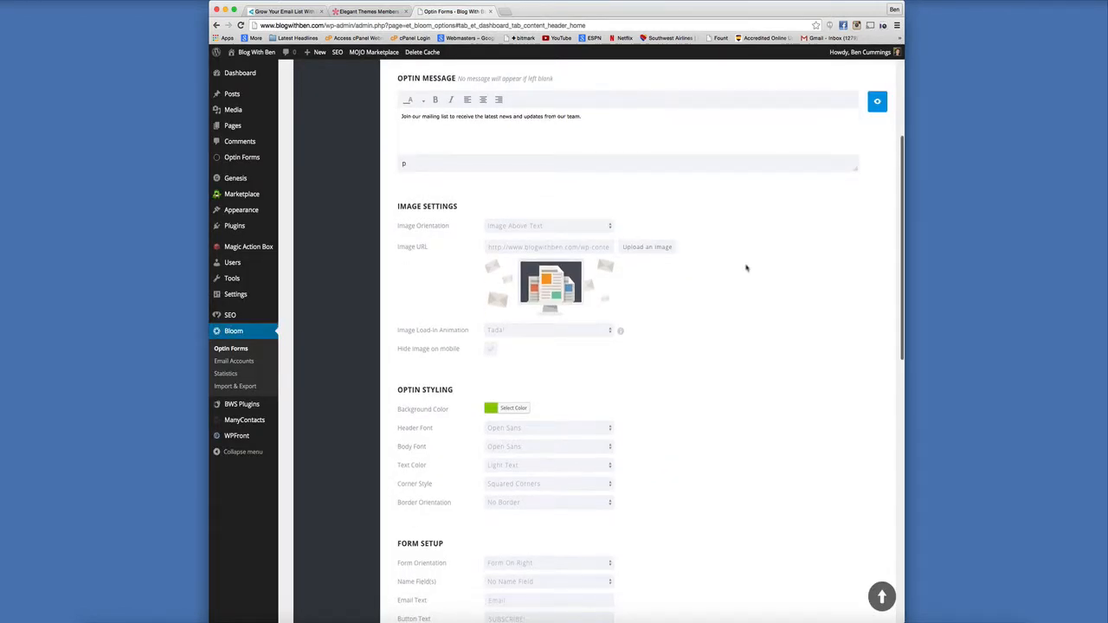
Step: Review the remaining design settings and continue to the opt-in's Display Settings
scroll("down", 3)
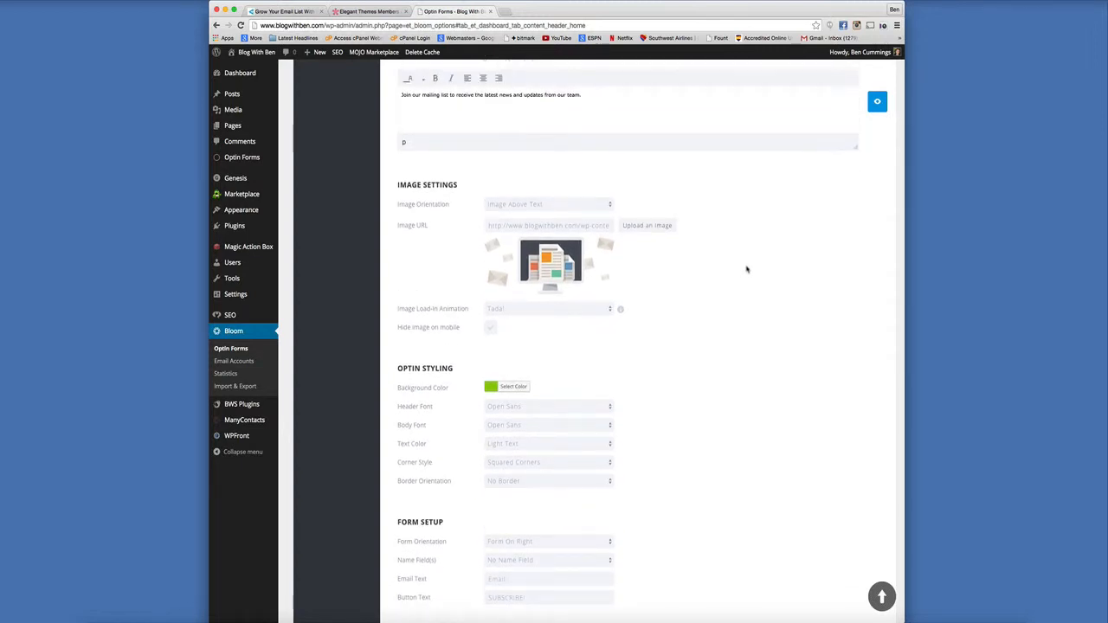
scroll("down", 3)
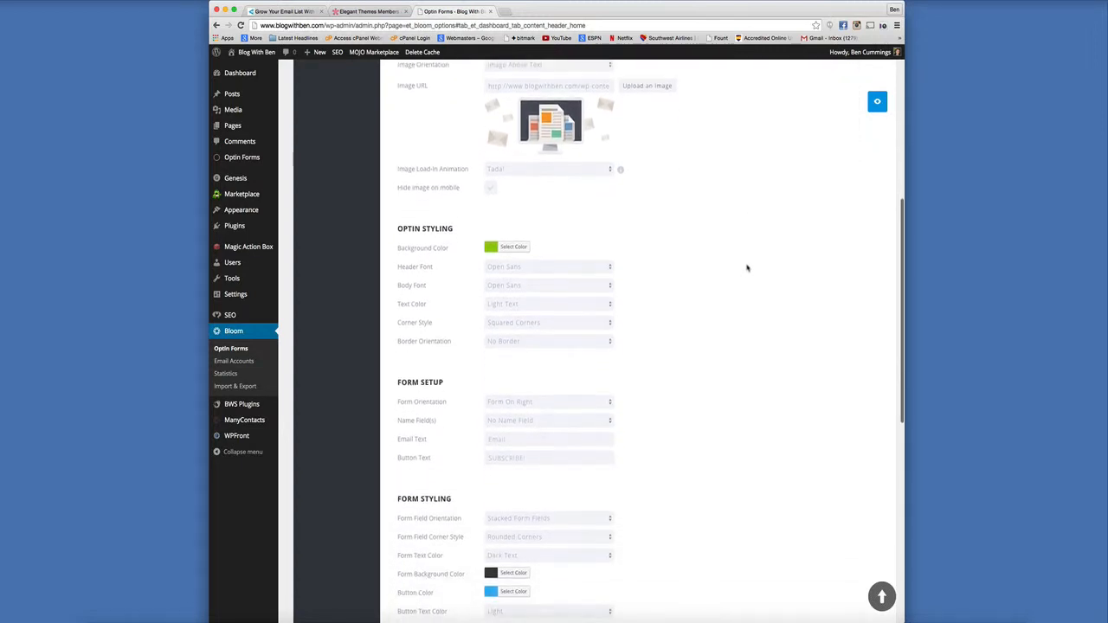
scroll("down", 3)
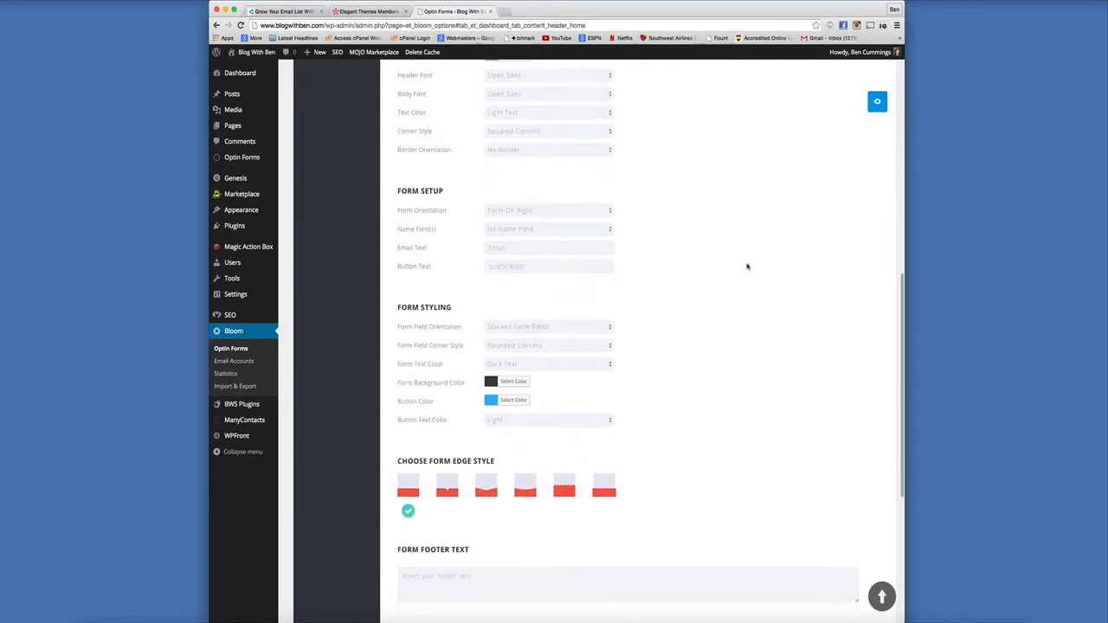
scroll("up", 3)
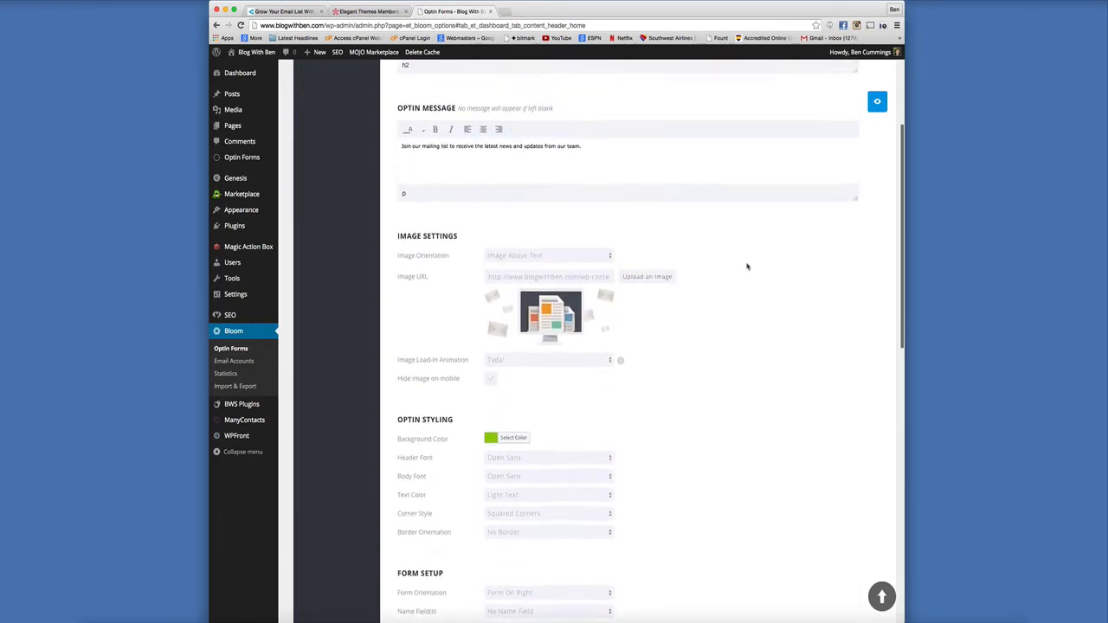
scroll("down", 3)
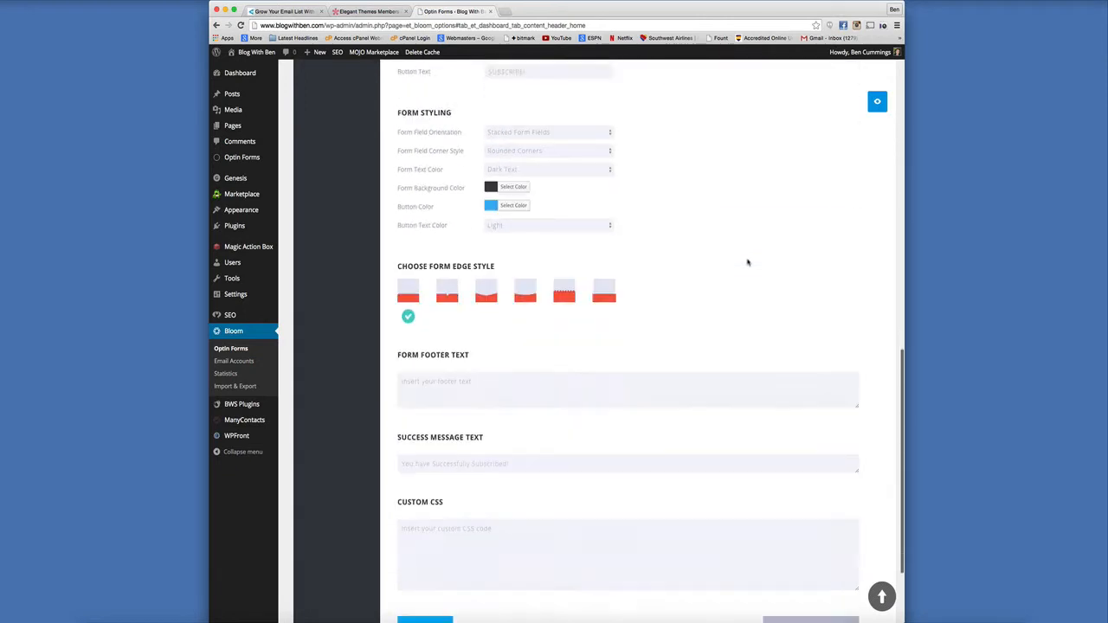
scroll("up", 3)
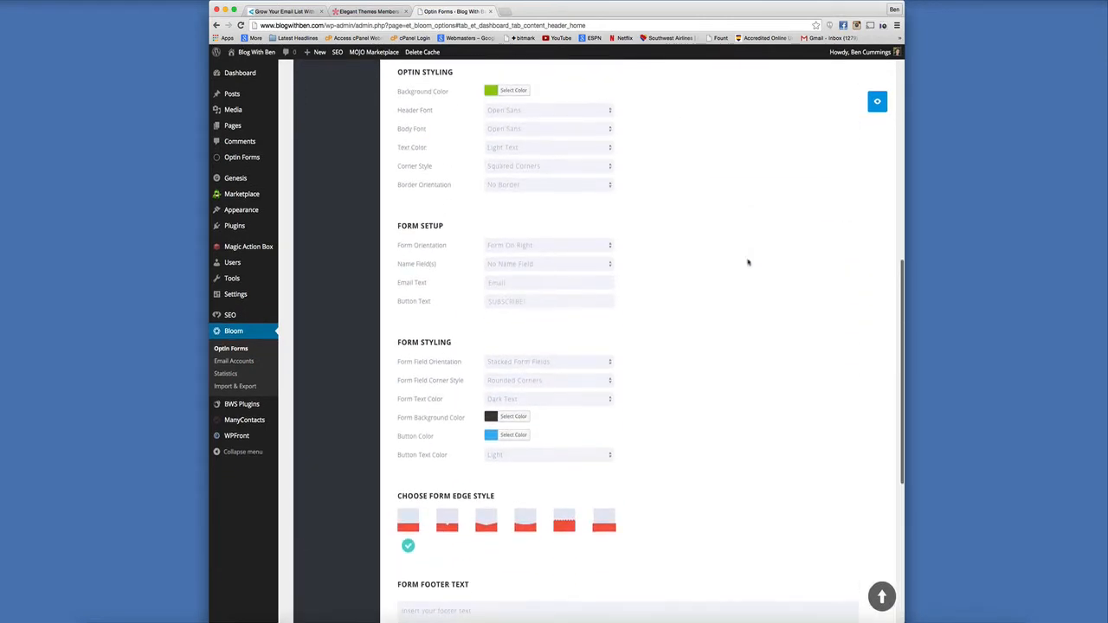
scroll("down", 3)
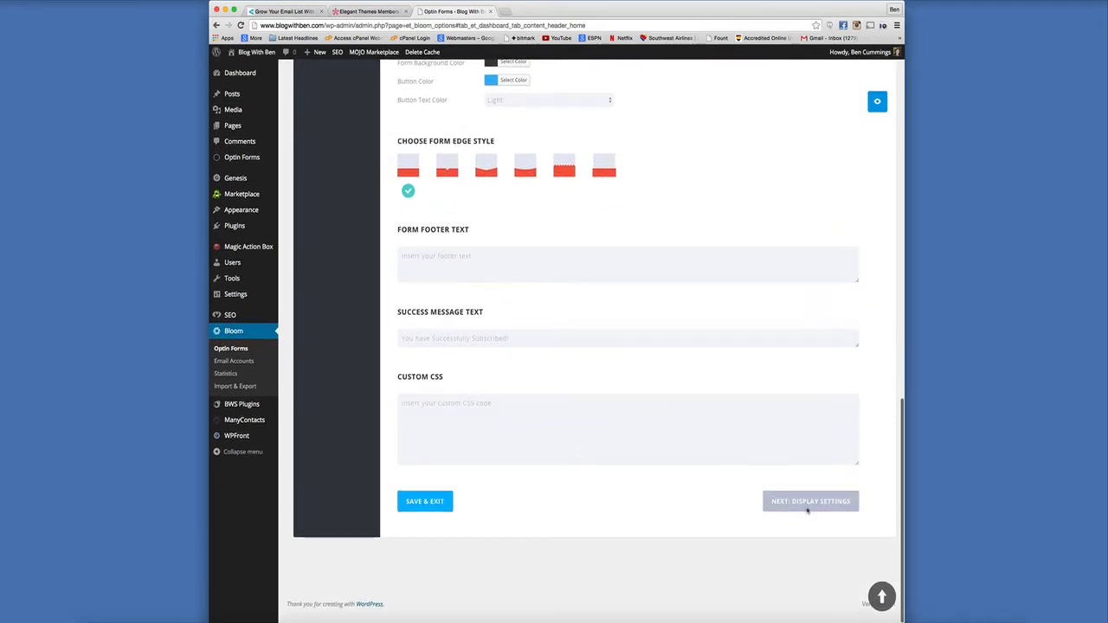
left_click(810, 501)
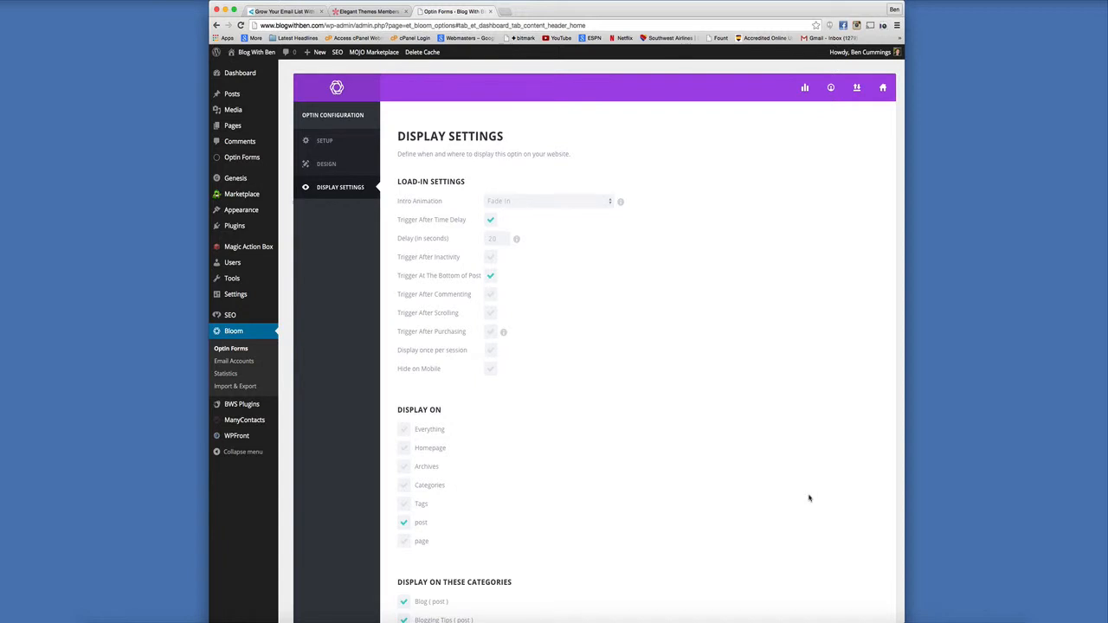
mouse_move(649, 232)
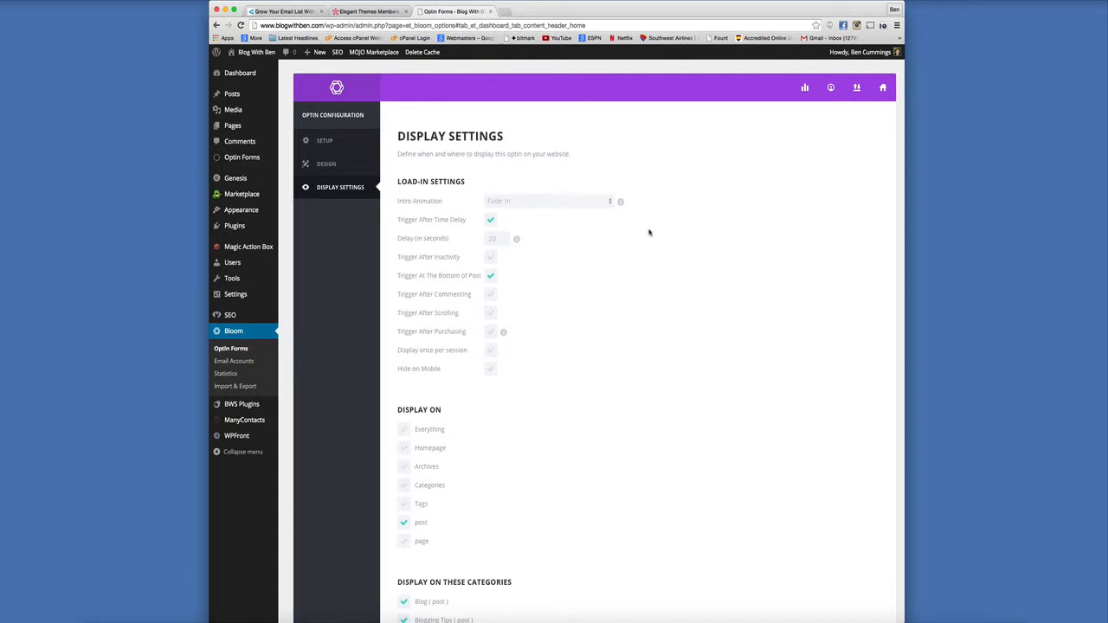
Step: Set the pop-up's intro animation to Swing instead of Fade In
left_click(547, 201)
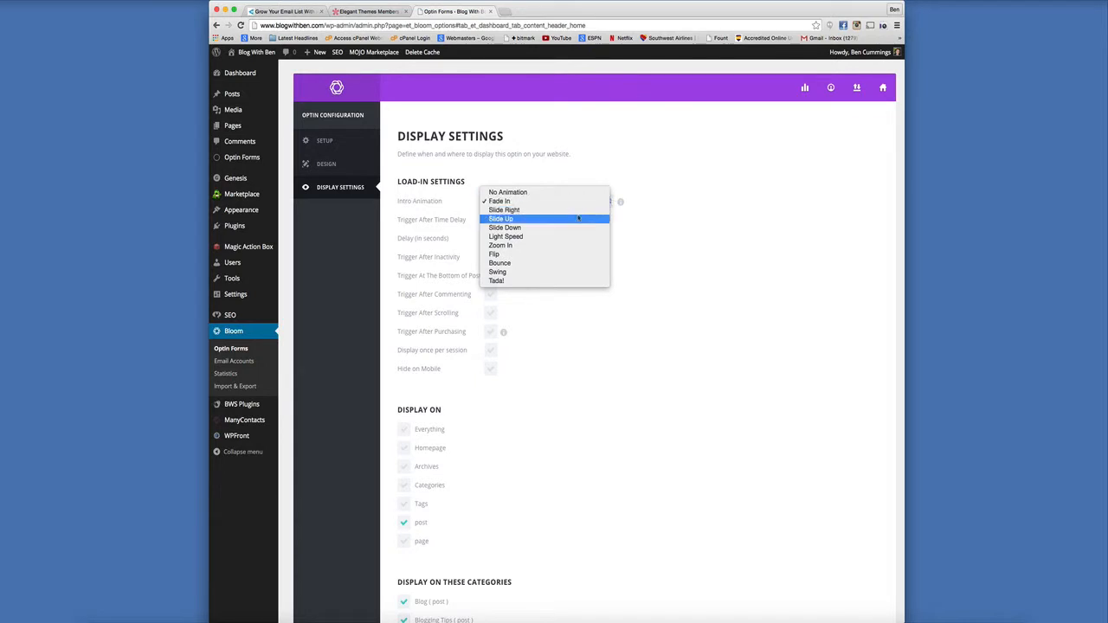
mouse_move(512, 277)
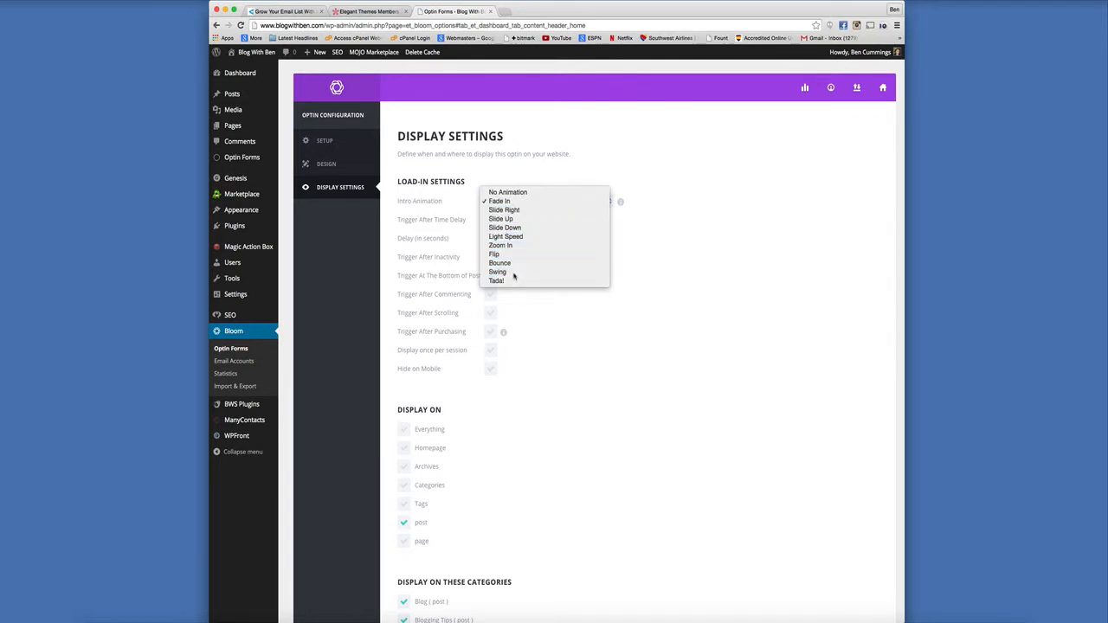
left_click(498, 272)
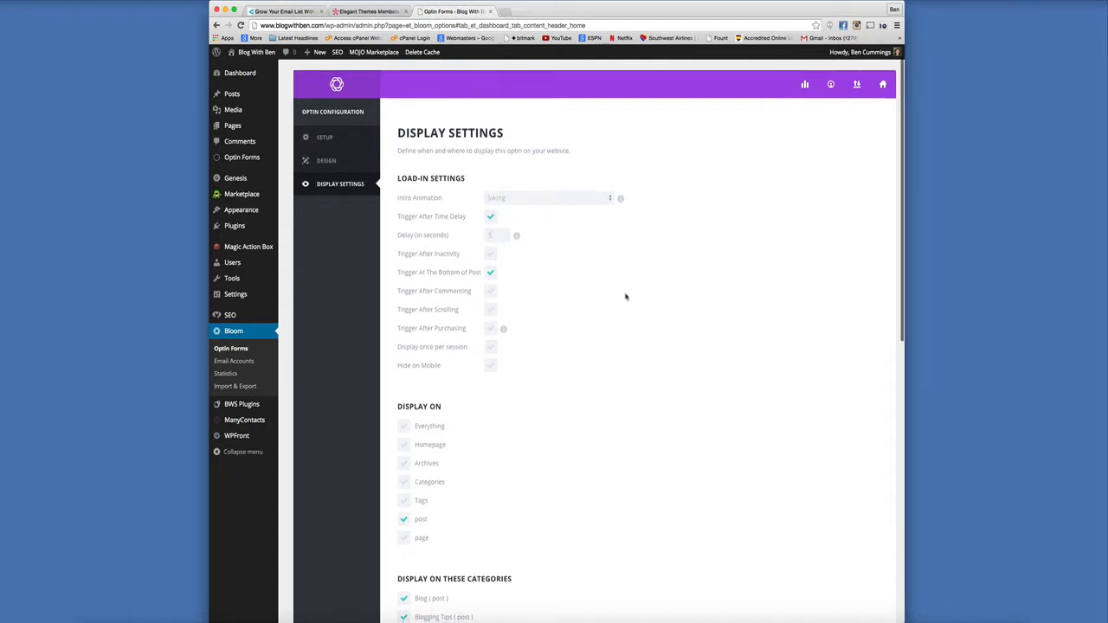
Step: Under Display On, enable Homepage and leave posts, pages and categories unchecked
scroll("down", 3)
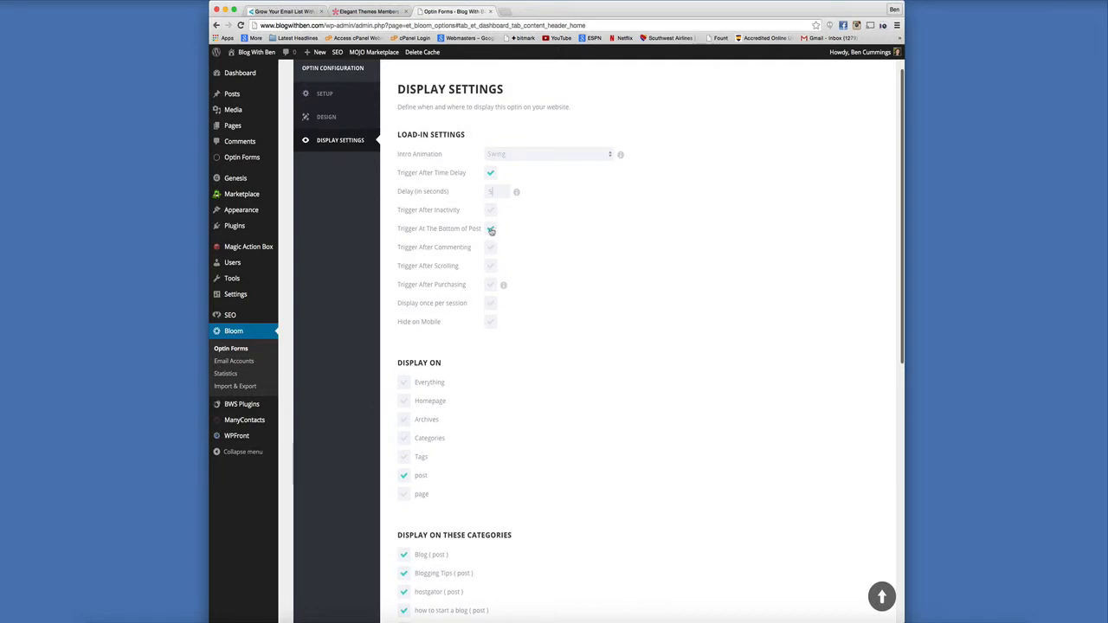
scroll("down", 3)
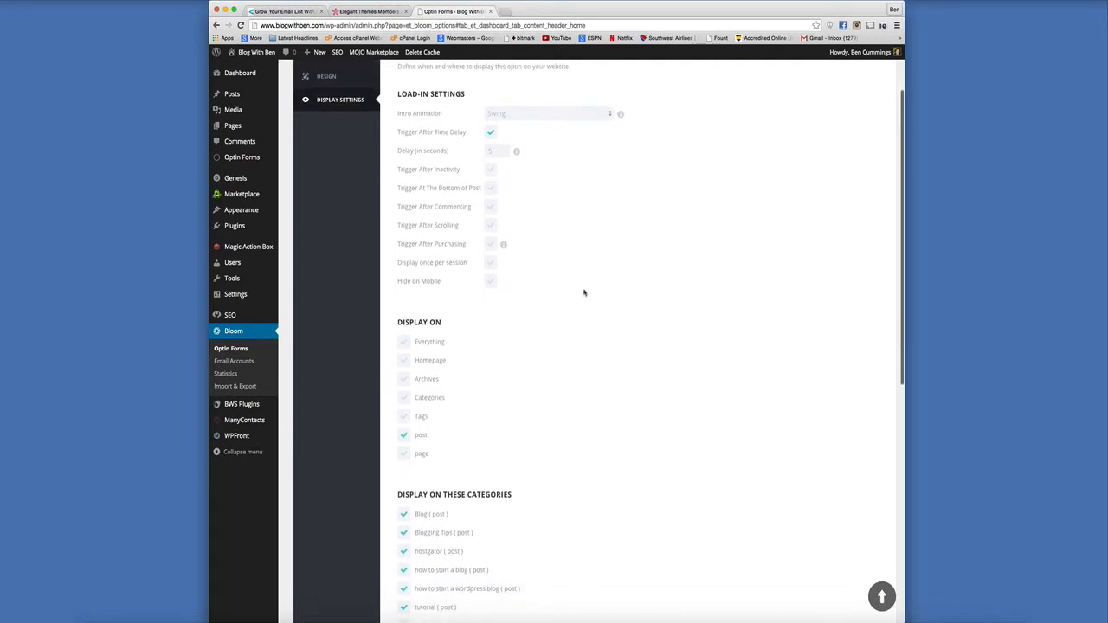
scroll("down", 3)
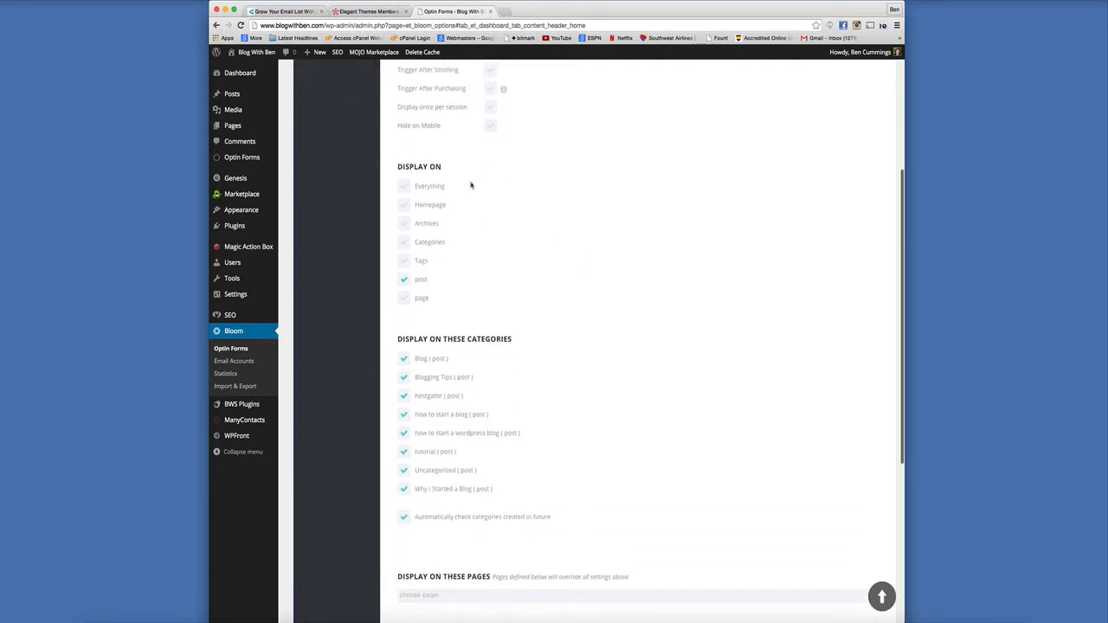
left_click(403, 204)
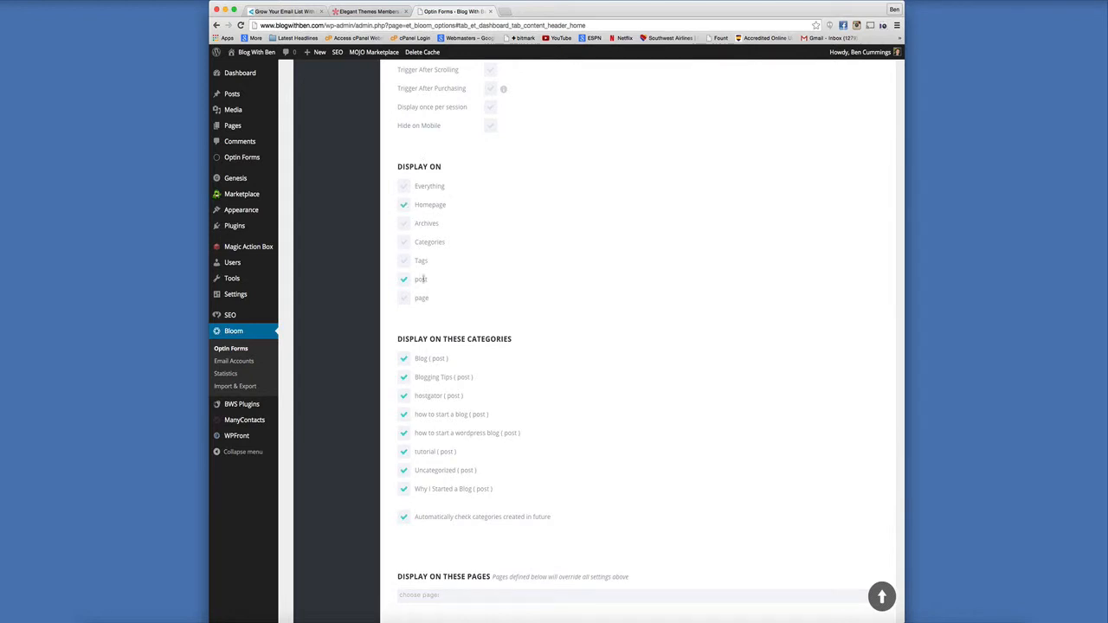
left_click(403, 278)
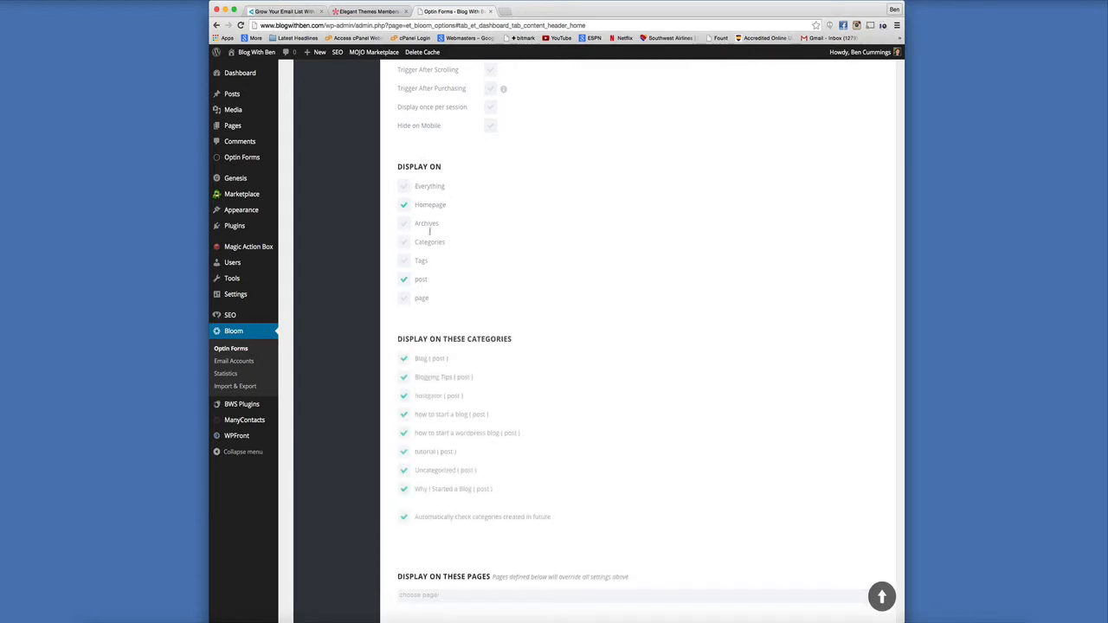
left_click(402, 187)
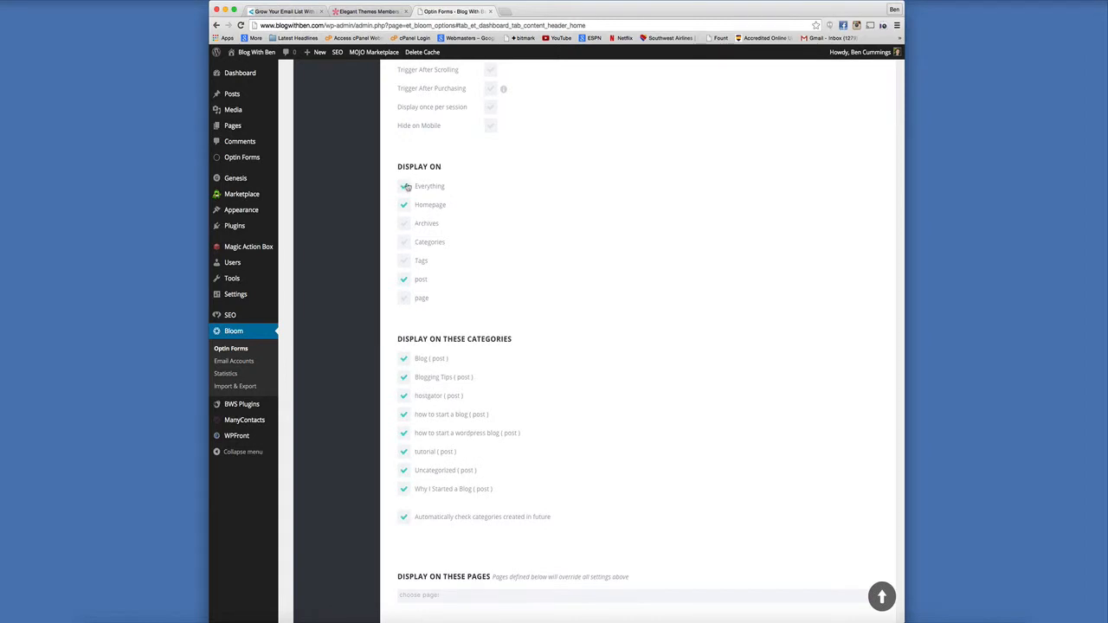
left_click(401, 187)
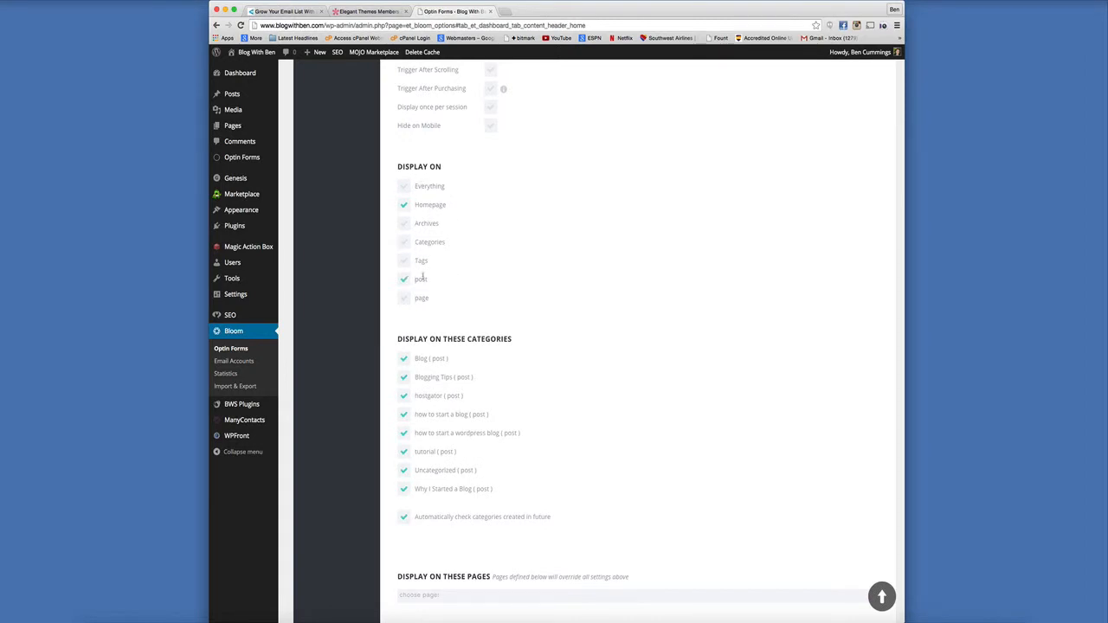
Step: Review the remaining display options down to the bottom of the page
scroll("down", 3)
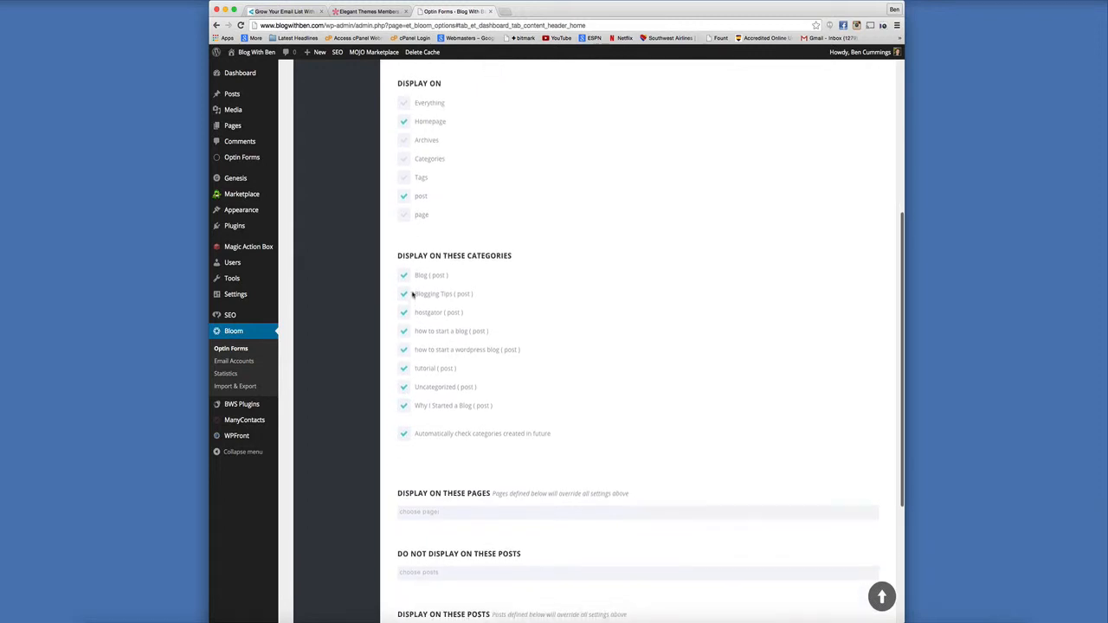
scroll("down", 3)
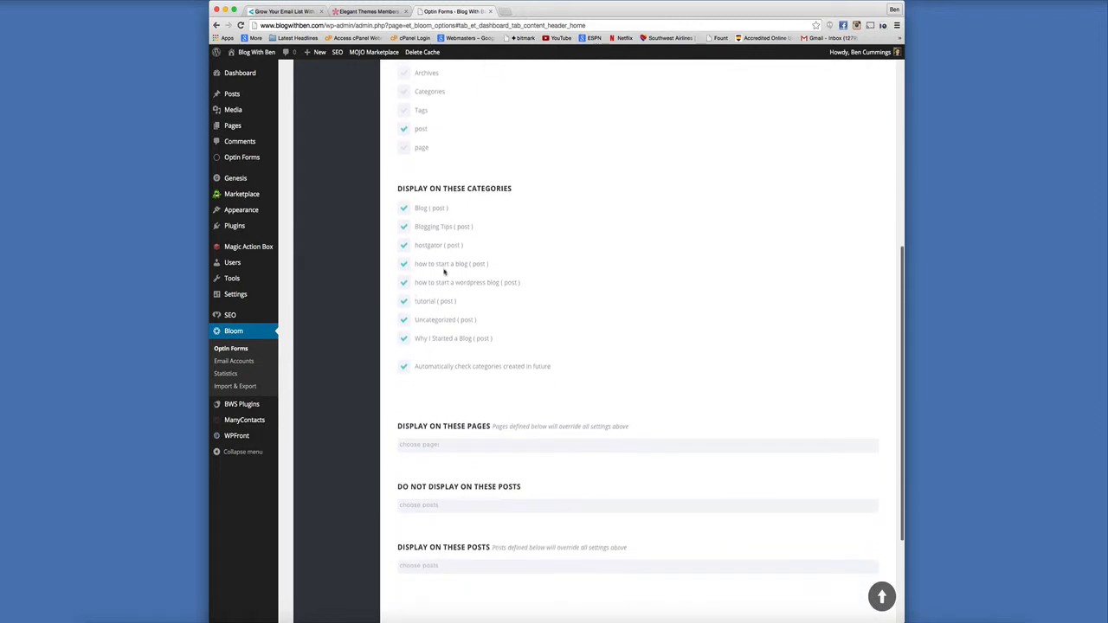
scroll("up", 3)
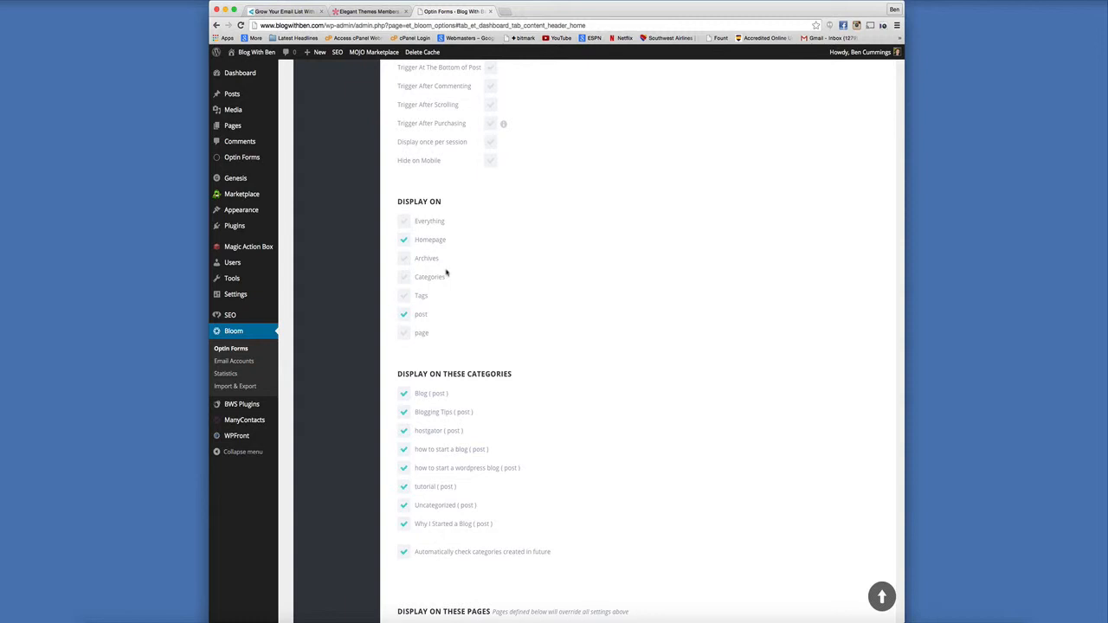
scroll("down", 3)
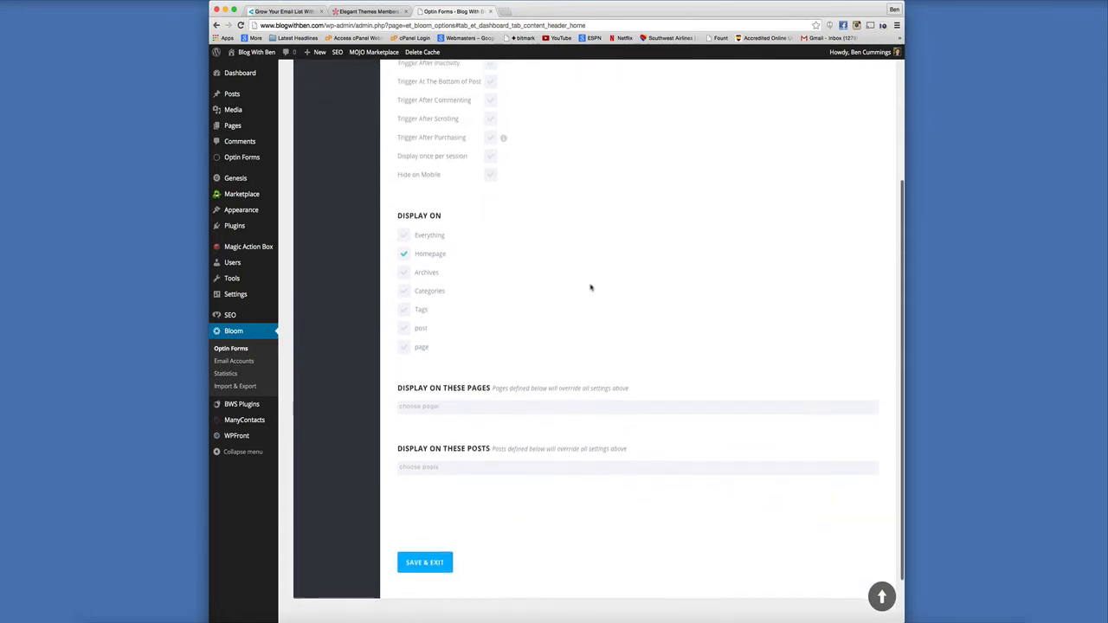
scroll("down", 3)
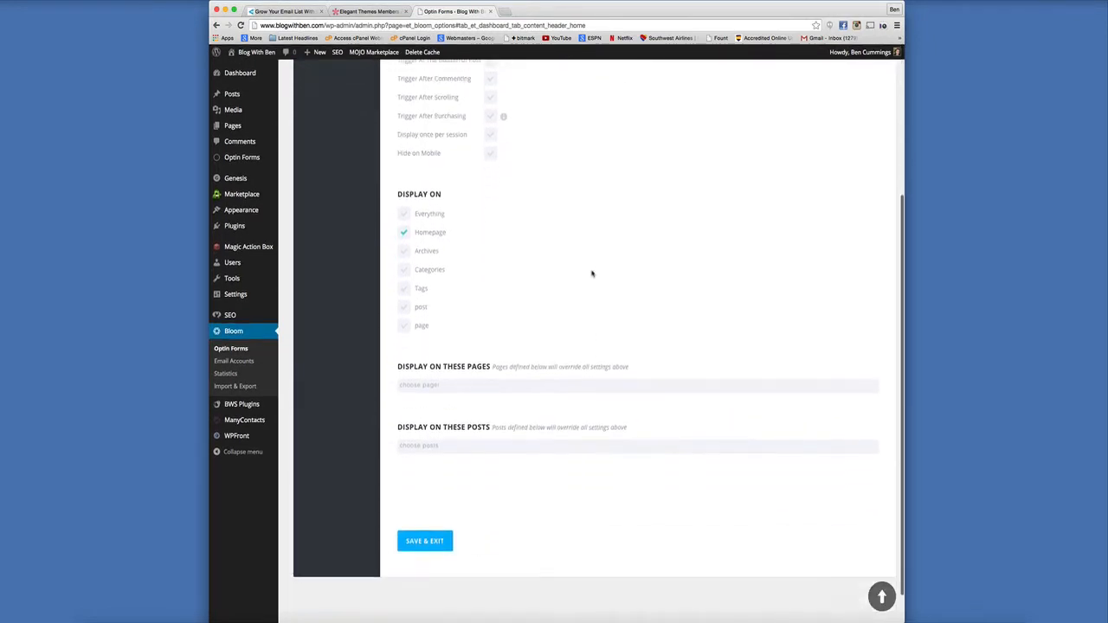
scroll("down", 3)
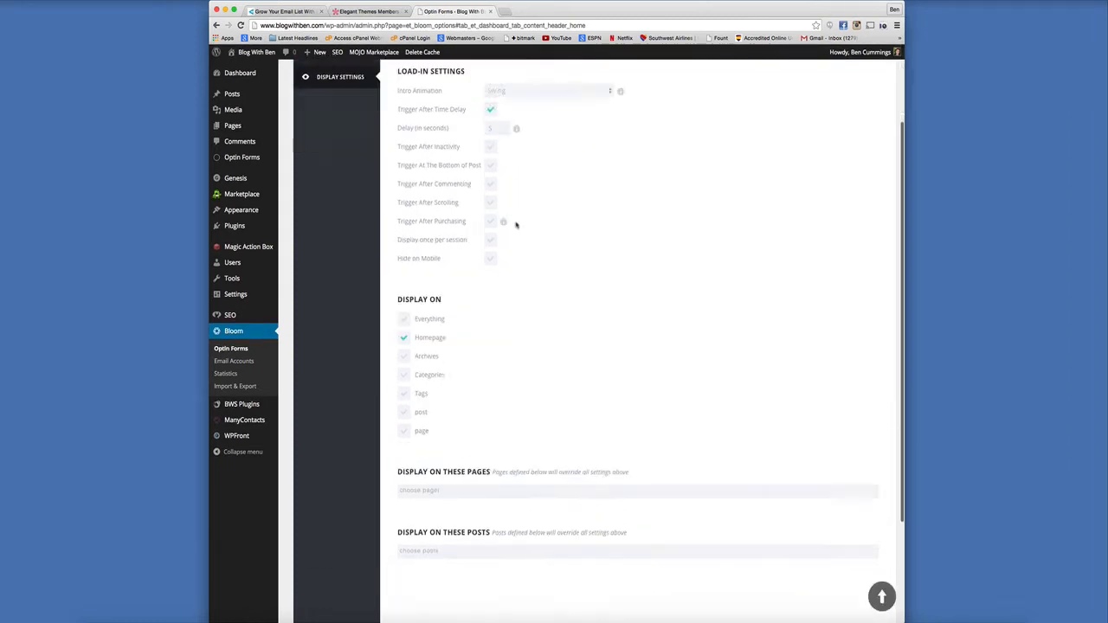
scroll("down", 3)
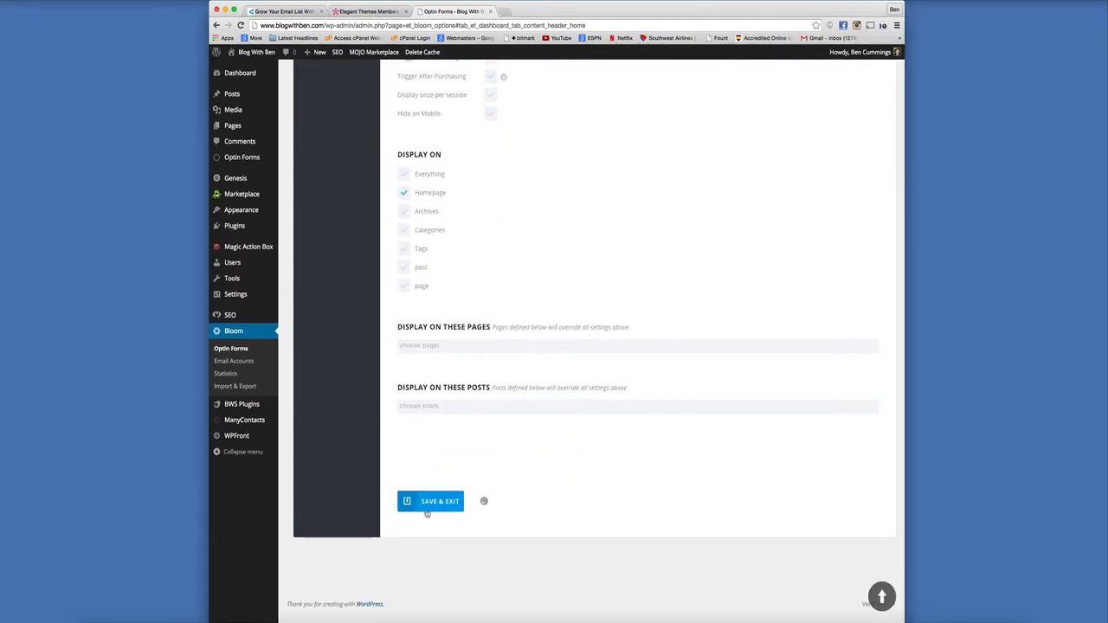
Step: Save the opt-in and exit to the Active Optins list showing the new Popup entry
left_click(430, 502)
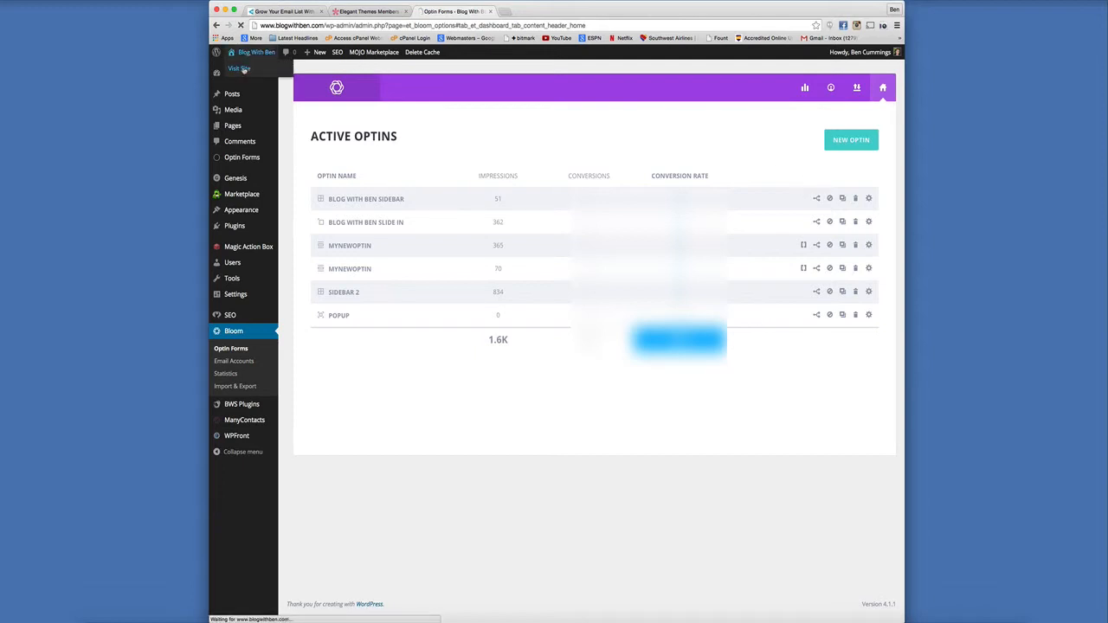
Step: Load the live Blog With Ben homepage and dismiss the Subscribe To Our Newsletter pop-up
left_click(241, 68)
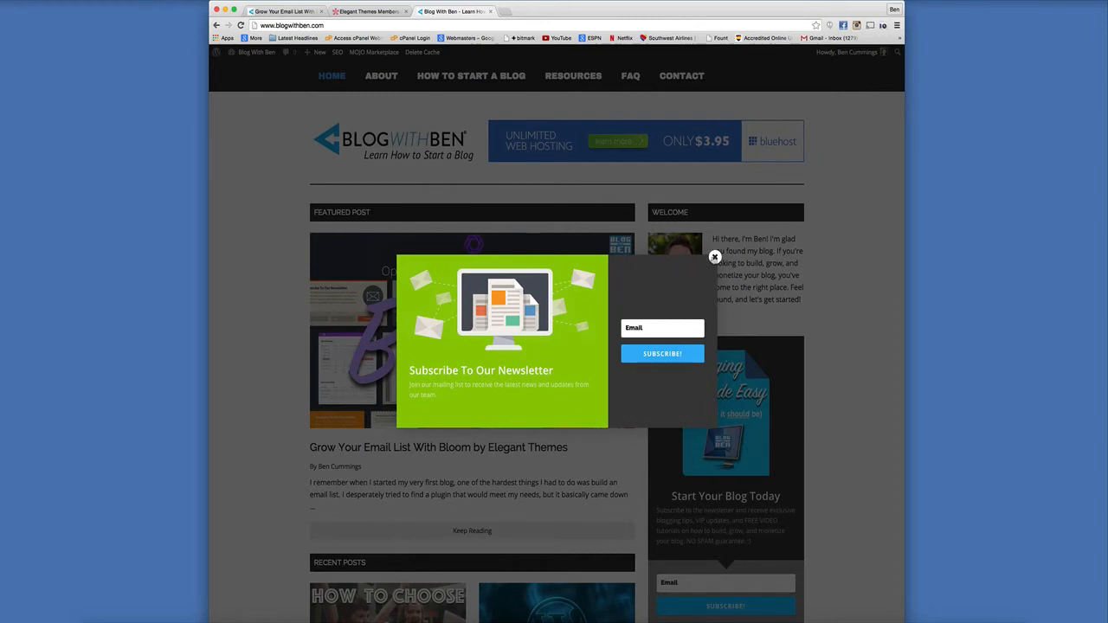
left_click(714, 256)
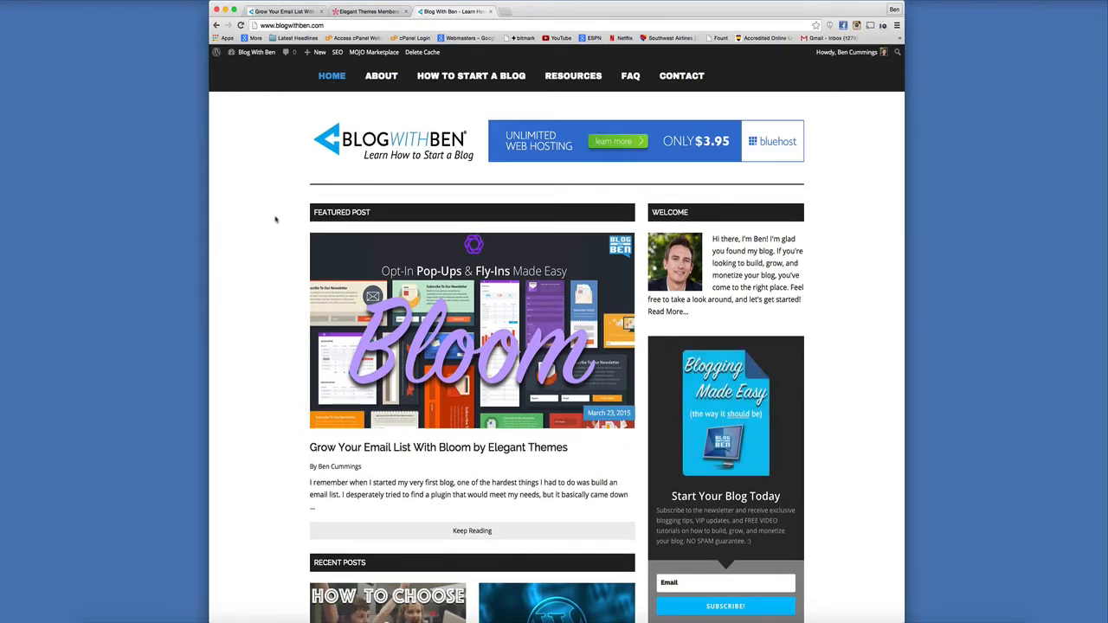
Step: Browse the homepage and dismiss the newsletter pop-up again when it reappears
scroll("down", 3)
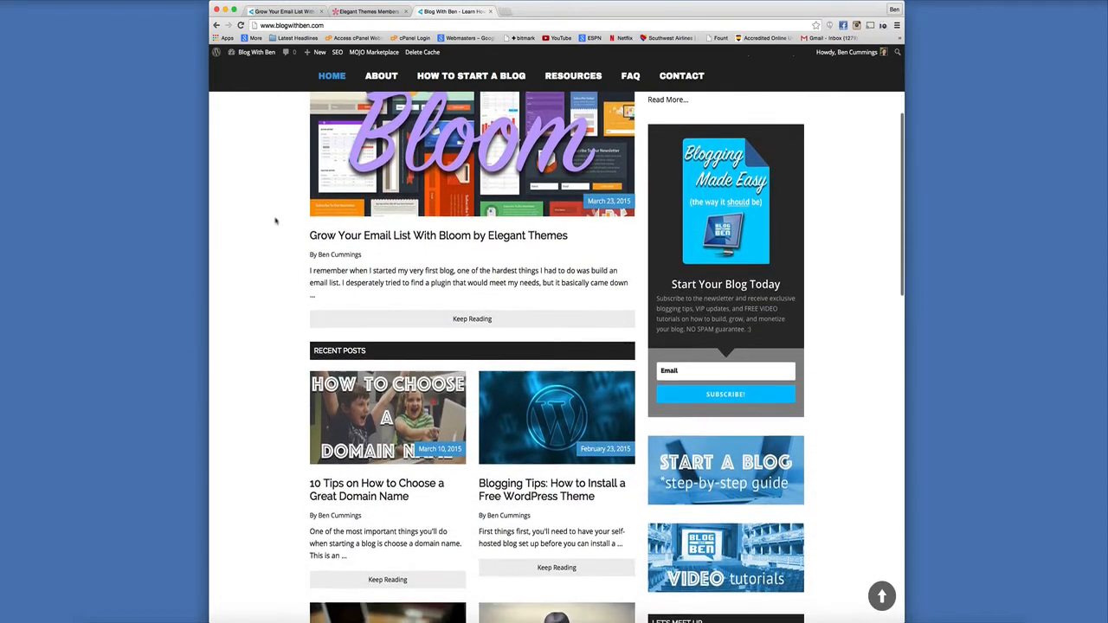
scroll("down", 3)
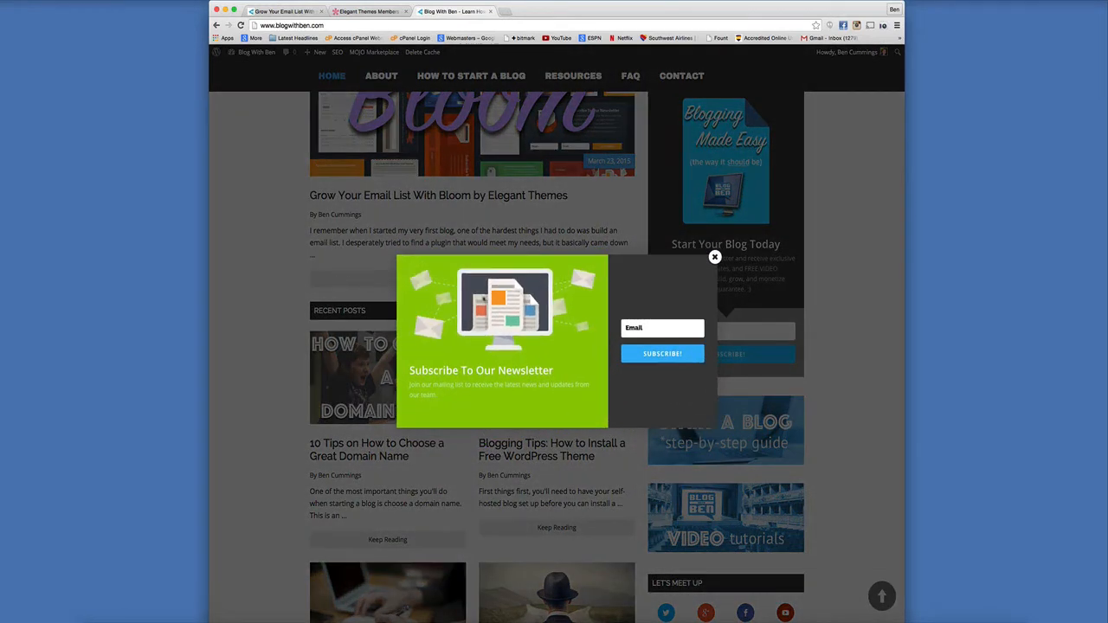
left_click(662, 329)
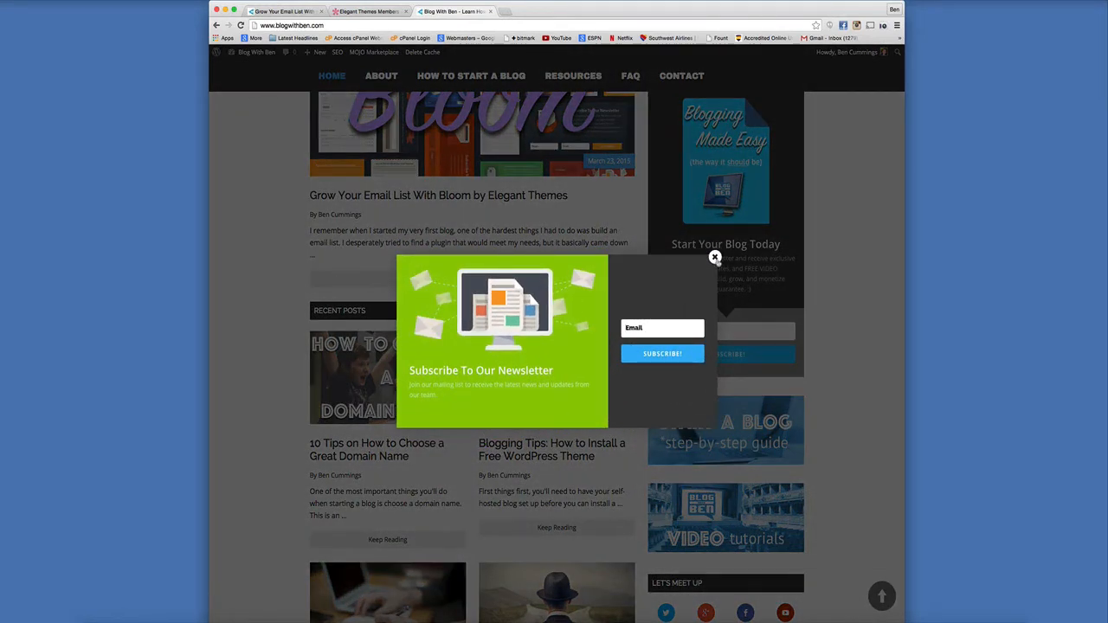
left_click(715, 258)
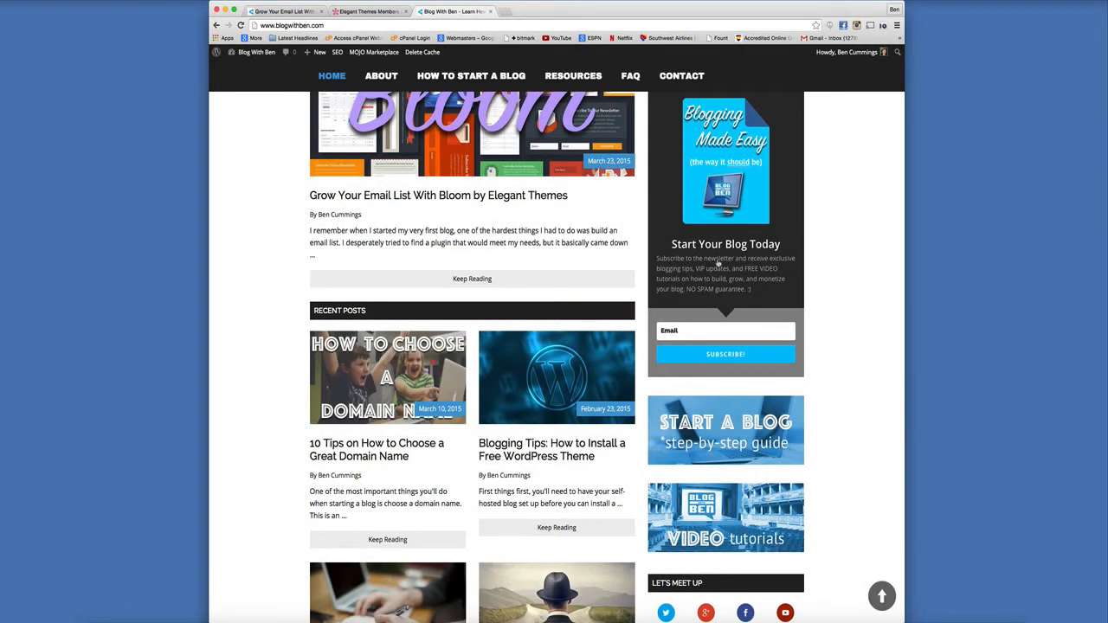
mouse_move(643, 264)
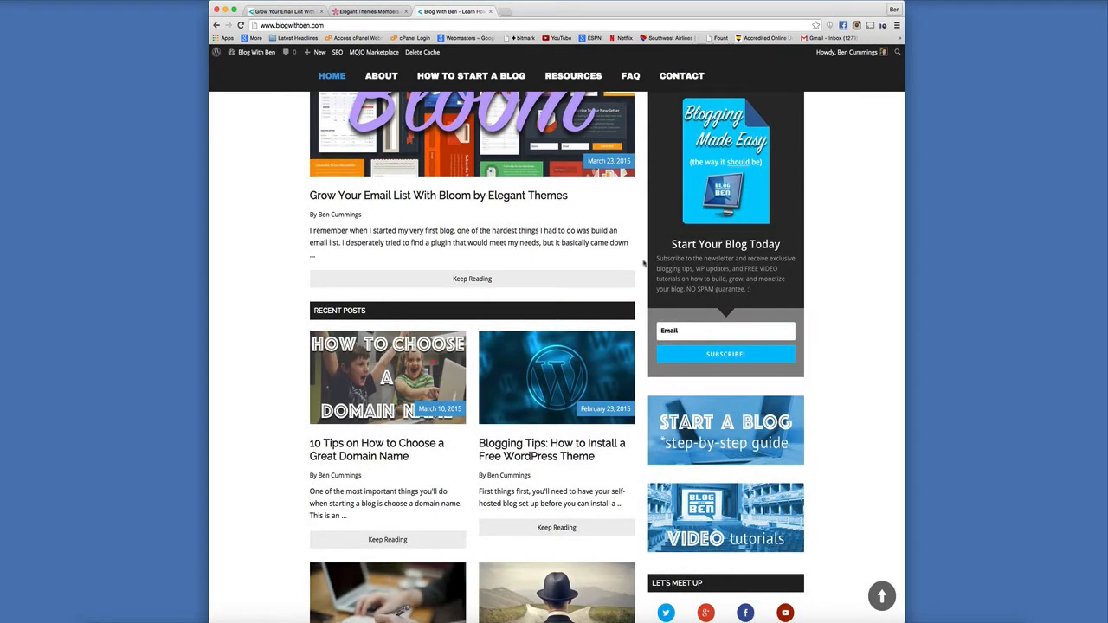